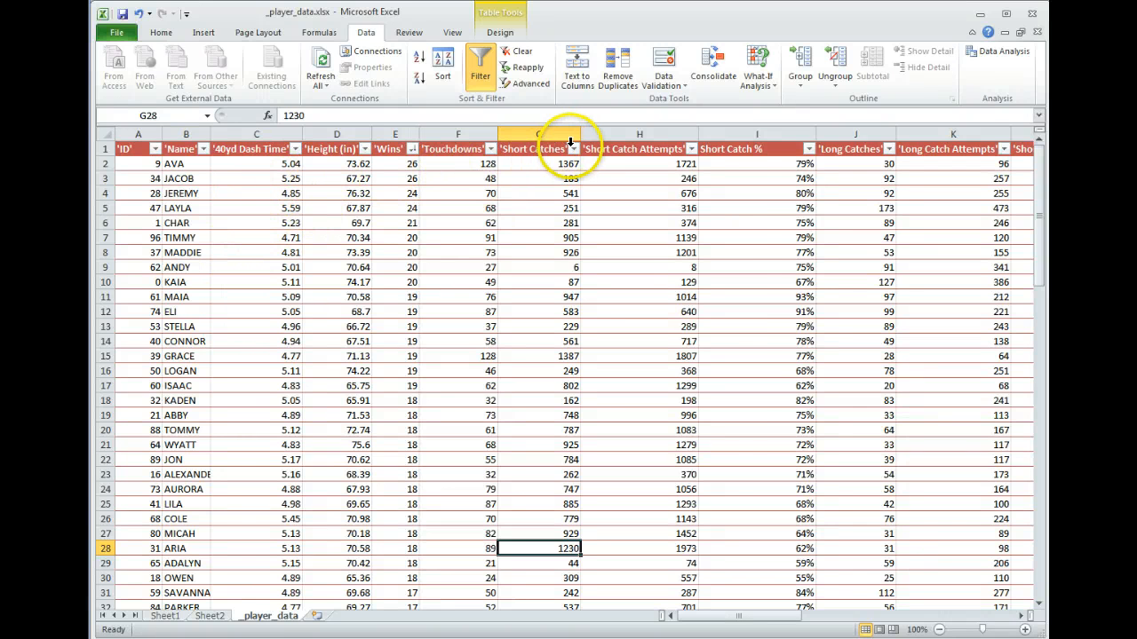
Sort Short Catches largest to smallest (LANDON's 1420 on top), then check GRACE's catch counts
click(569, 148)
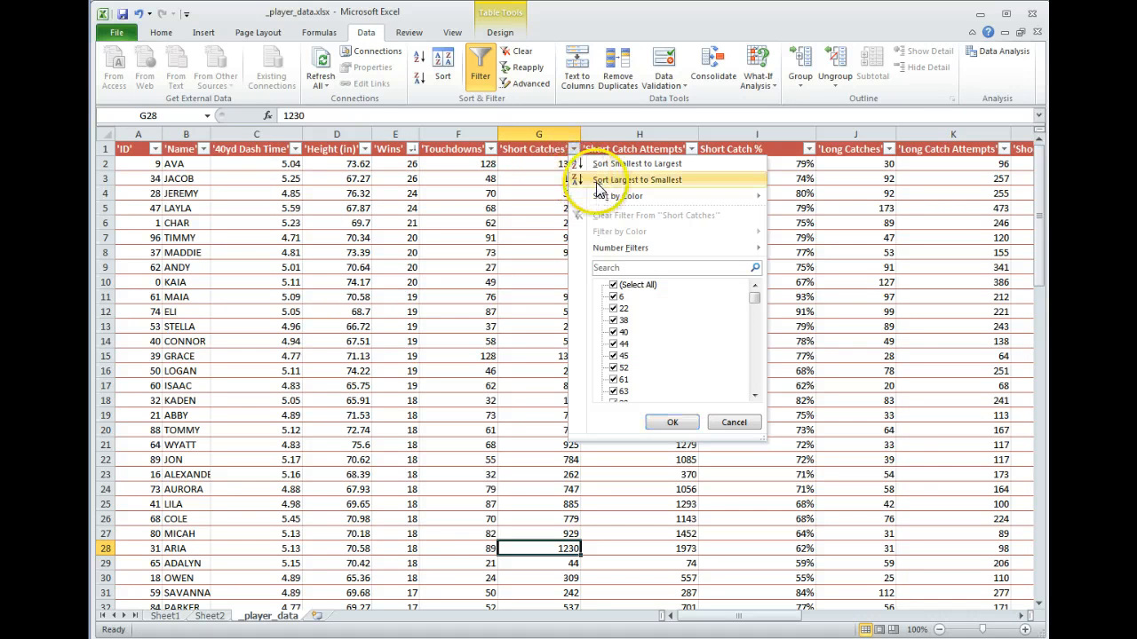
click(637, 179)
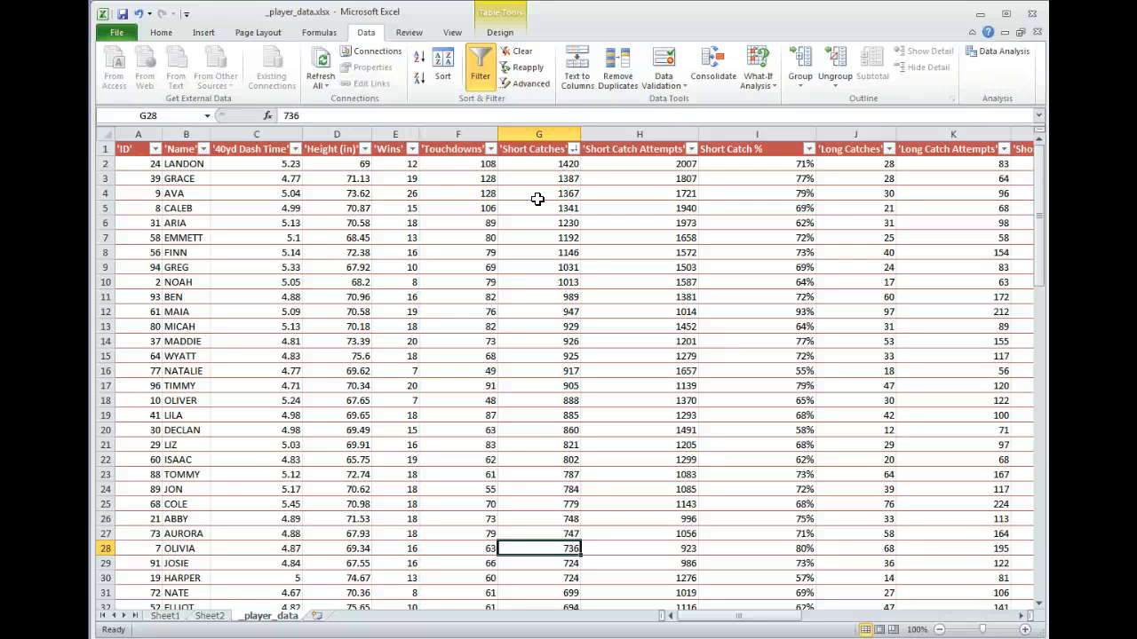
mouse_move(418, 237)
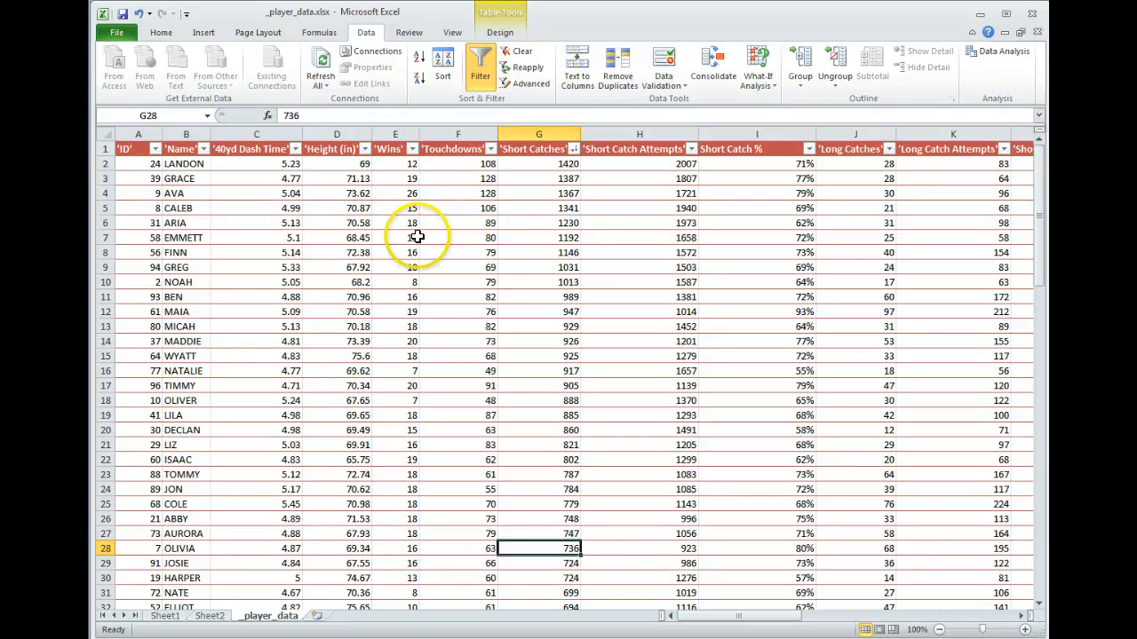
mouse_move(550, 174)
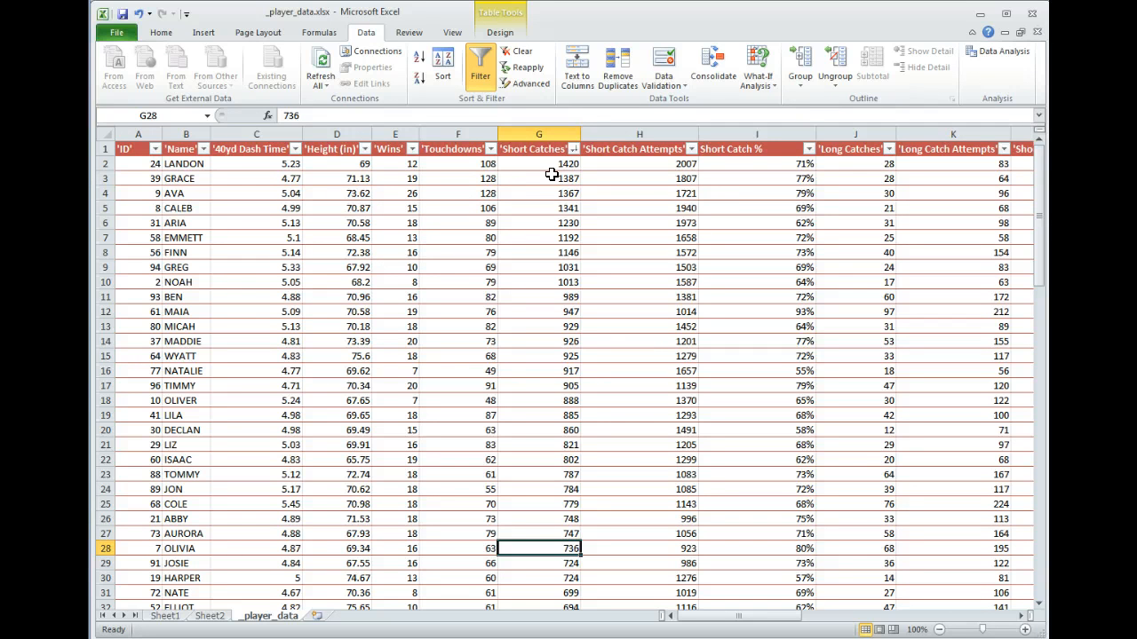
click(538, 179)
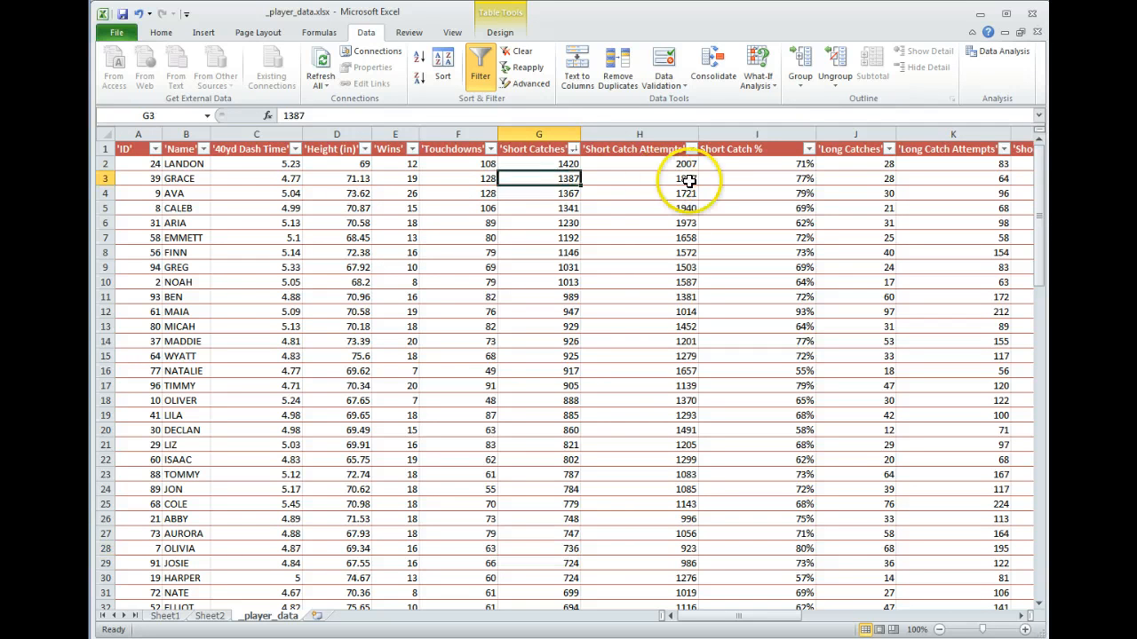
click(855, 178)
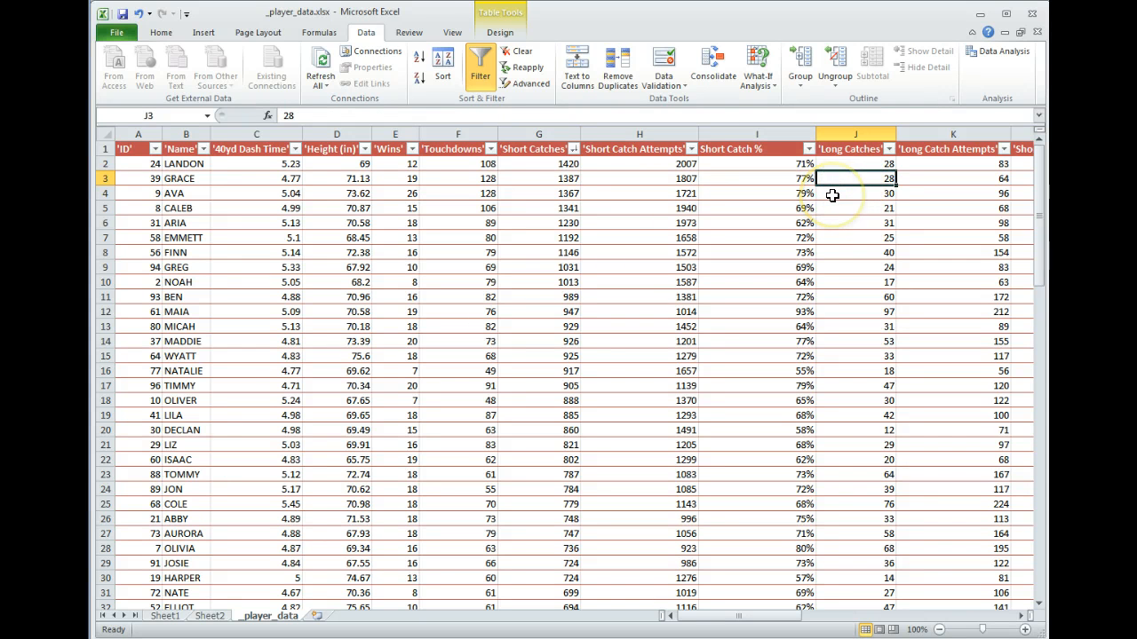
mouse_move(300, 158)
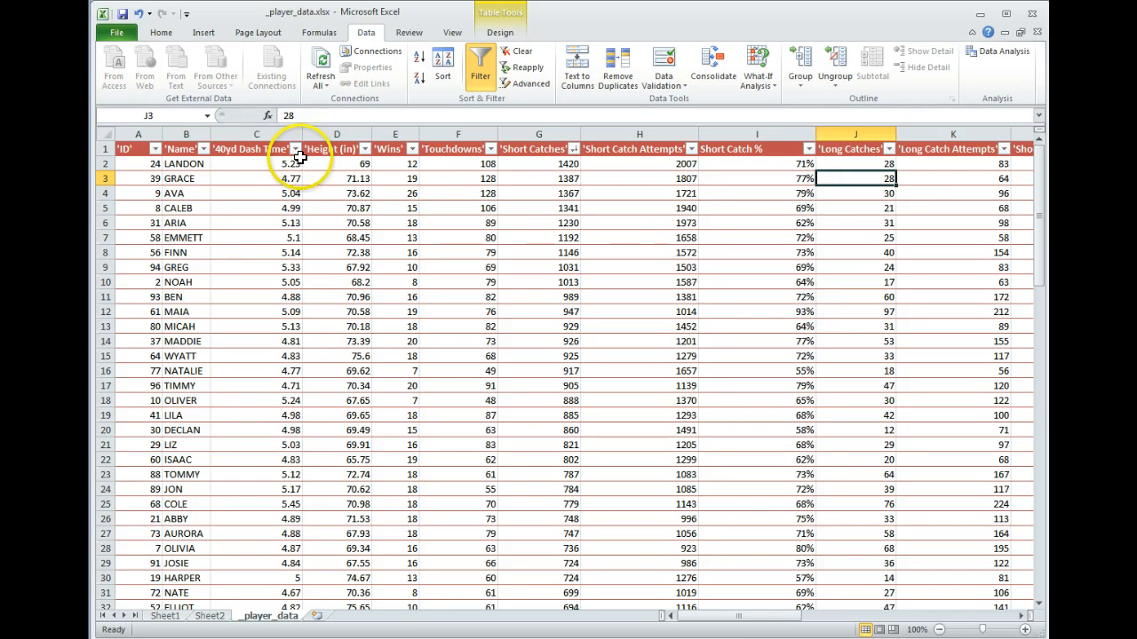
Select the column position beside Name for the new POWER RANK column
click(257, 149)
text(POWER RANK)
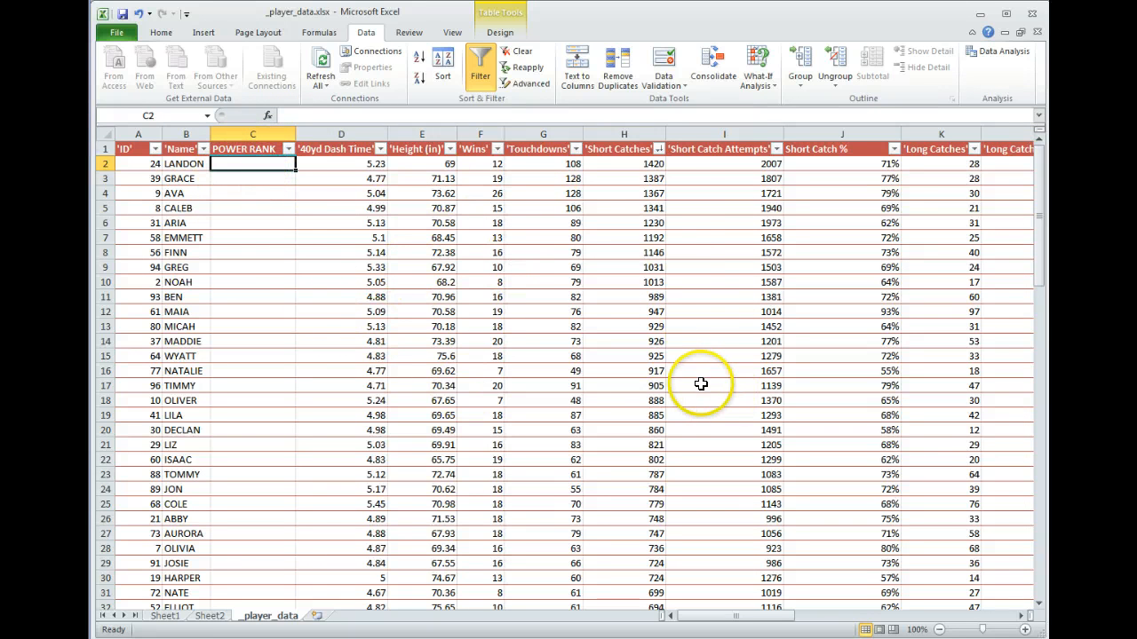
mouse_move(666, 382)
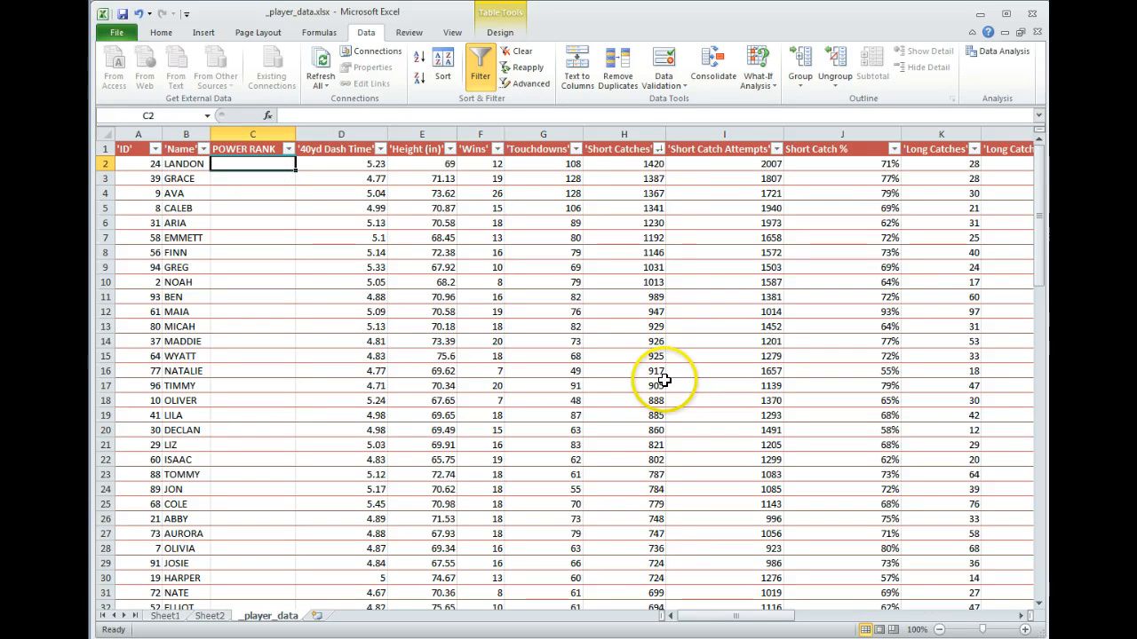
click(623, 282)
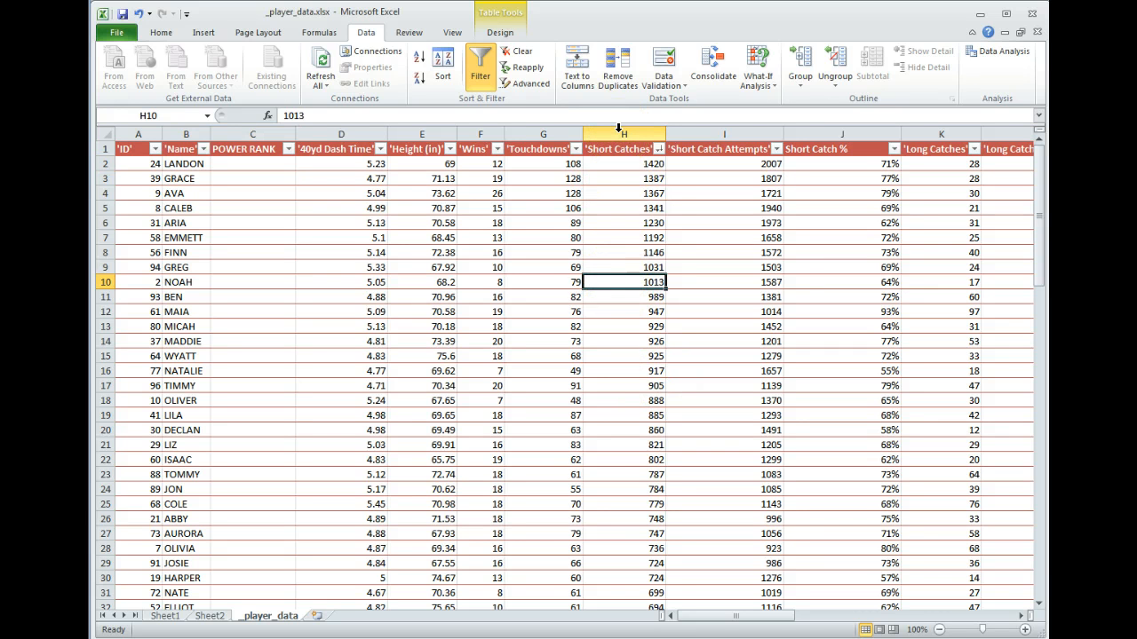
click(623, 148)
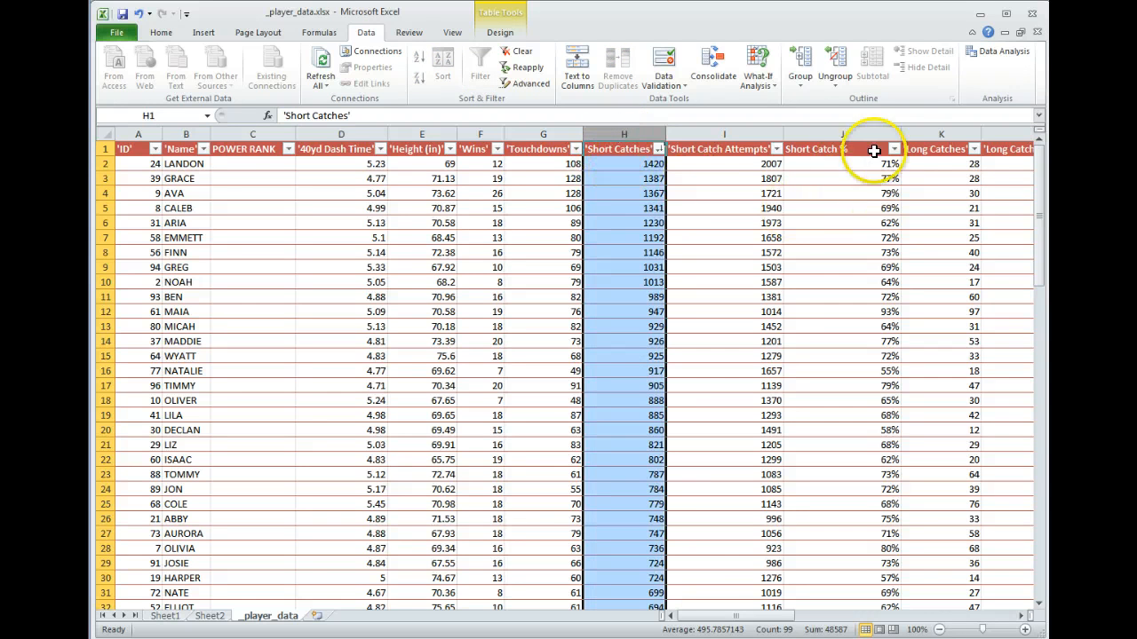
click(939, 148)
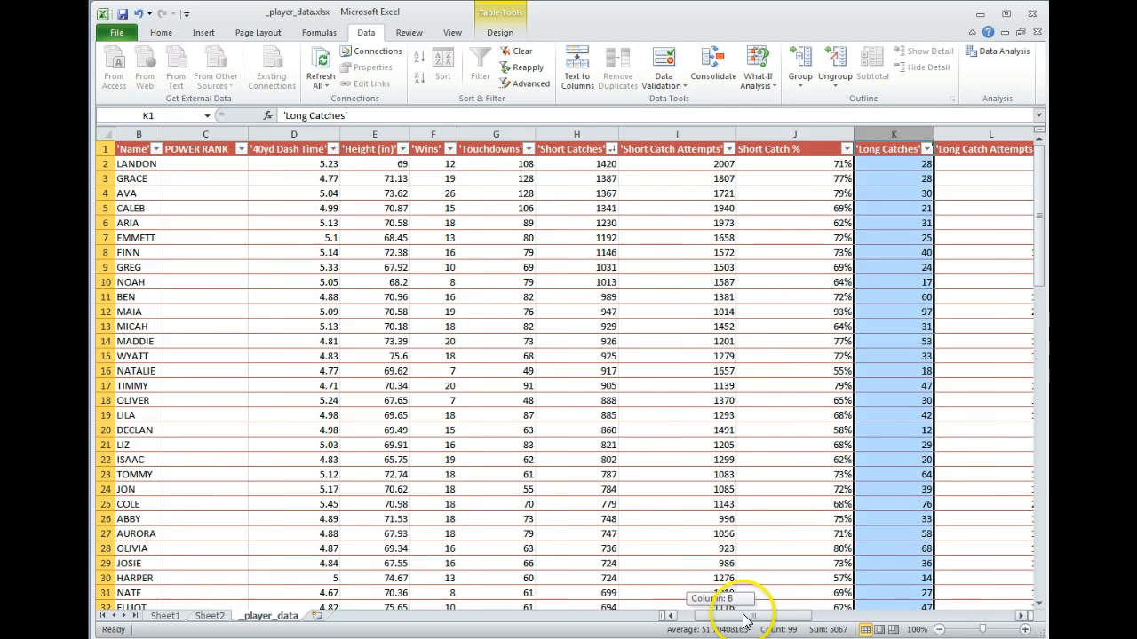
scroll(right, 3)
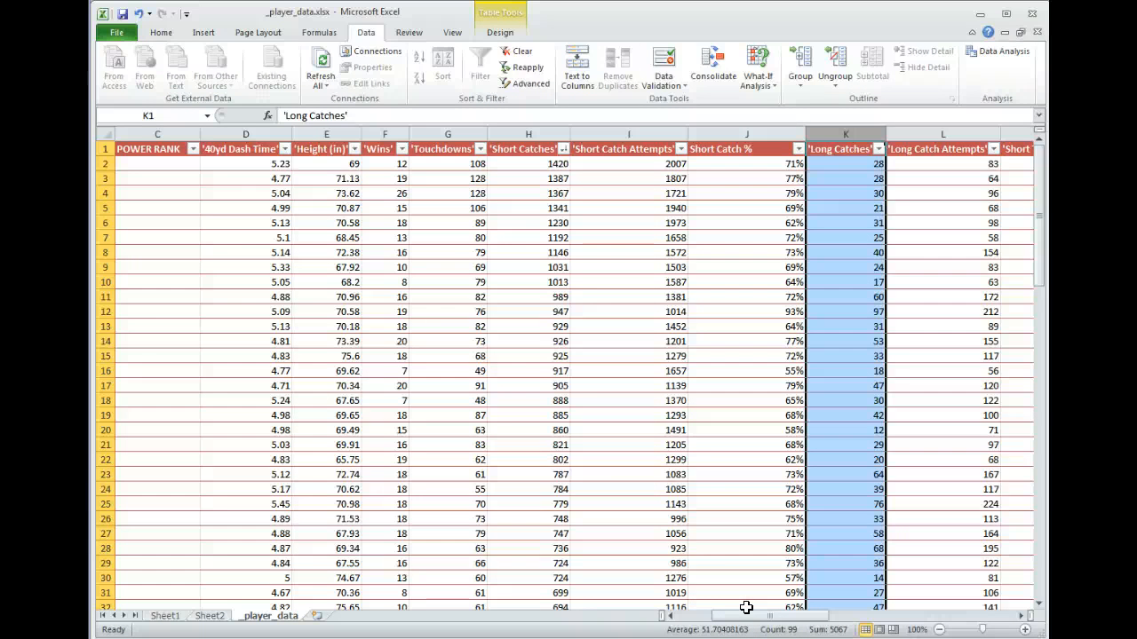
click(527, 164)
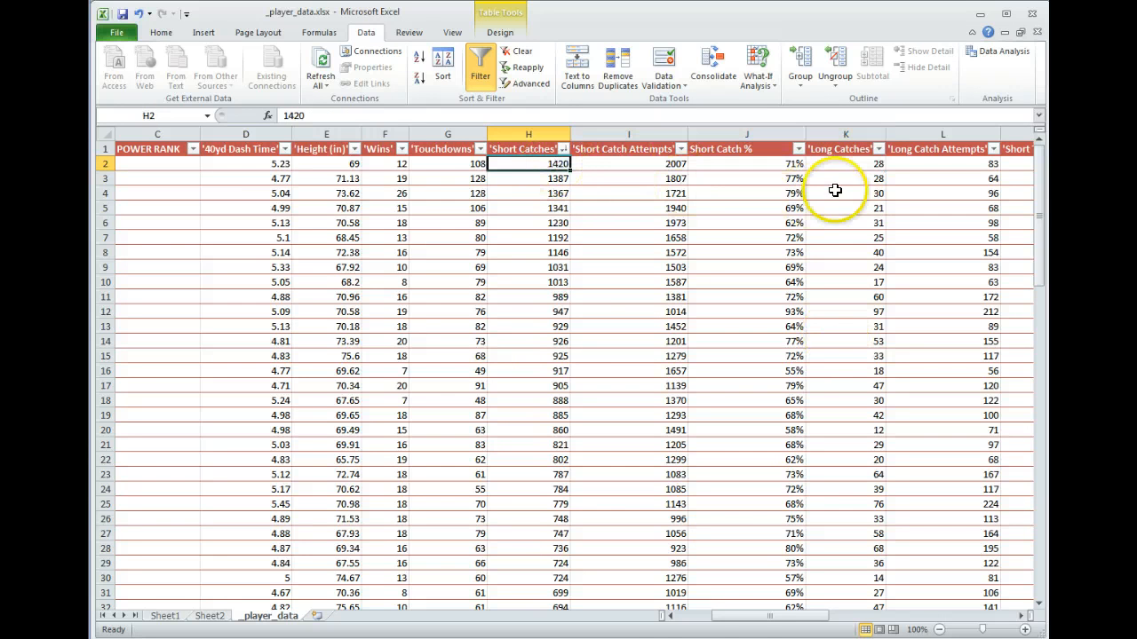
click(845, 163)
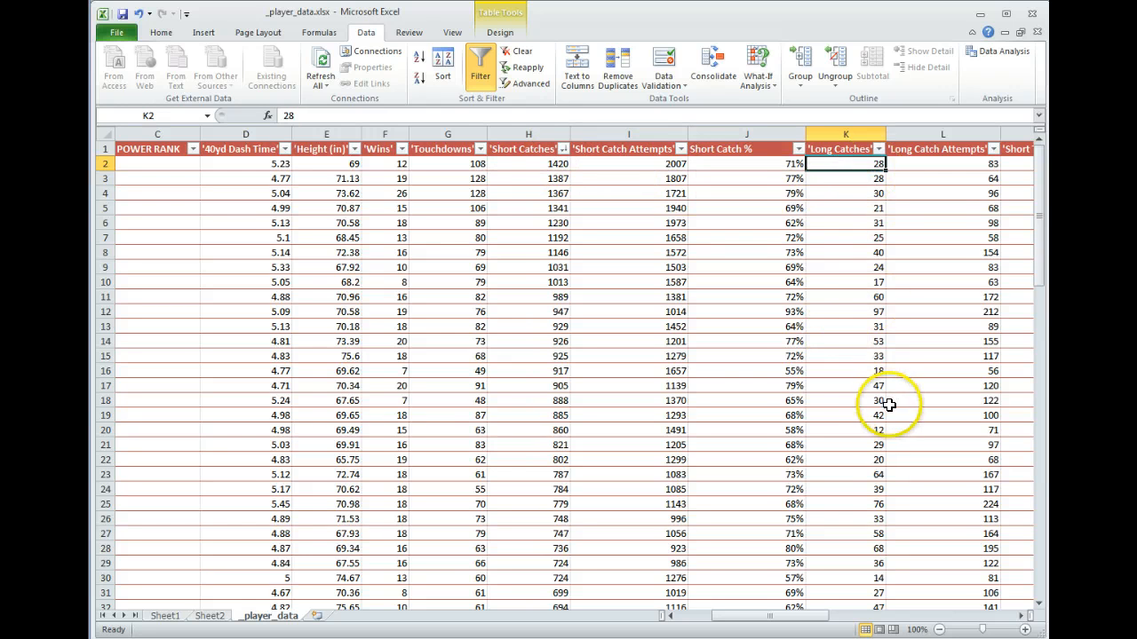
mouse_move(874, 491)
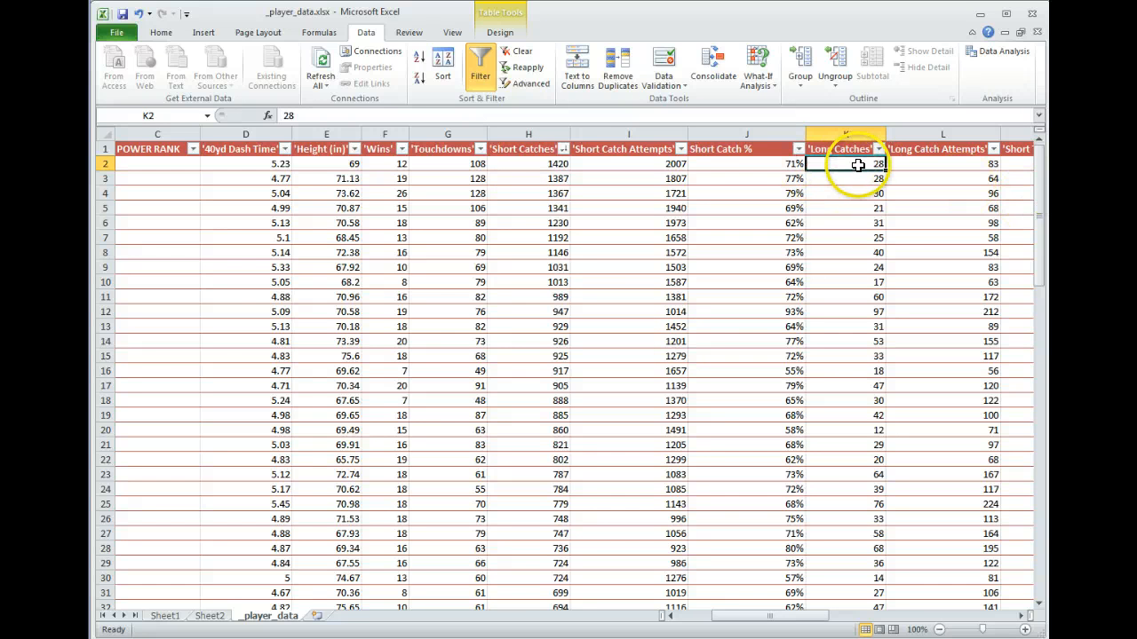
mouse_move(537, 169)
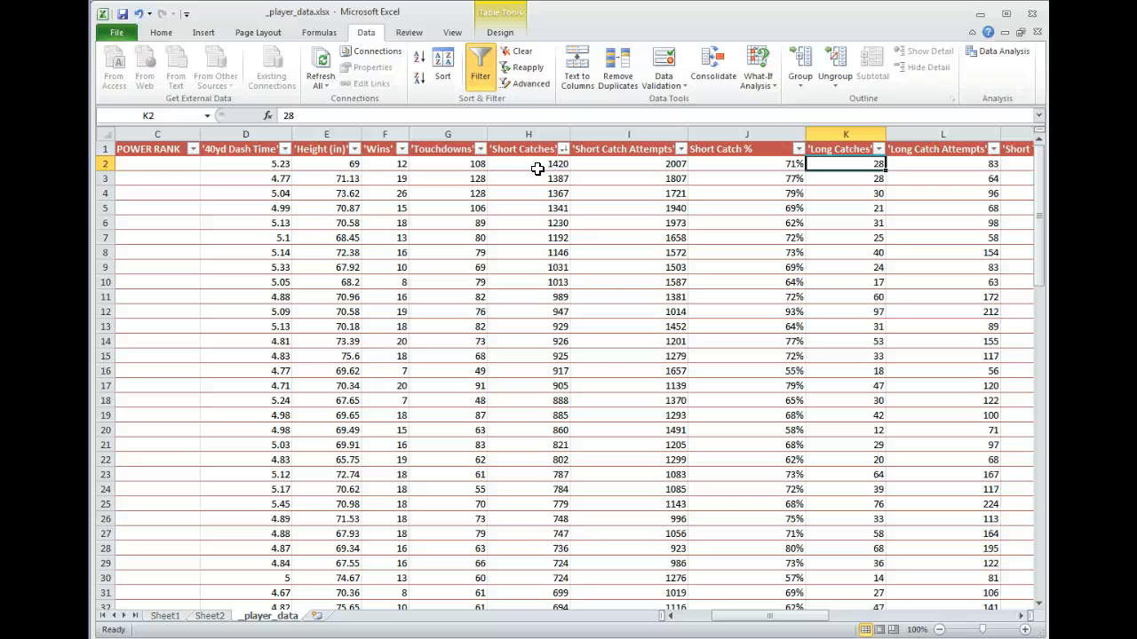
mouse_move(542, 165)
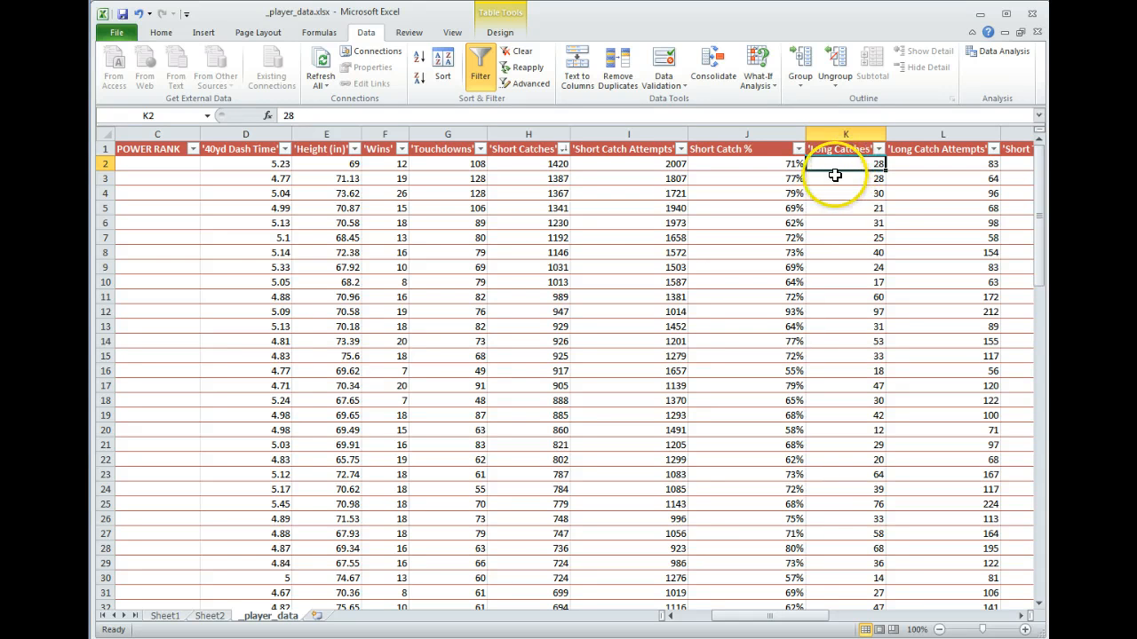
mouse_move(687, 222)
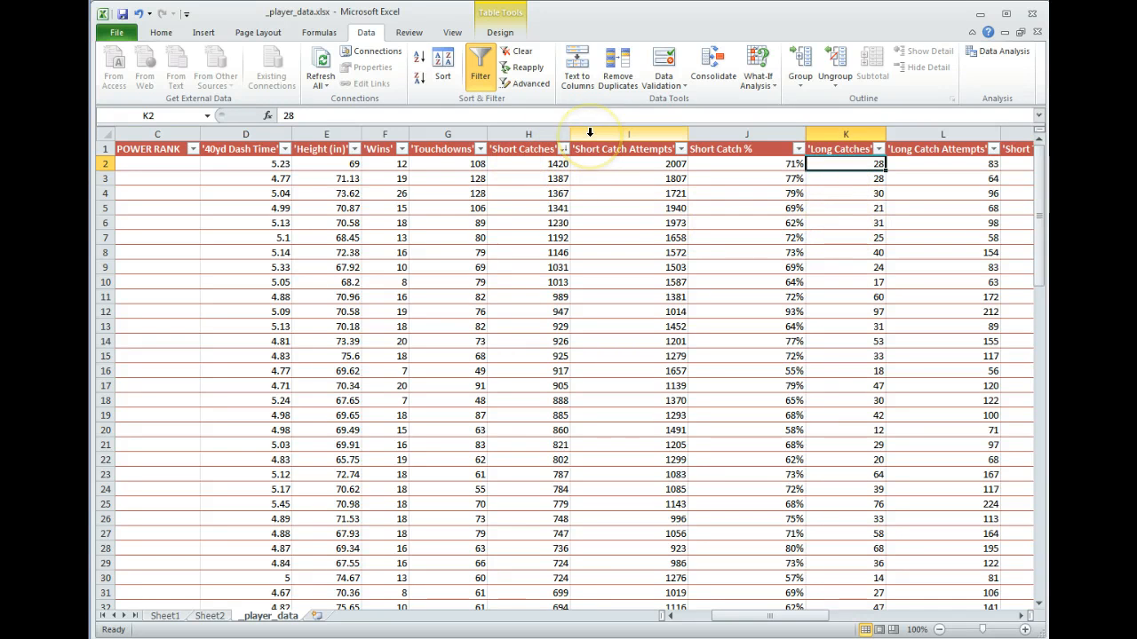
Insert a blank column before Short Catch Attempts and begin typing its 'z-score sc' header
right_click(628, 148)
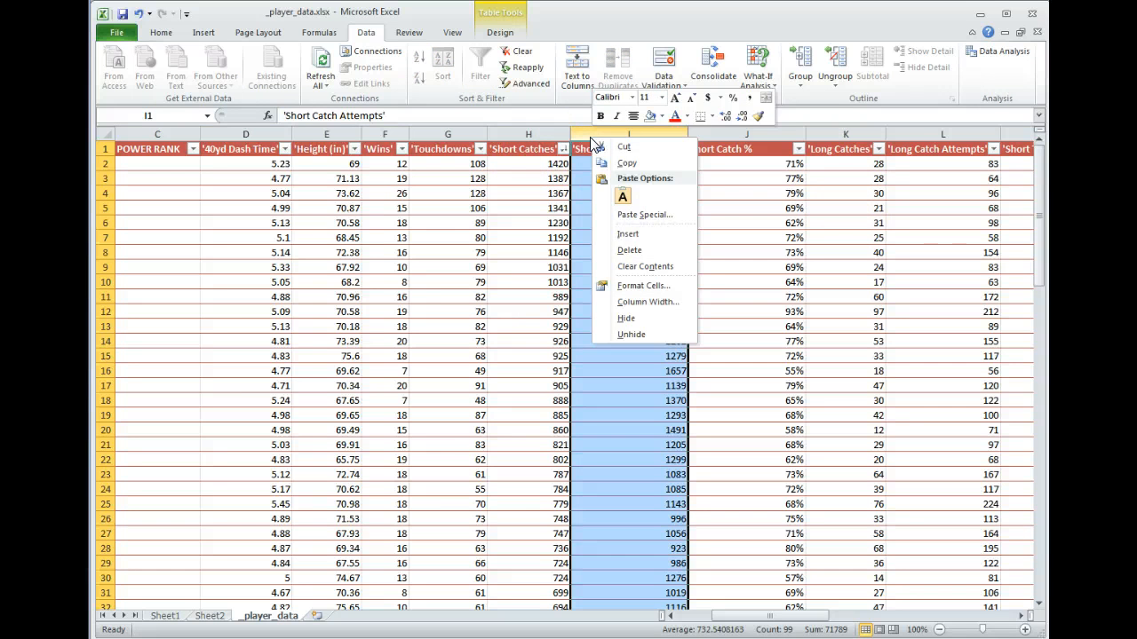
mouse_move(628, 233)
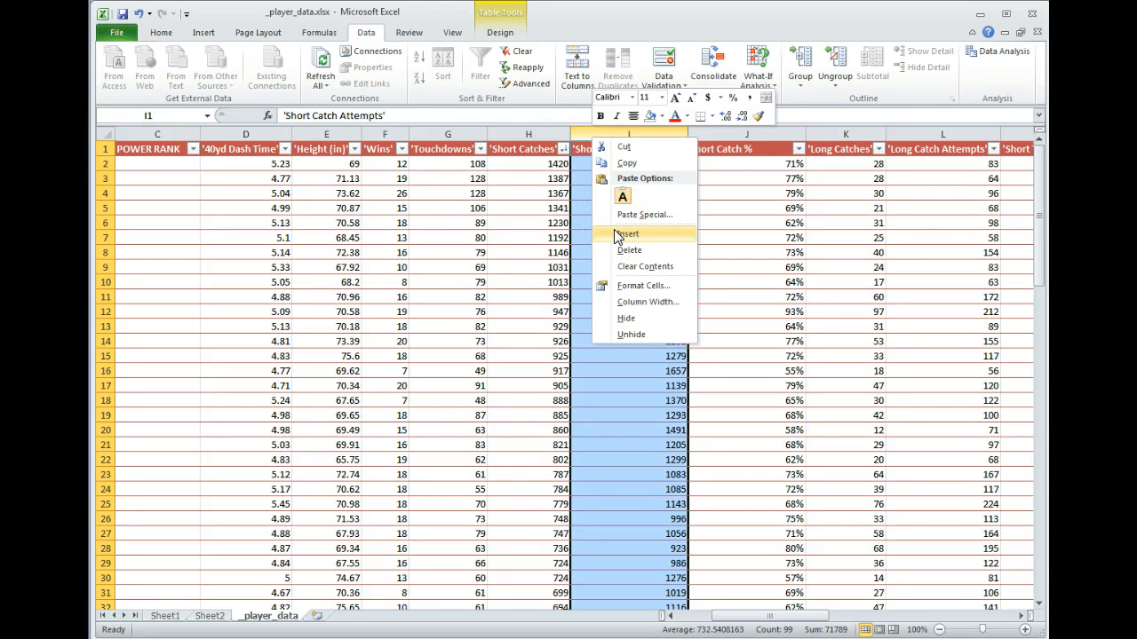
click(627, 234)
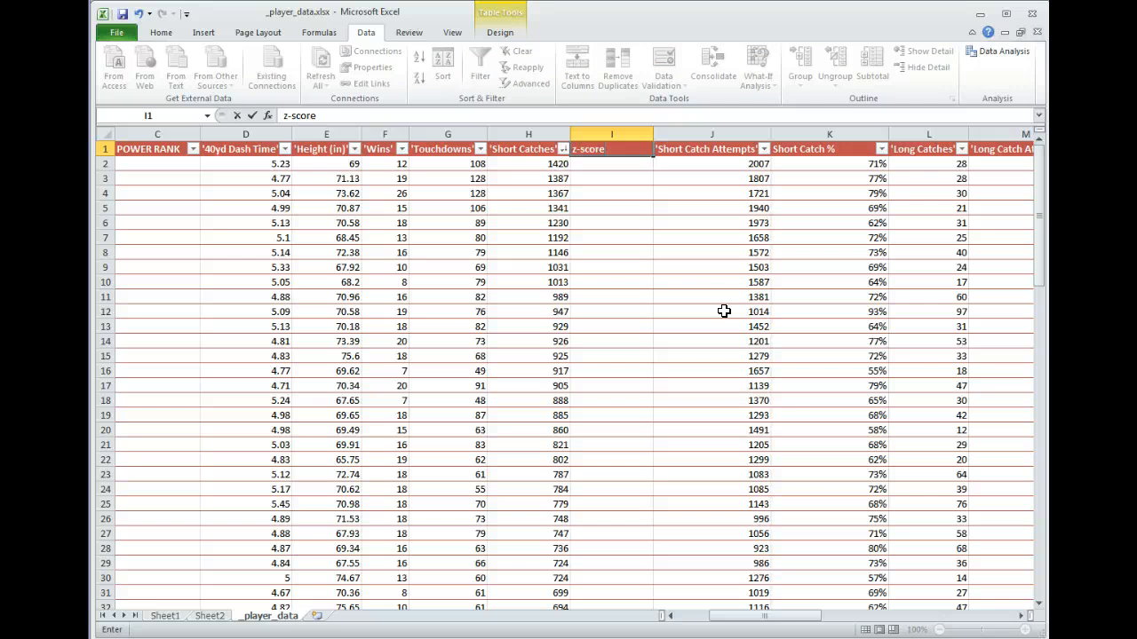
text(sc)
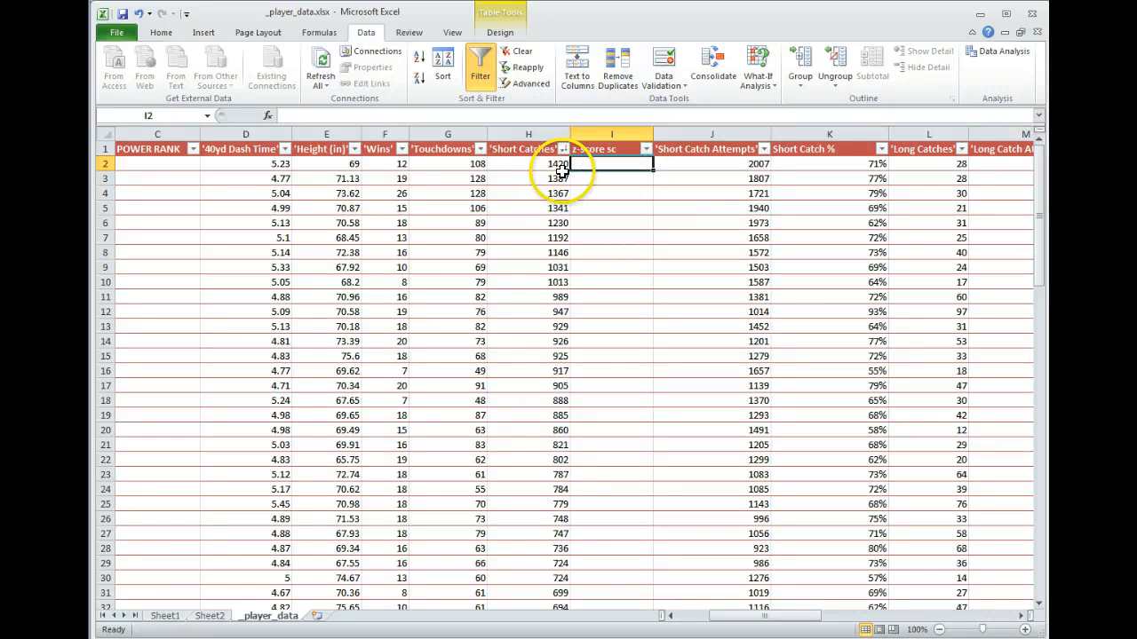
Scroll down through the Short Catches column
scroll(down, 3)
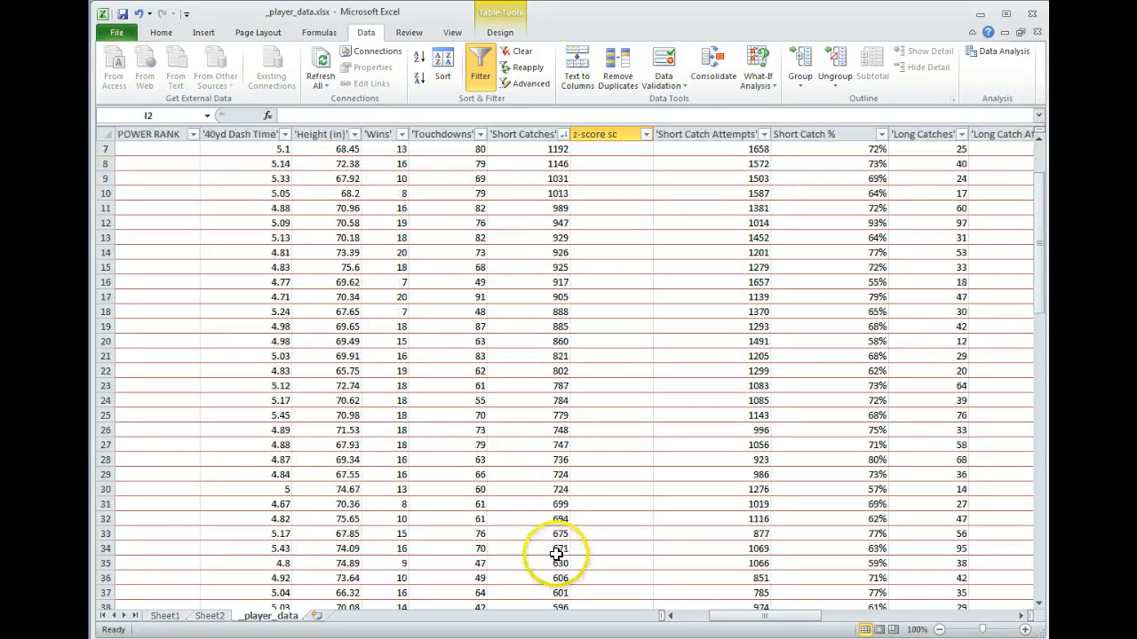
scroll(down, 3)
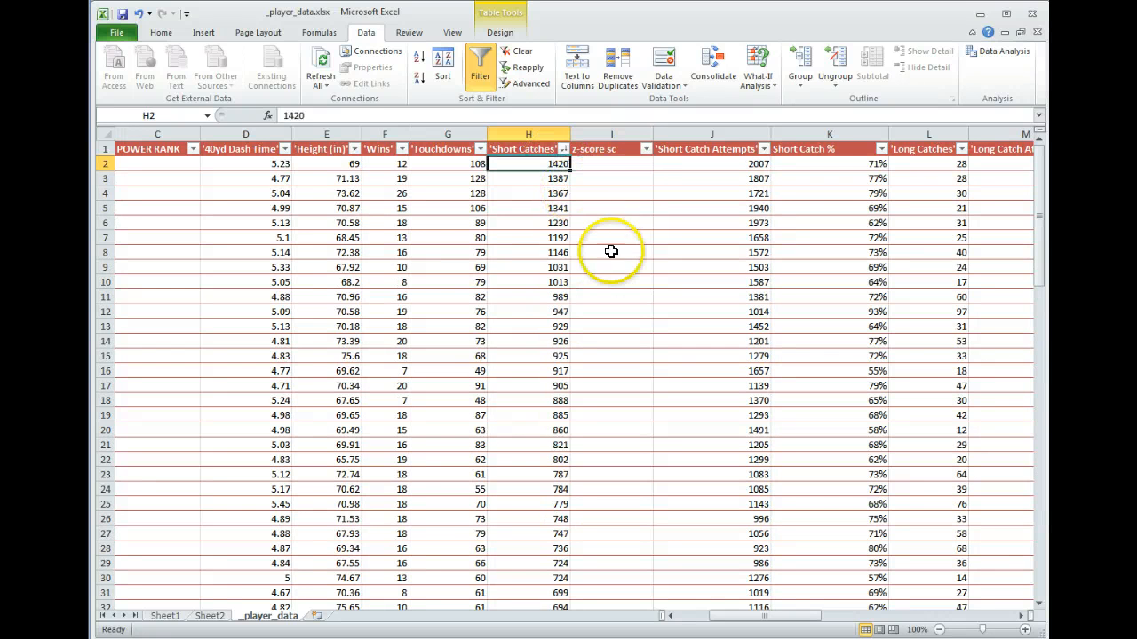
mouse_move(604, 264)
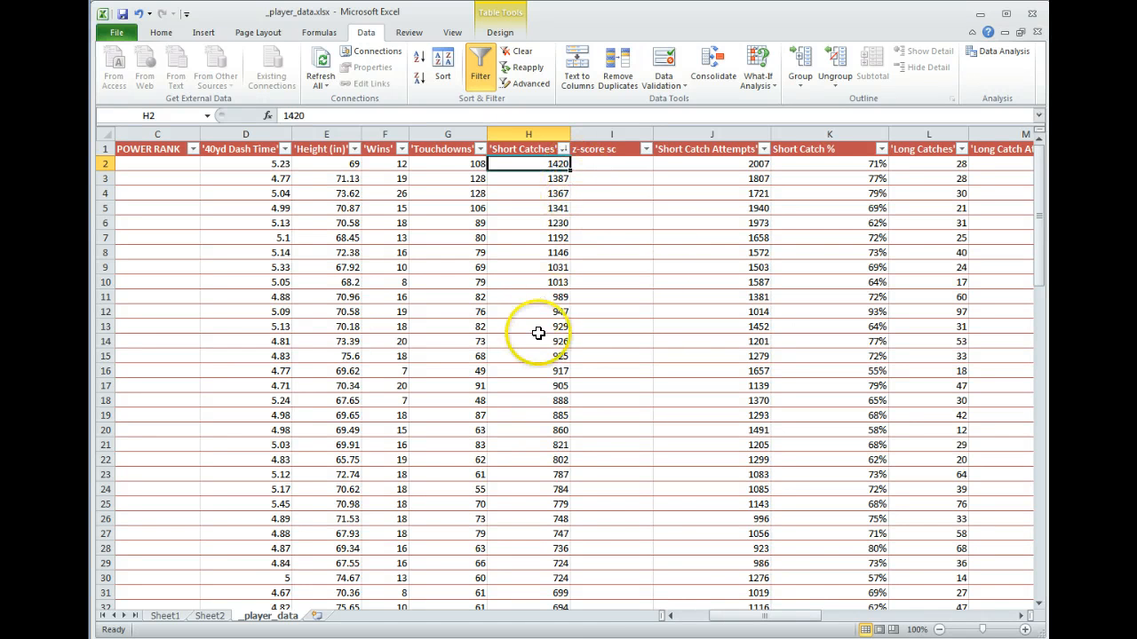
mouse_move(122, 413)
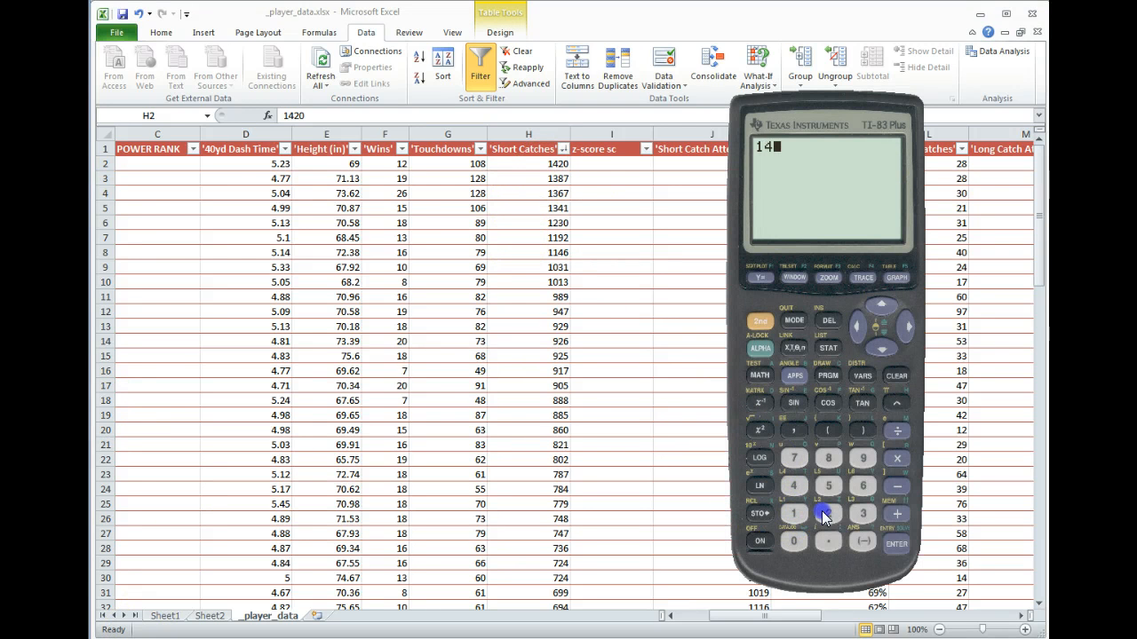
Compute LANDON's short-catch z-score on the calculator: 1420−700 = 720, divided by 300 = 2.4
click(793, 541)
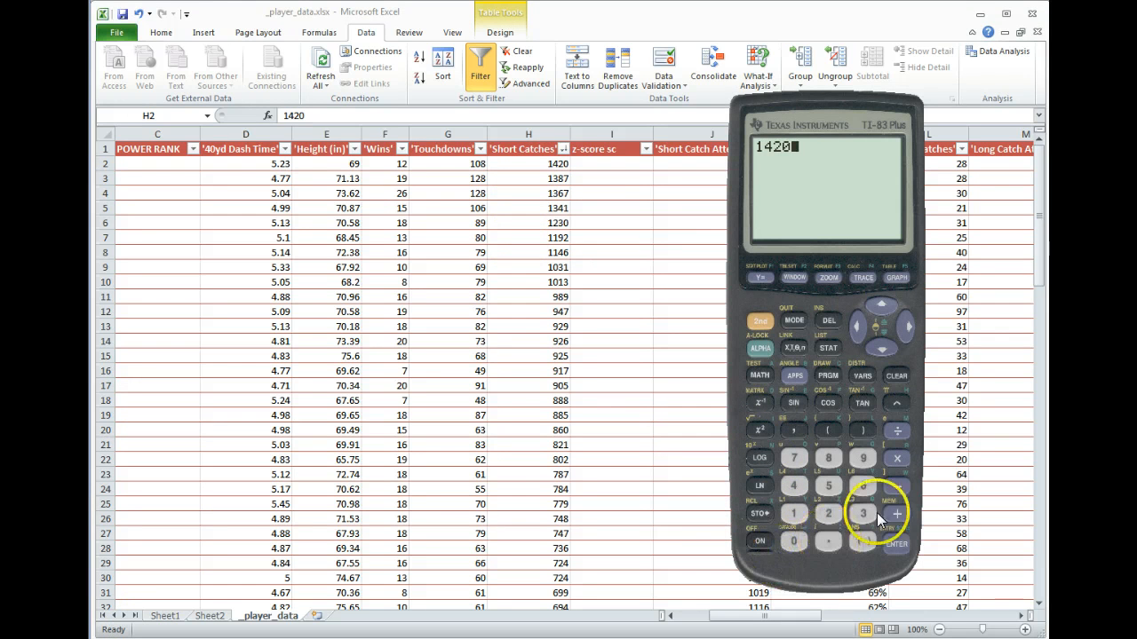
click(897, 485)
text(-700)
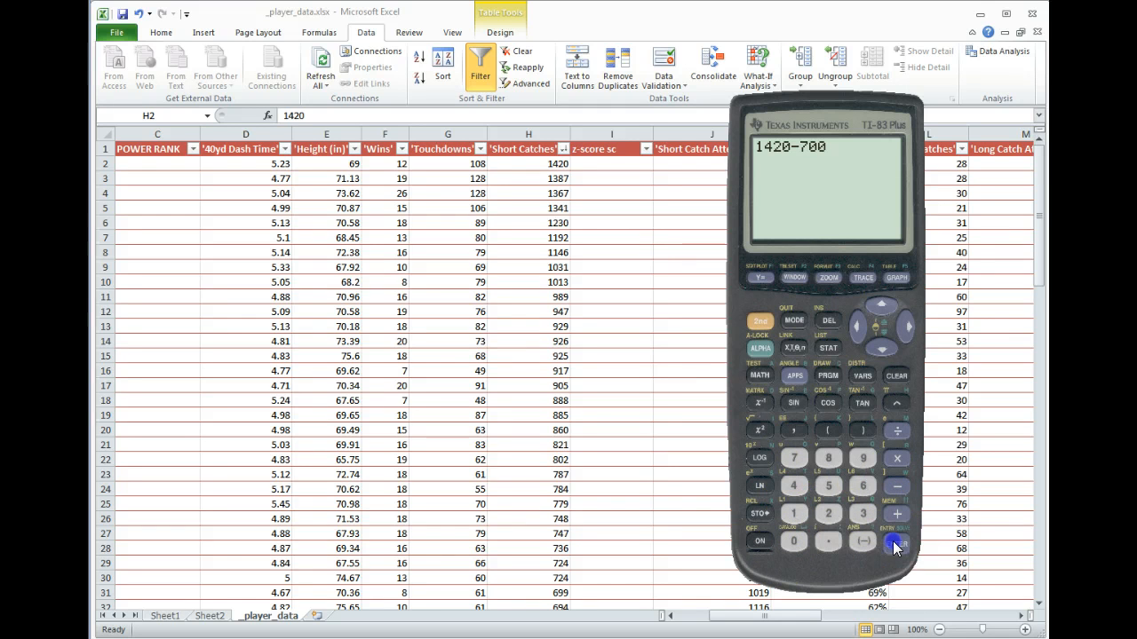
click(896, 544)
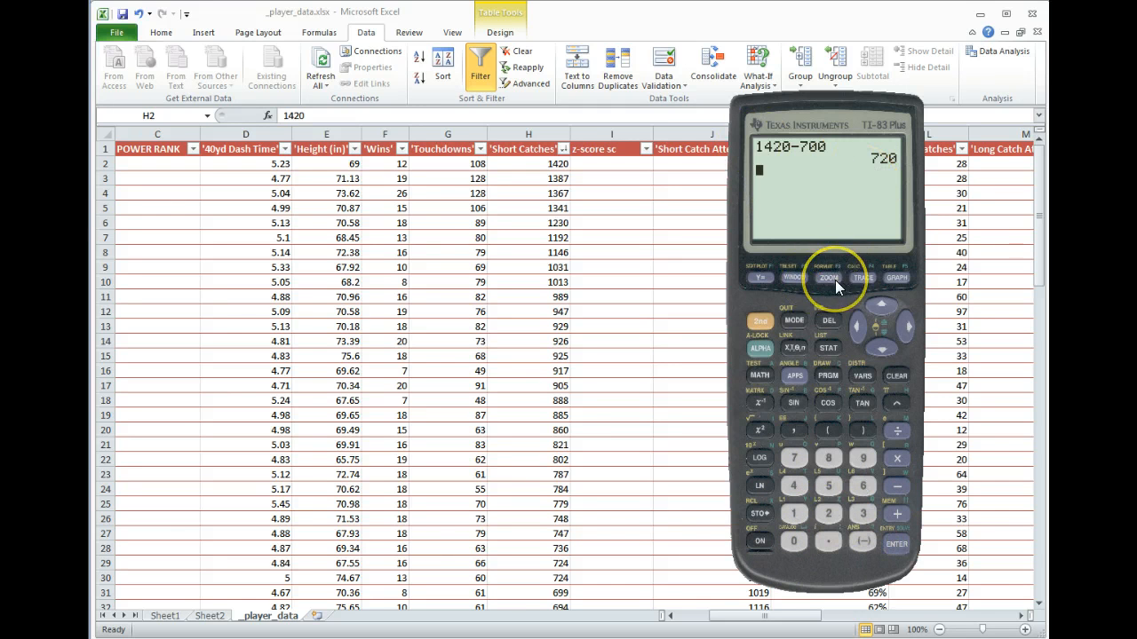
mouse_move(898, 436)
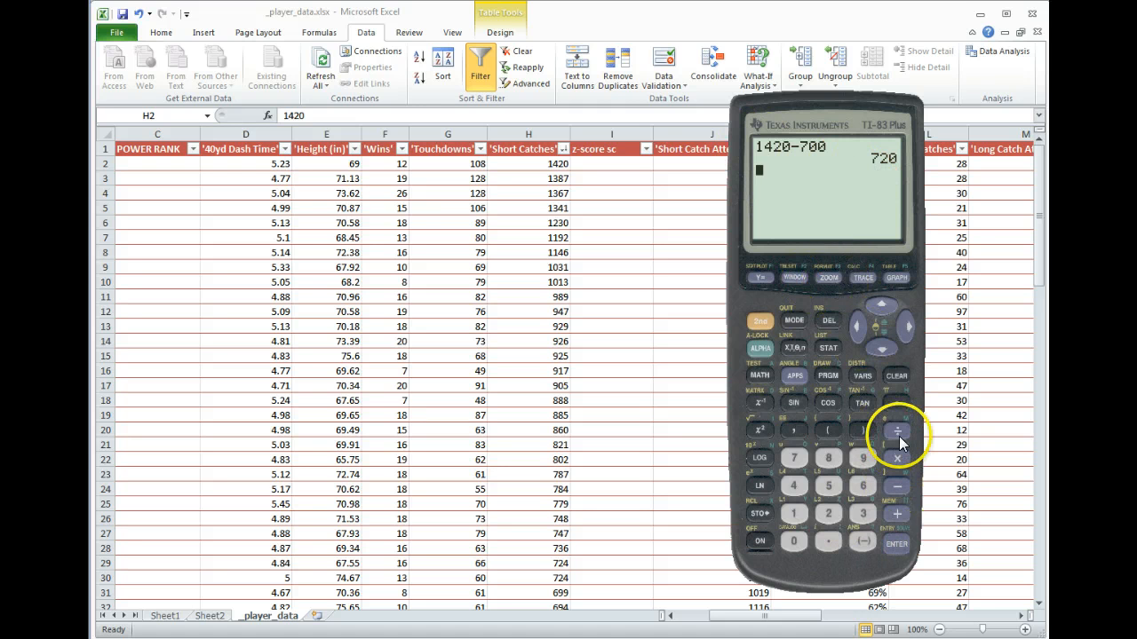
click(896, 430)
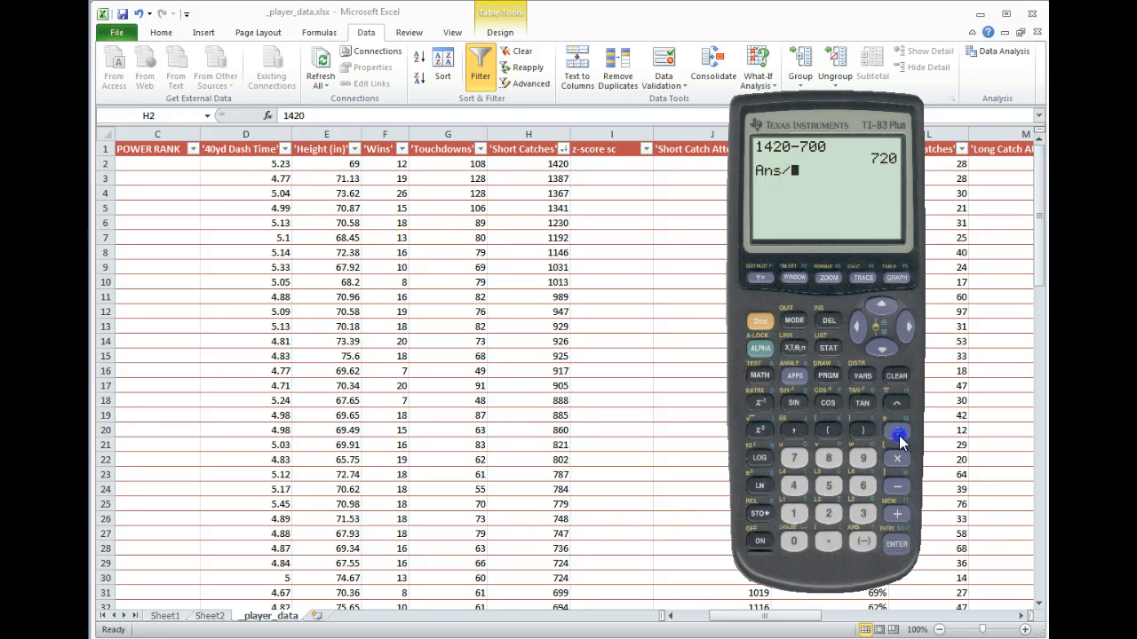
click(793, 541)
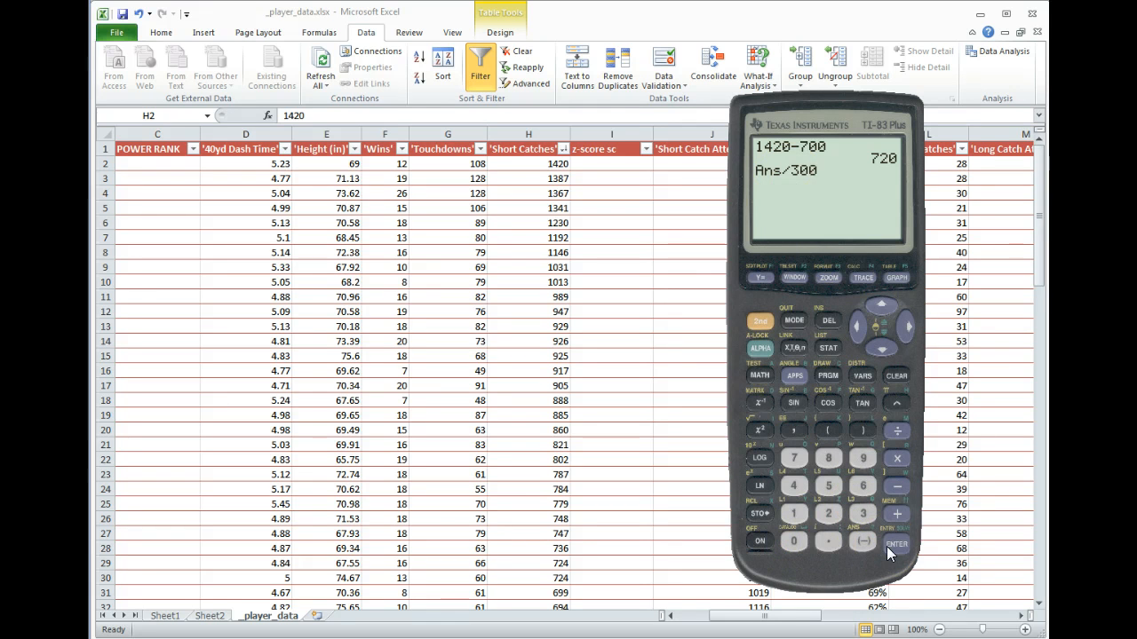
click(896, 544)
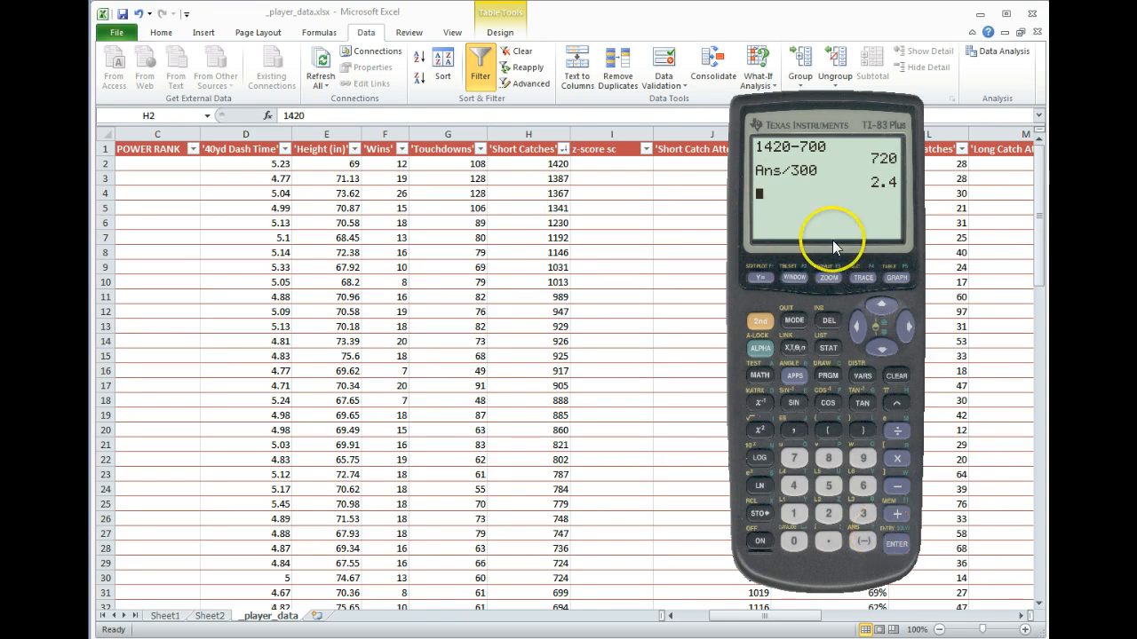
mouse_move(894, 194)
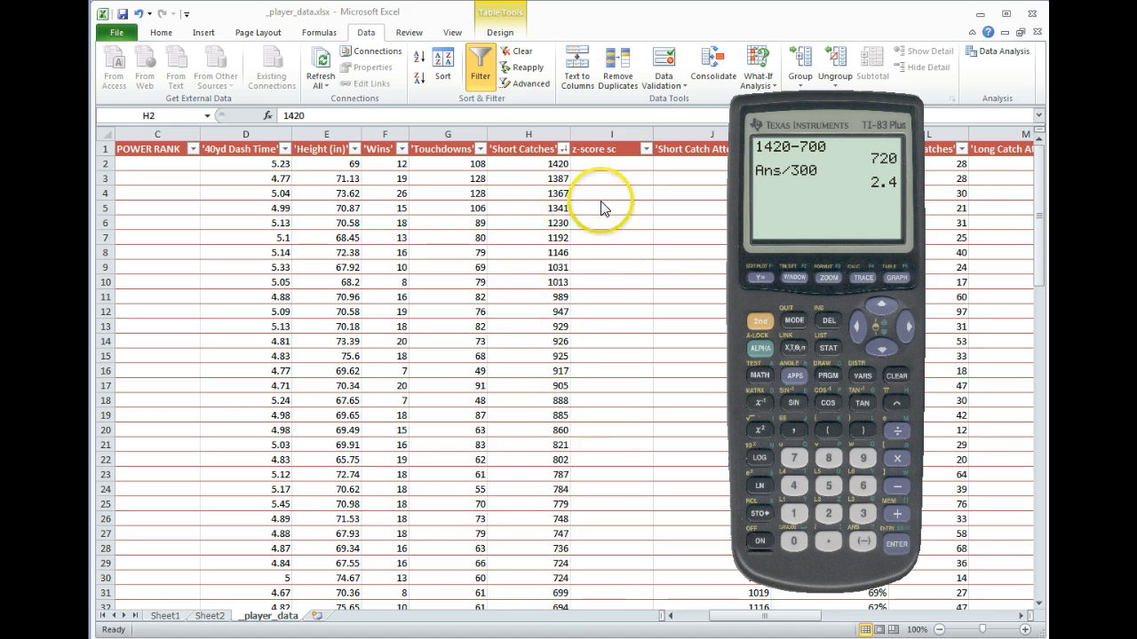
mouse_move(624, 187)
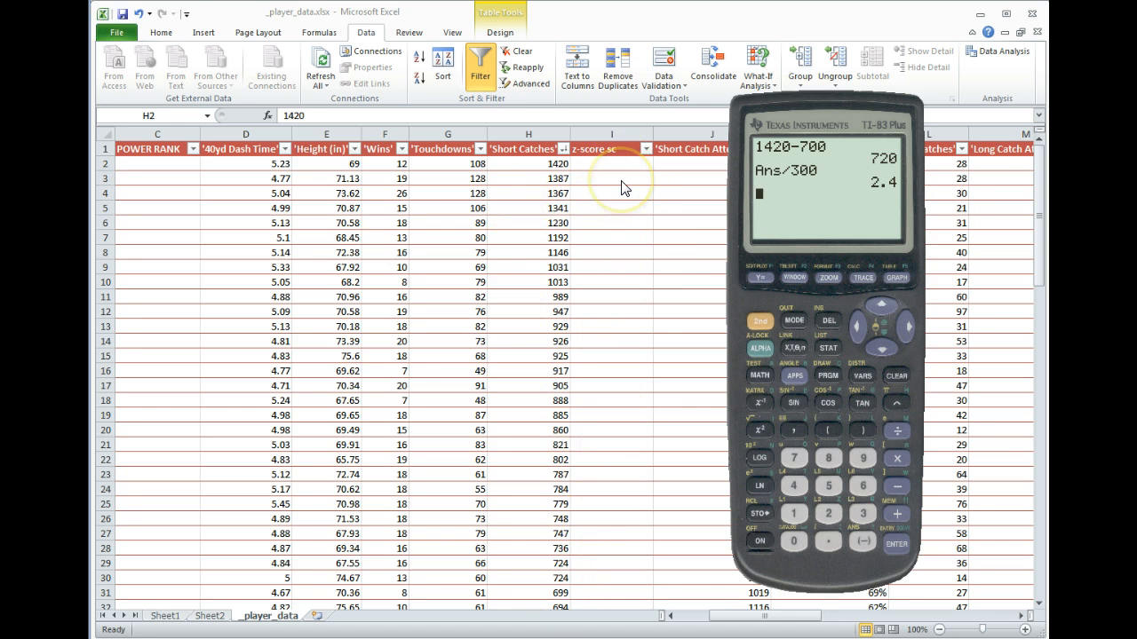
mouse_move(646, 371)
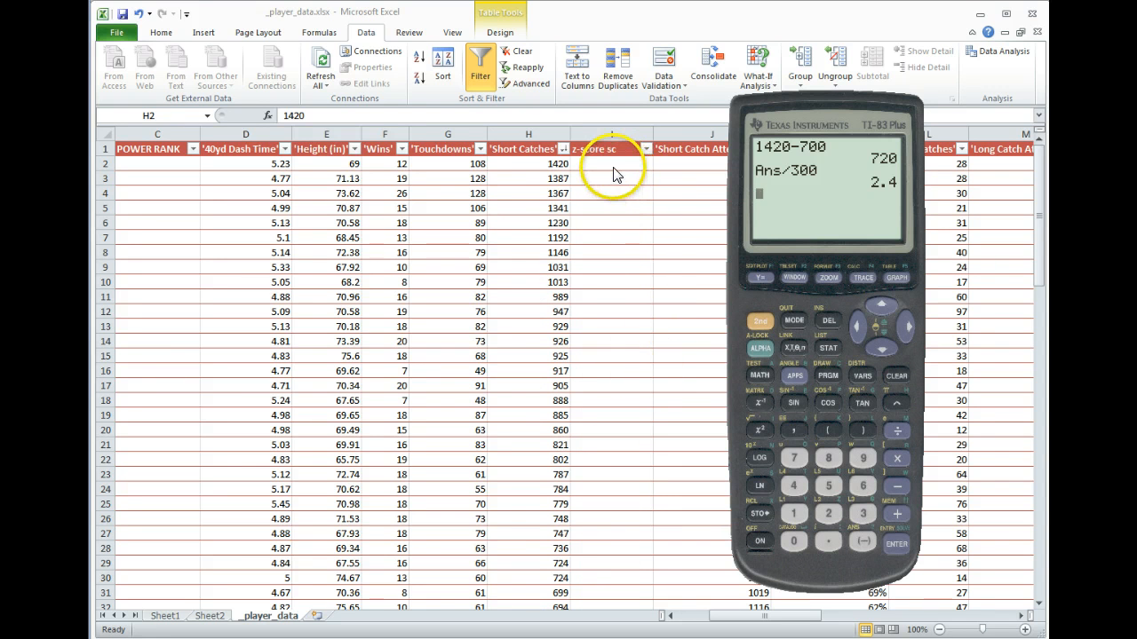
mouse_move(852, 260)
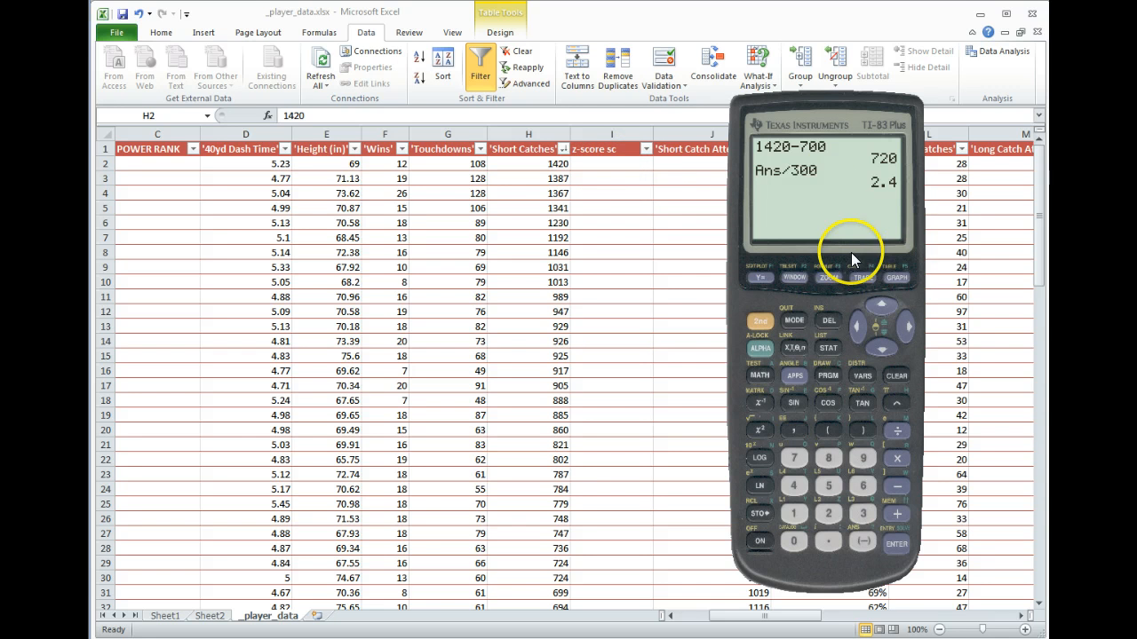
mouse_move(604, 165)
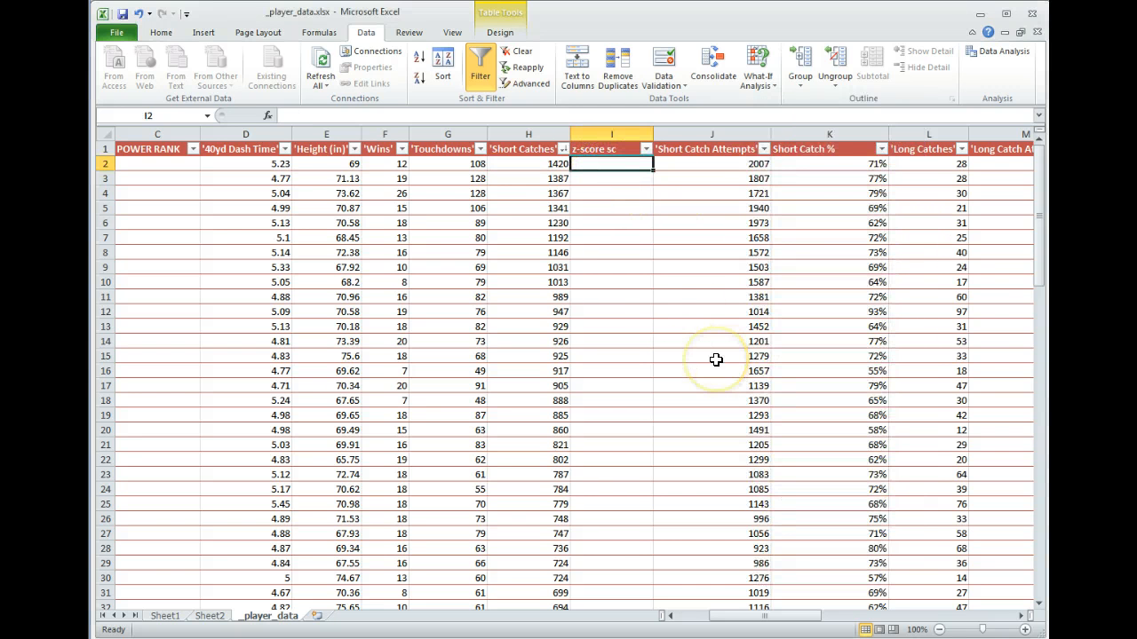
text(=)
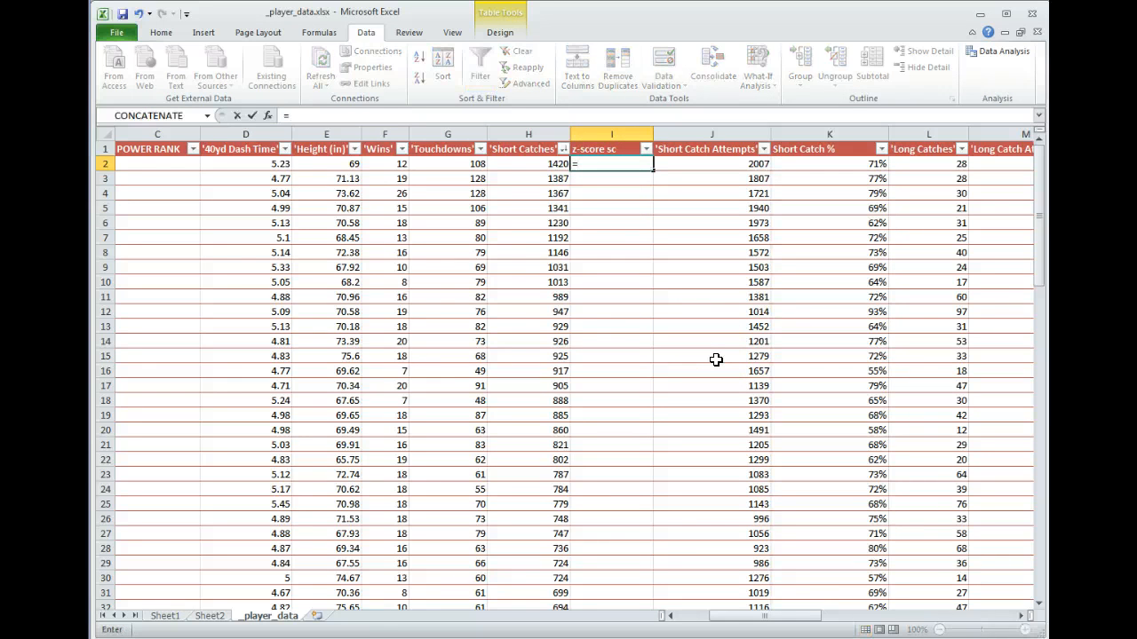
text(([@[''Short Catches')
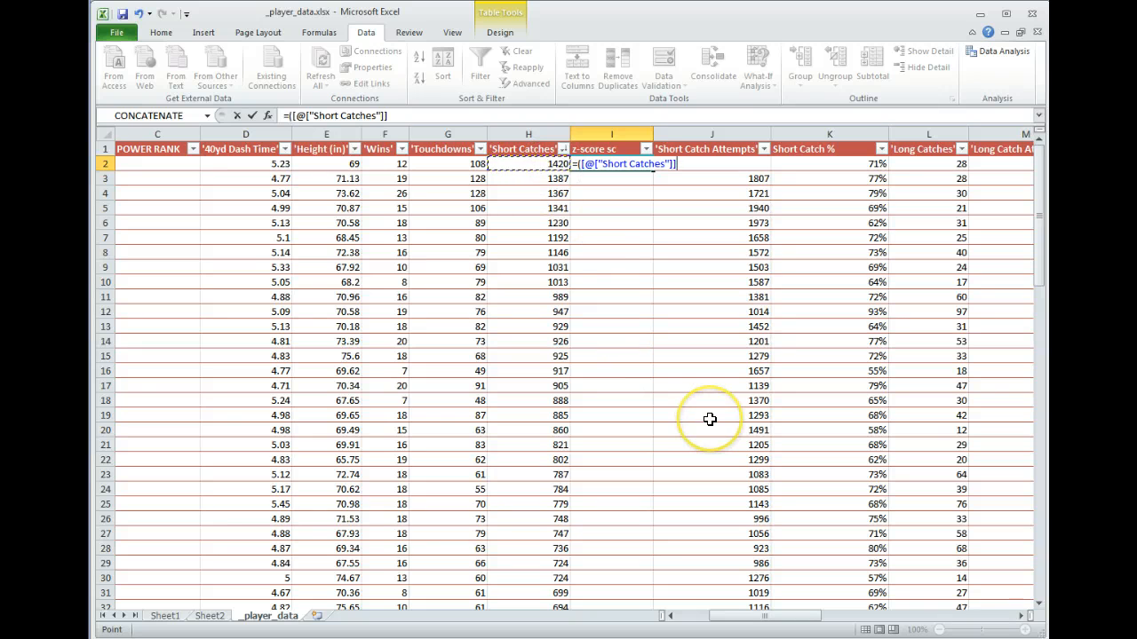
text(-)
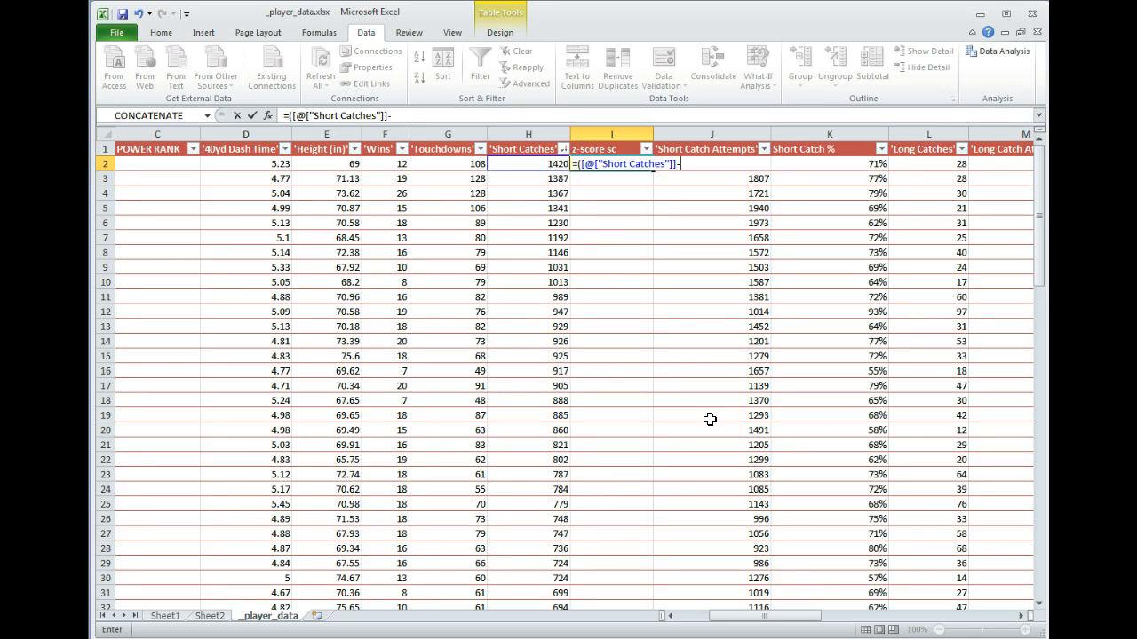
text(av)
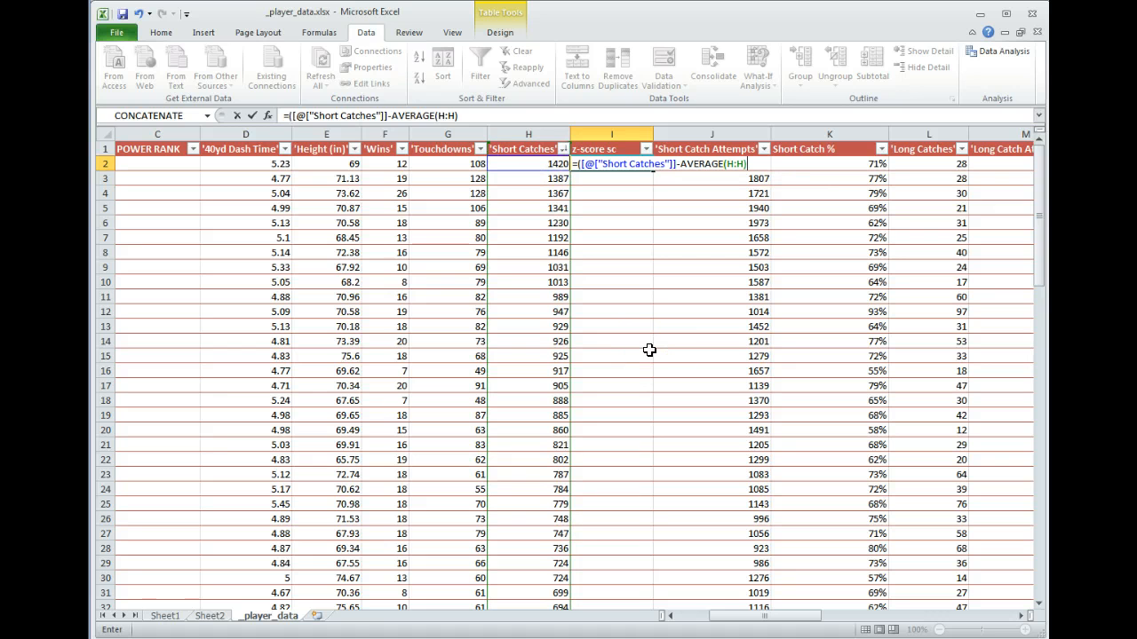
text()/)
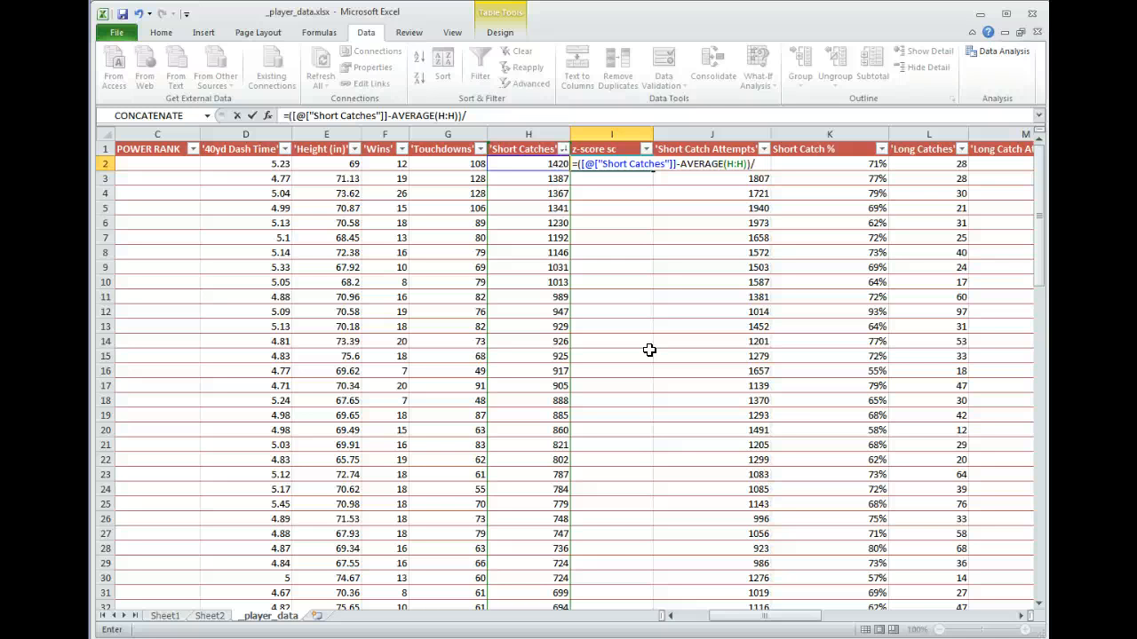
text(s)
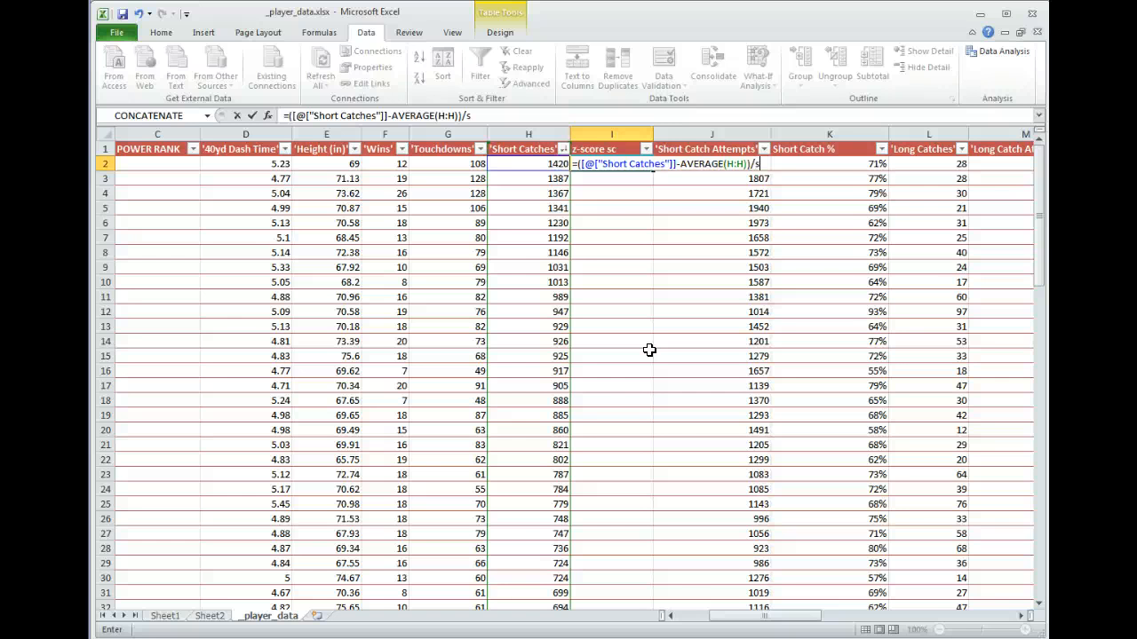
text(t)
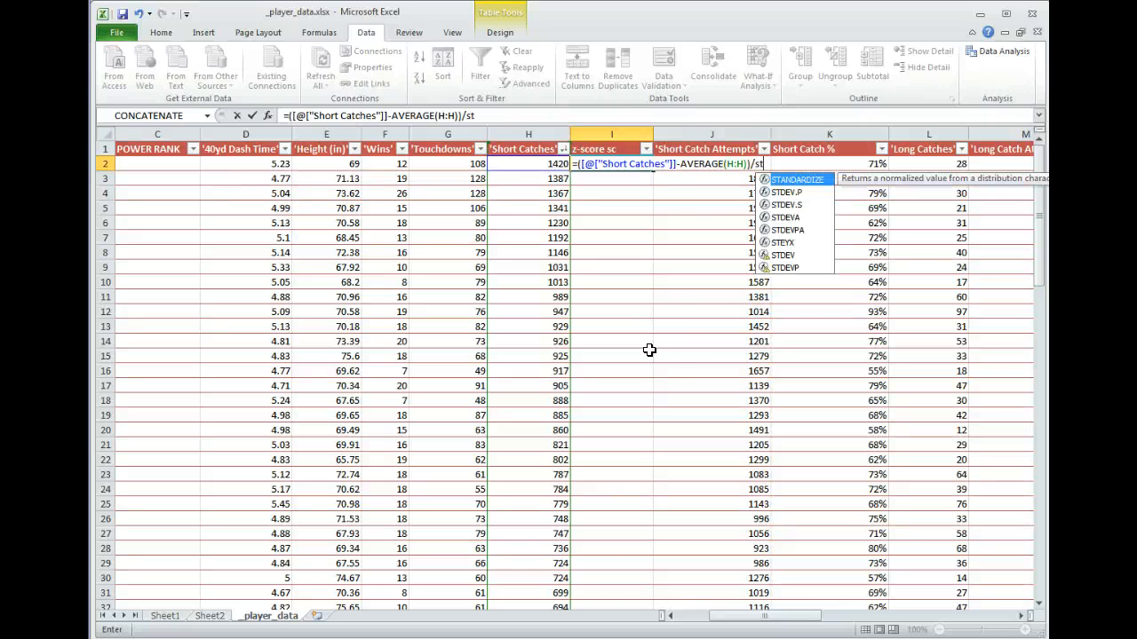
mouse_move(795, 211)
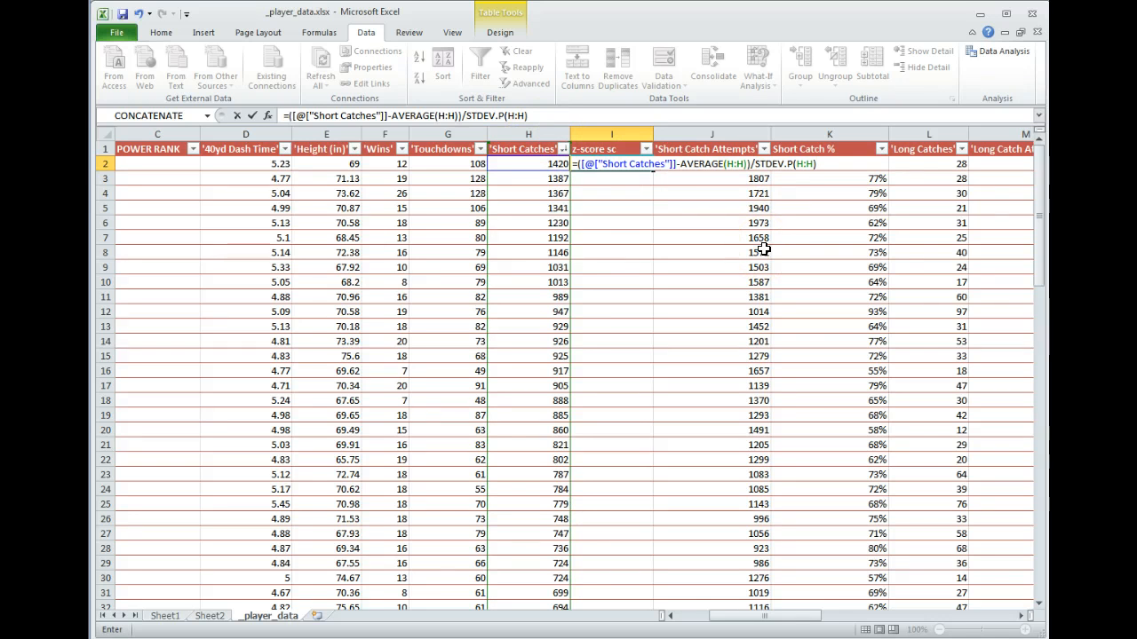
key(Return)
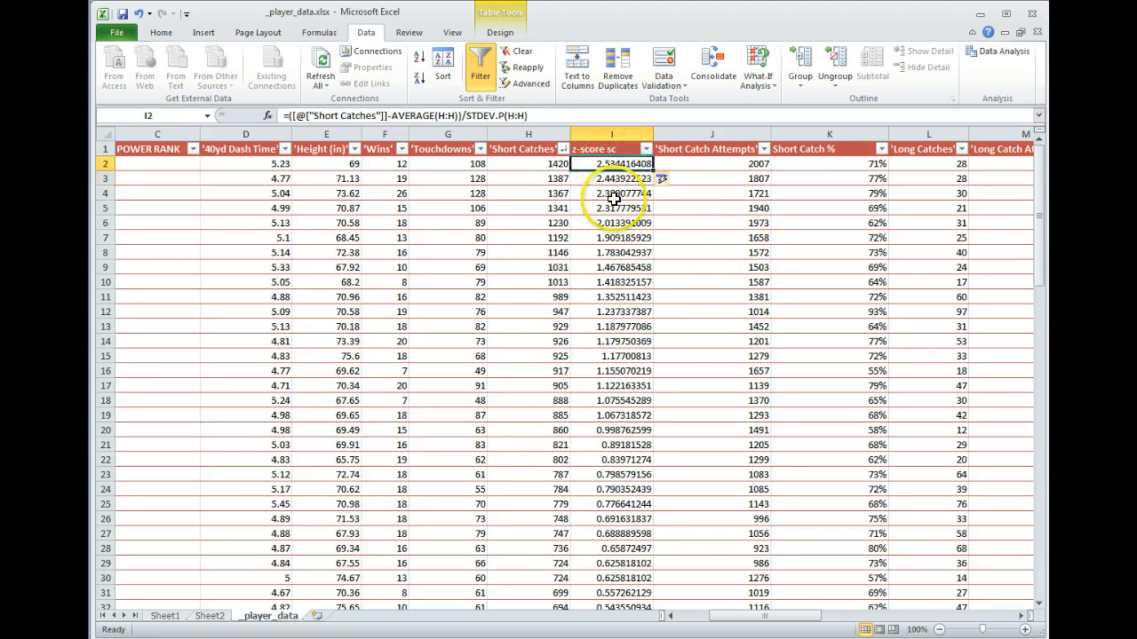
scroll(down, 3)
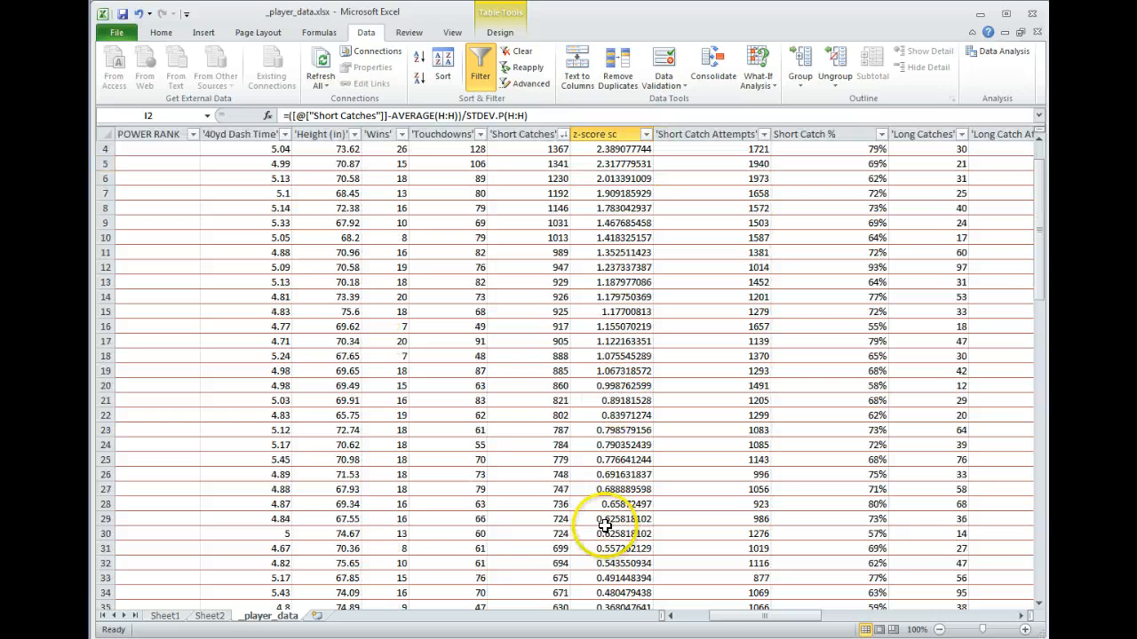
scroll(up, 3)
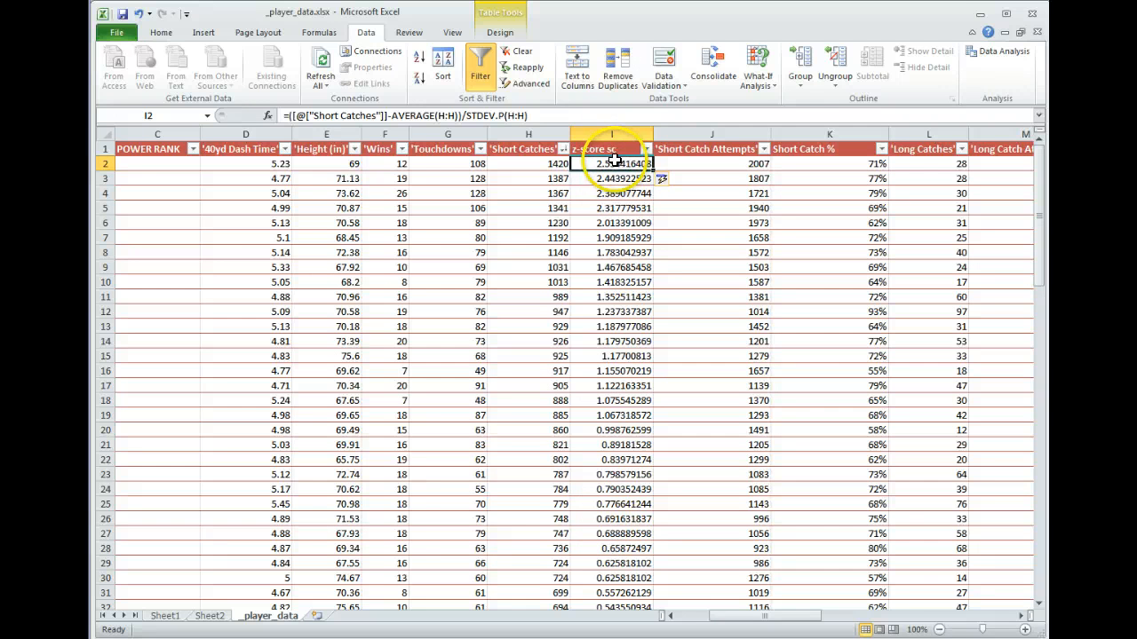
mouse_move(612, 208)
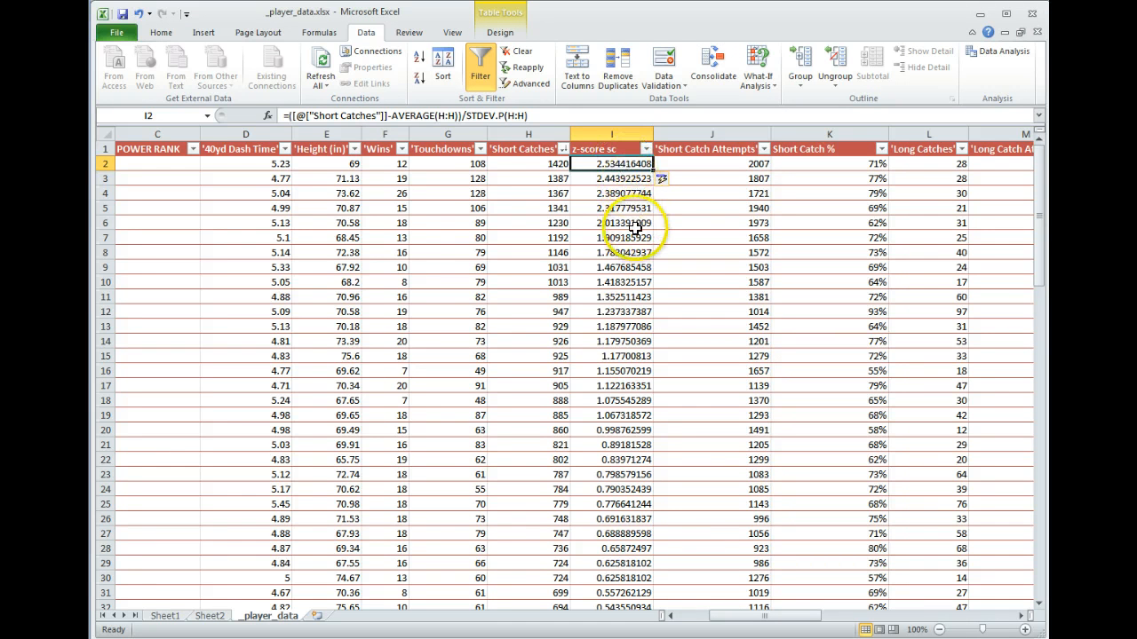
scroll(down, 3)
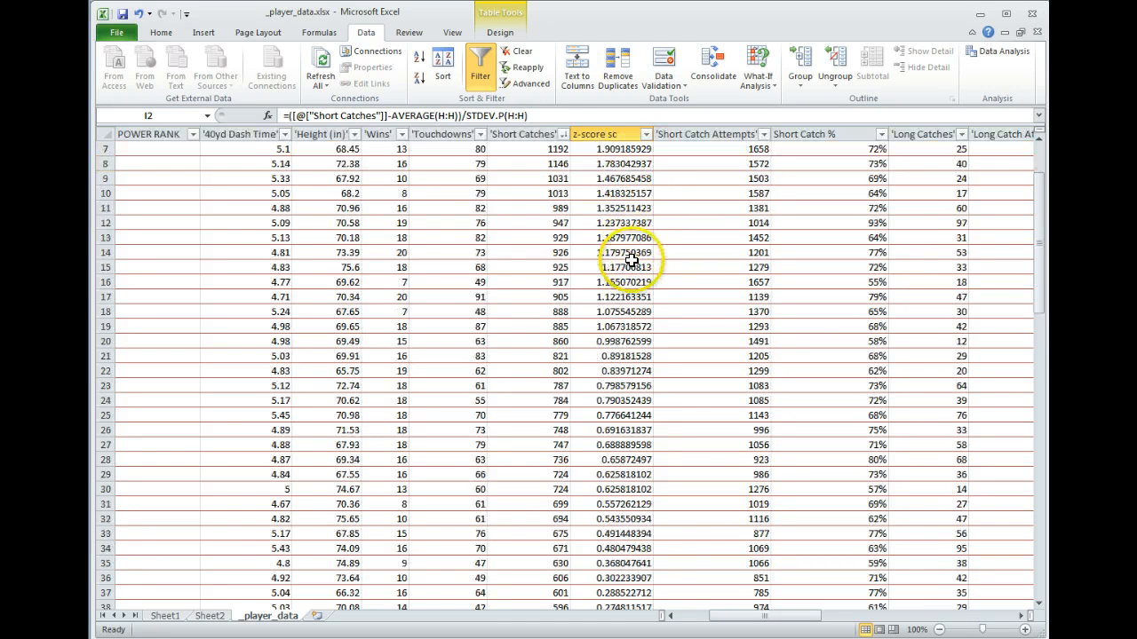
scroll(down, 3)
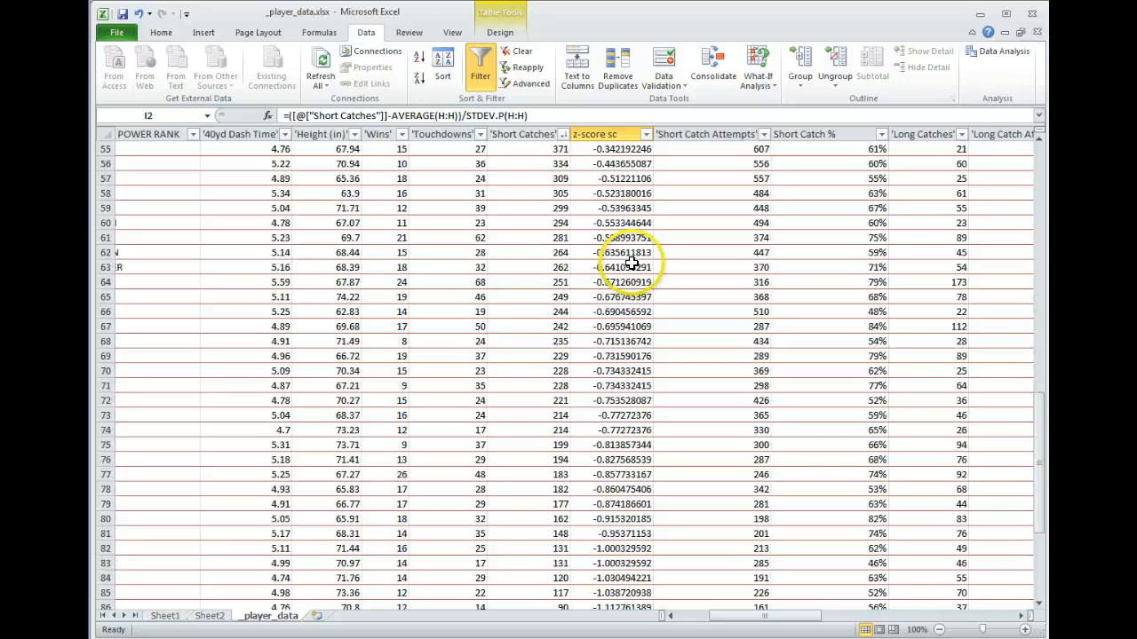
scroll(down, 3)
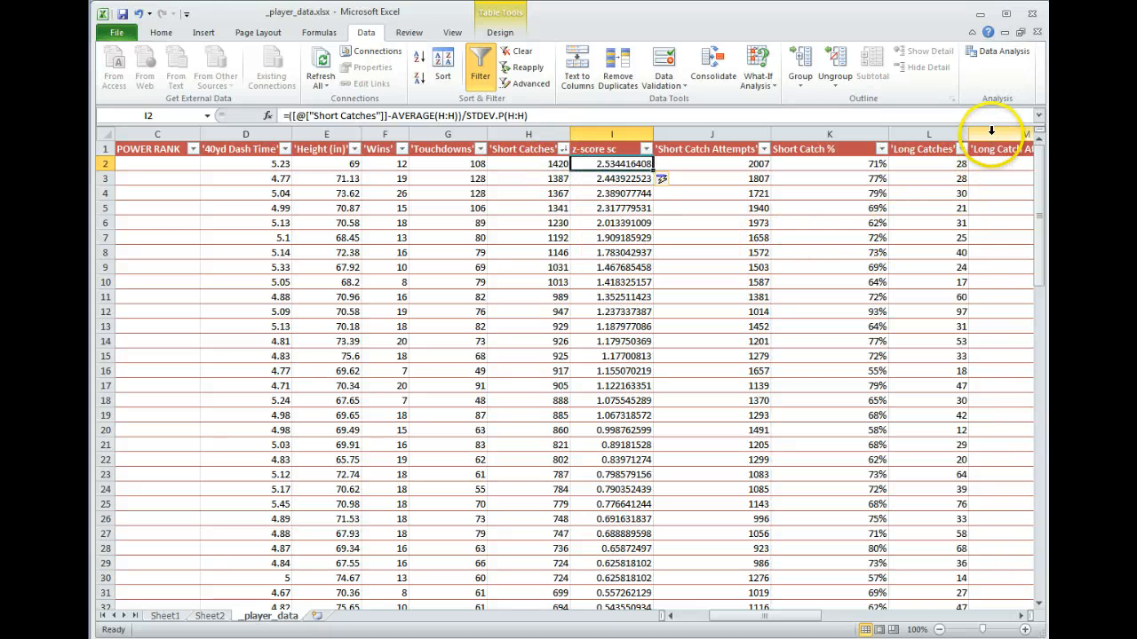
Insert a column before Long Catch Attempts and title it 'zscore lc'
right_click(995, 149)
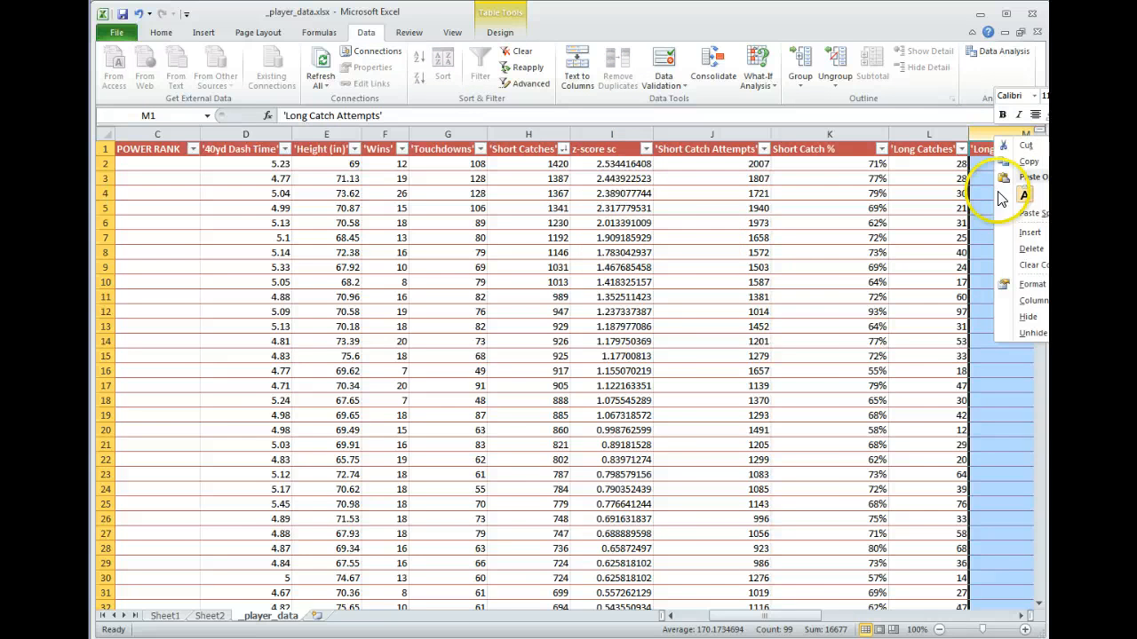
click(1030, 232)
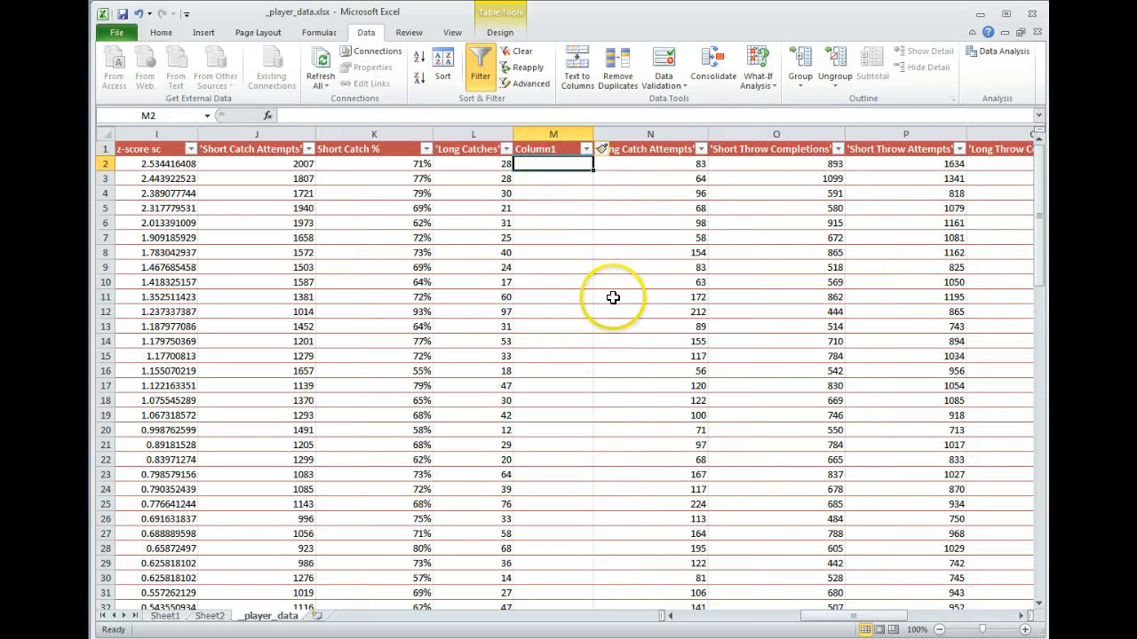
mouse_move(546, 148)
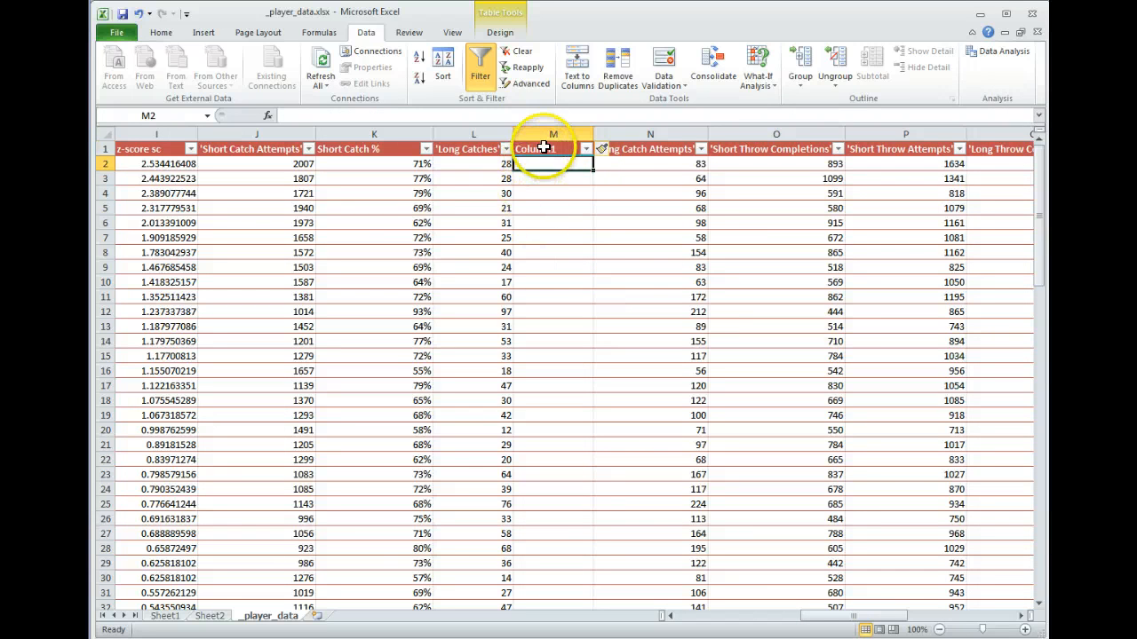
click(552, 148)
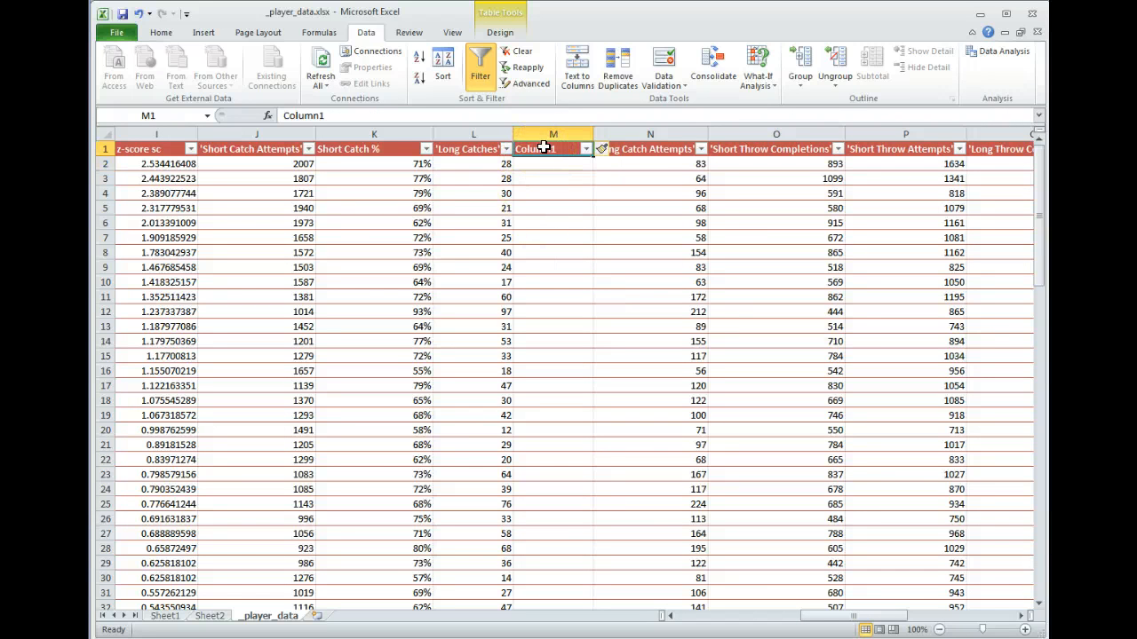
text(zscore lc)
click(553, 163)
text(=)
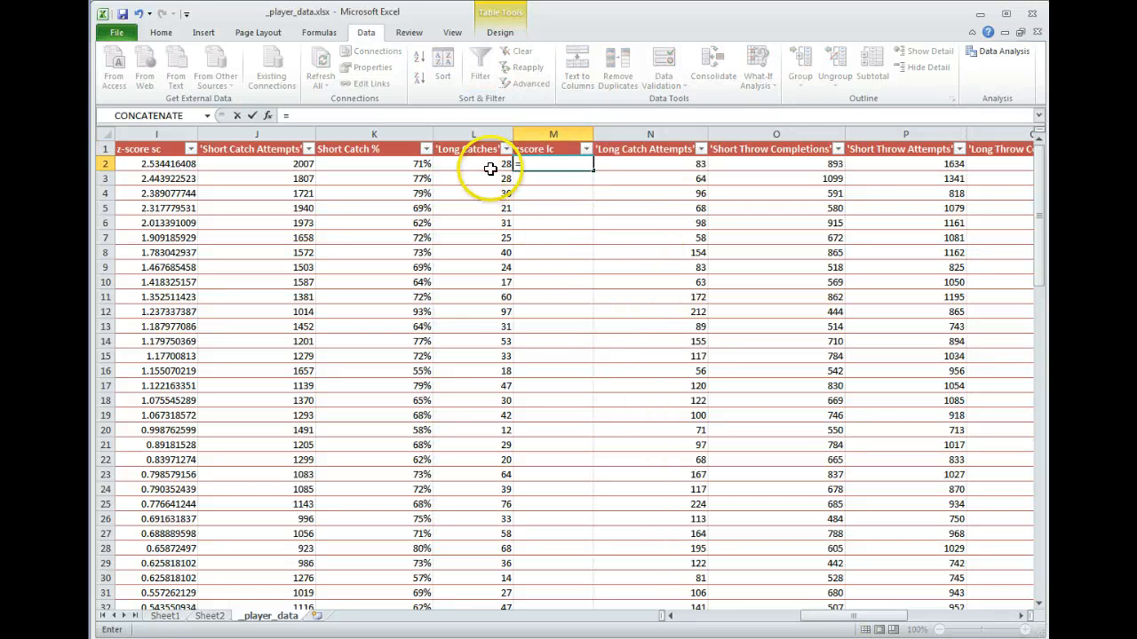
click(472, 163)
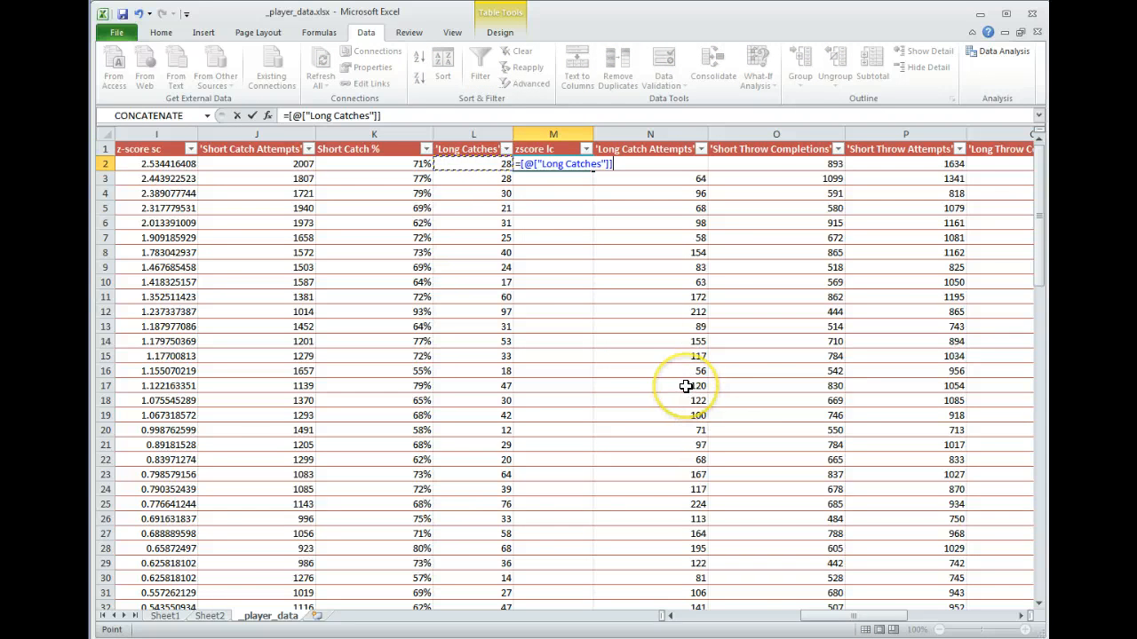
text(-aver)
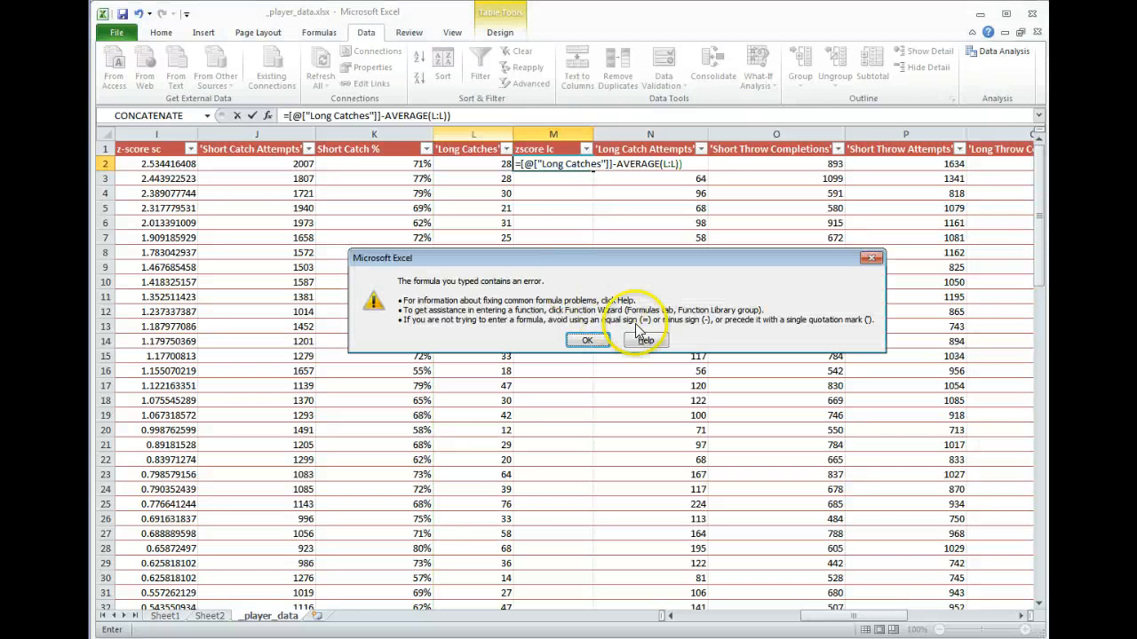
click(586, 340)
text(()
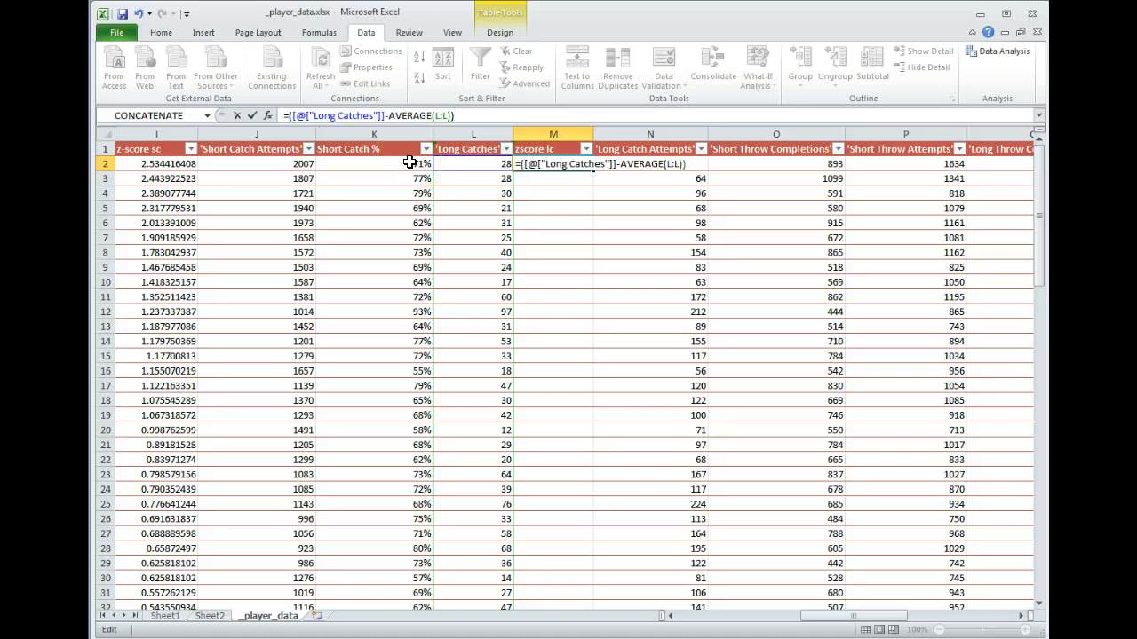
text(/)
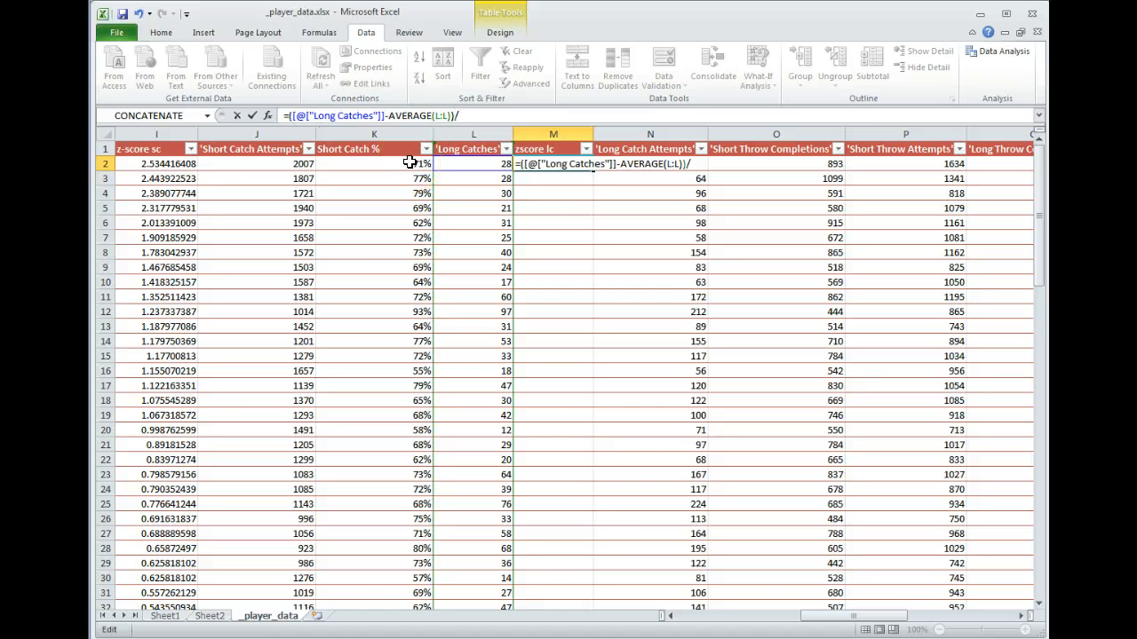
text(st)
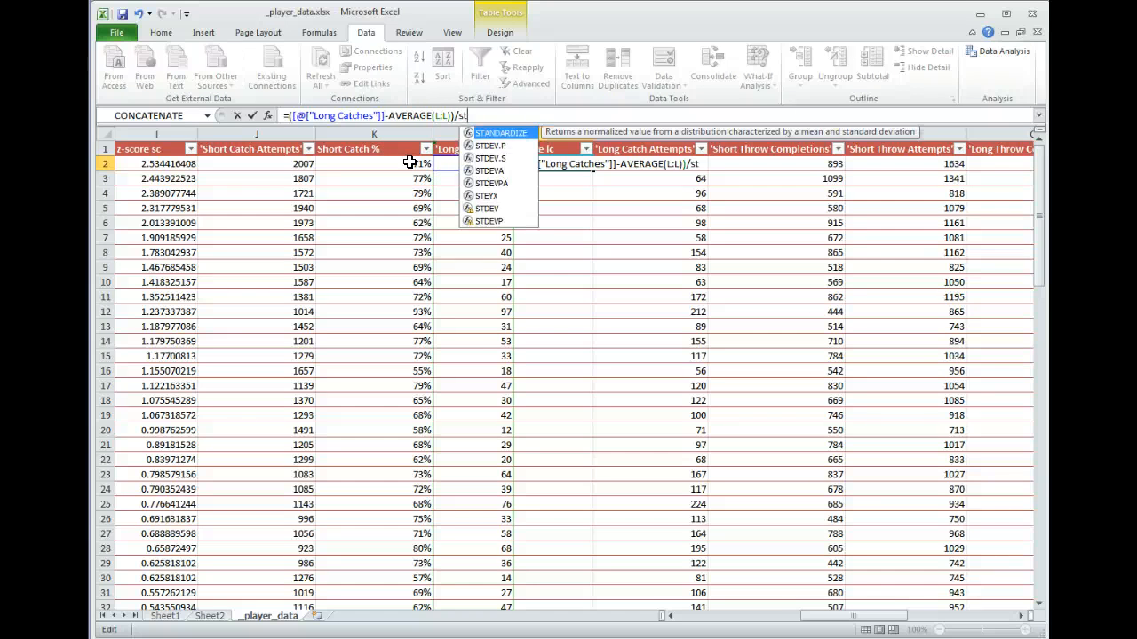
mouse_move(503, 151)
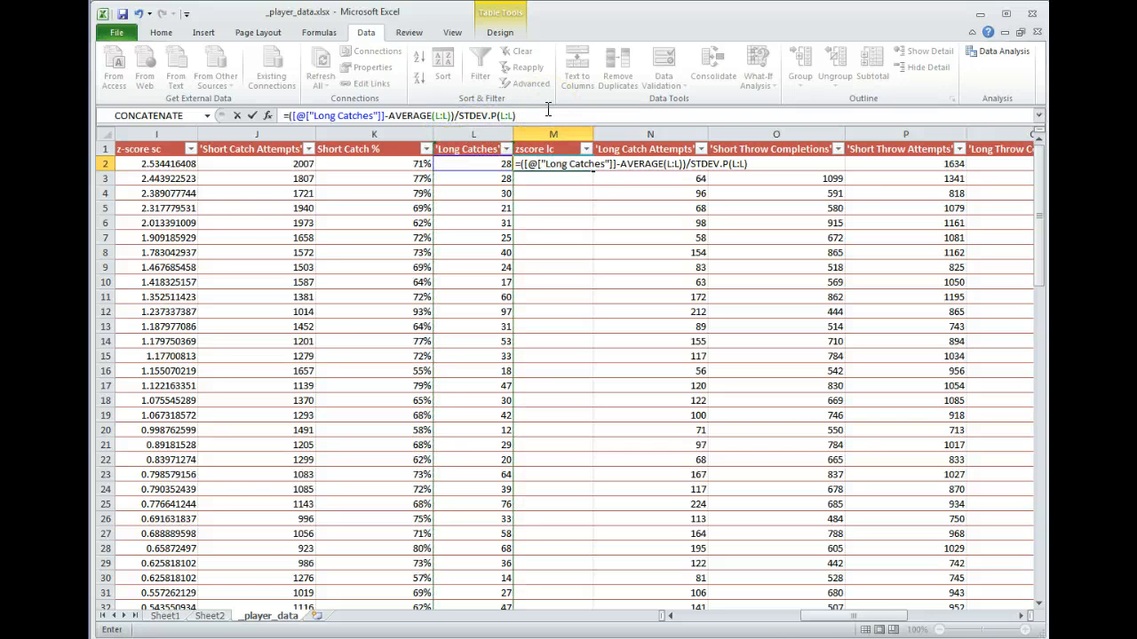
key(Return)
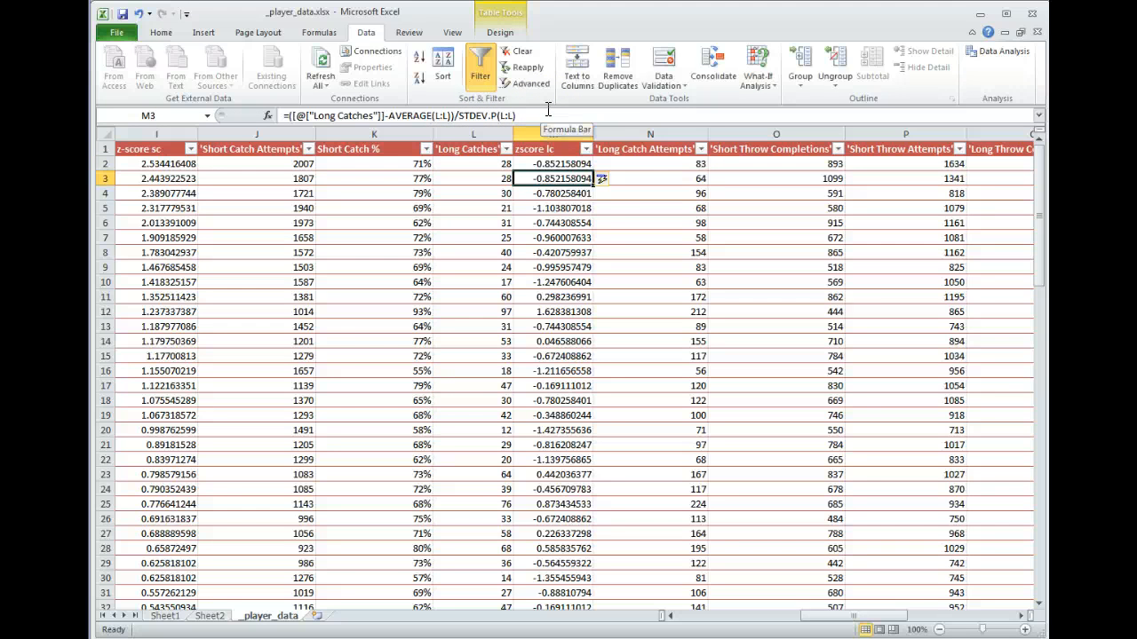
Review the long-catch z-scores, then sort Long Catches largest first with LAYLA's 173 on top
click(553, 193)
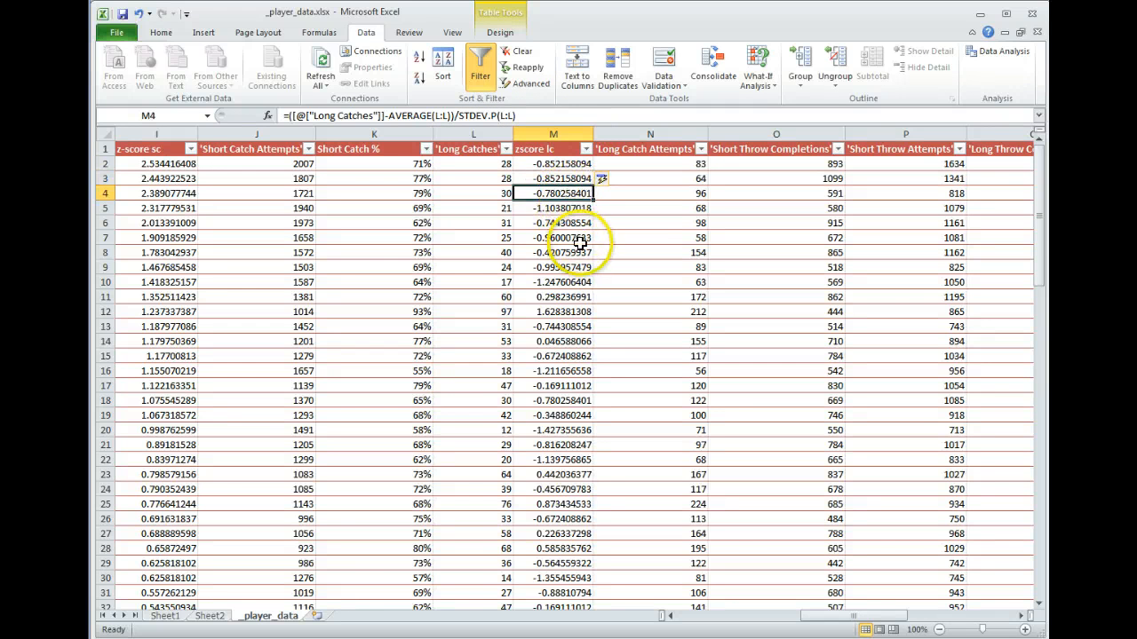
scroll(down, 3)
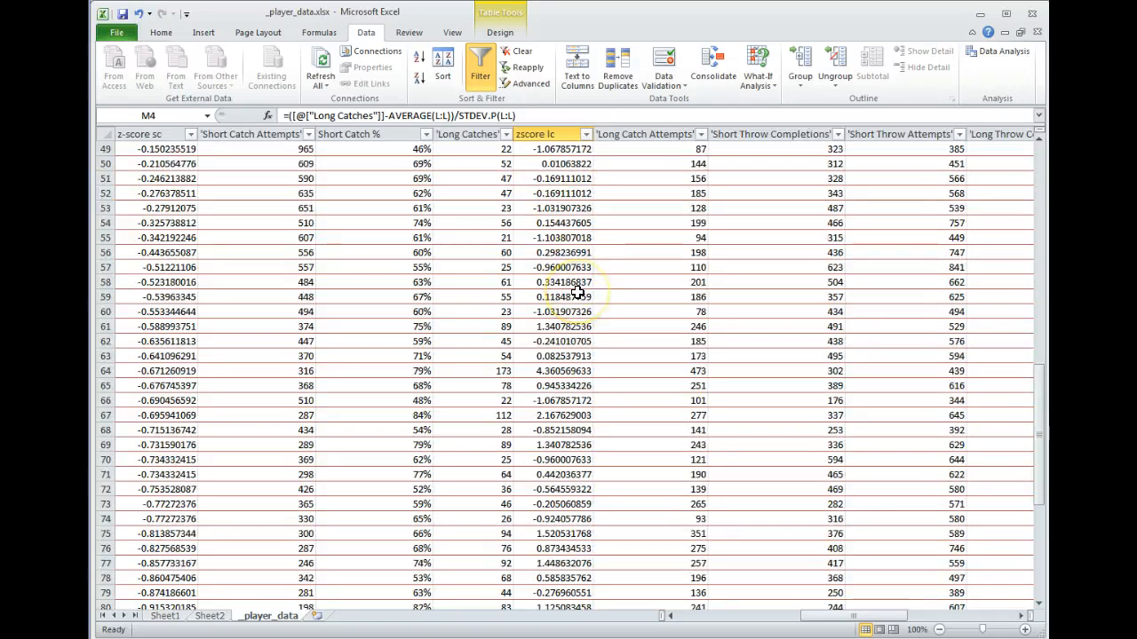
scroll(up, 3)
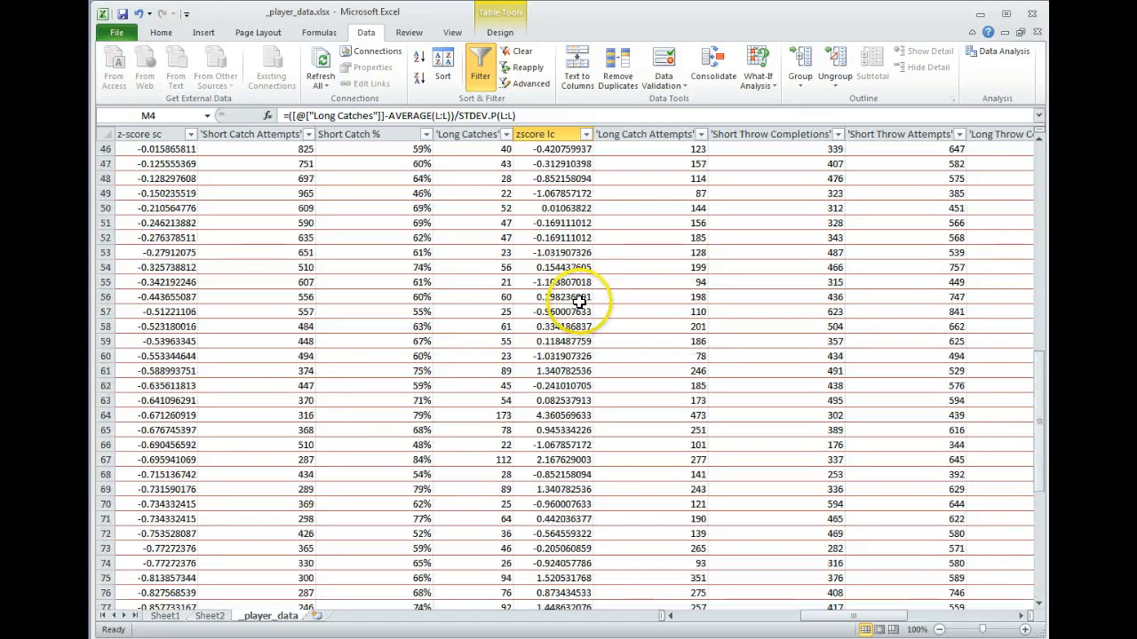
click(584, 134)
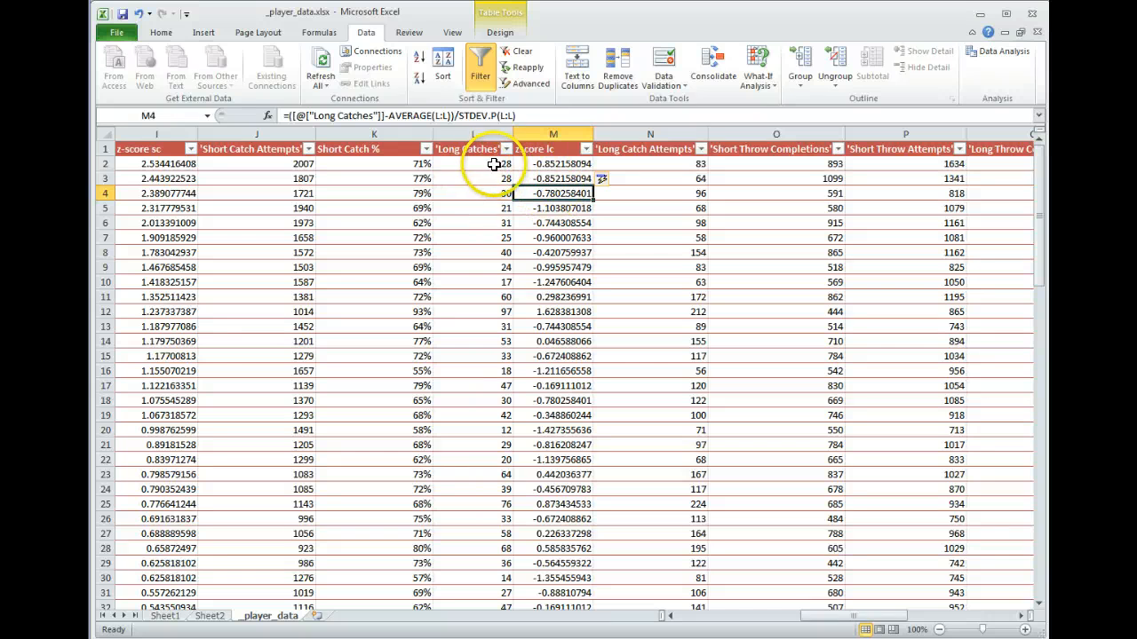
click(474, 148)
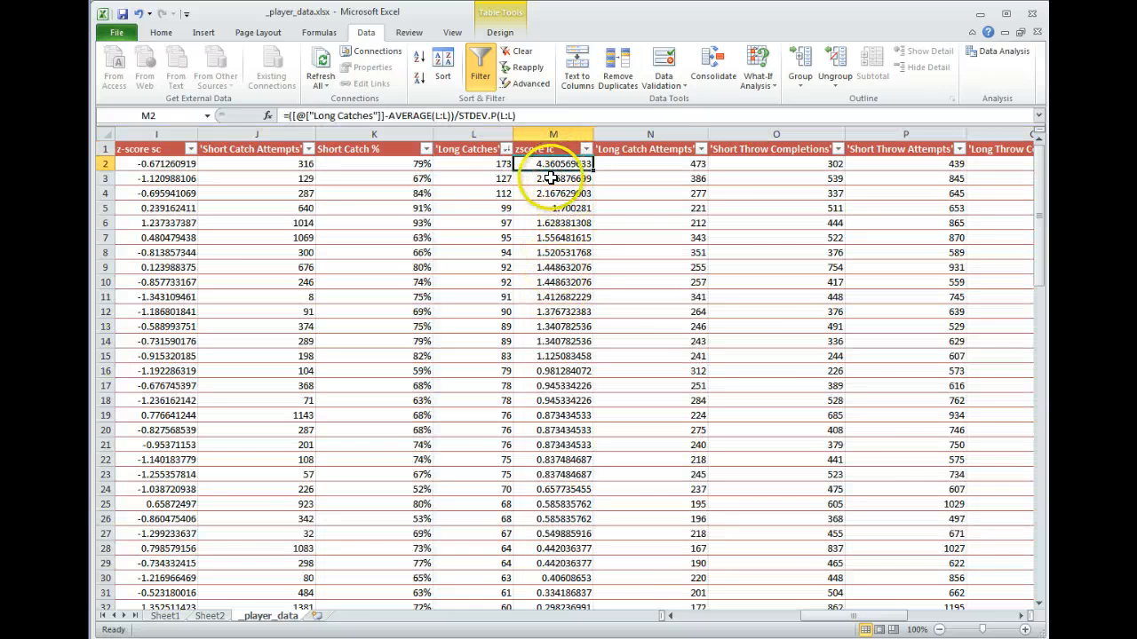
click(473, 164)
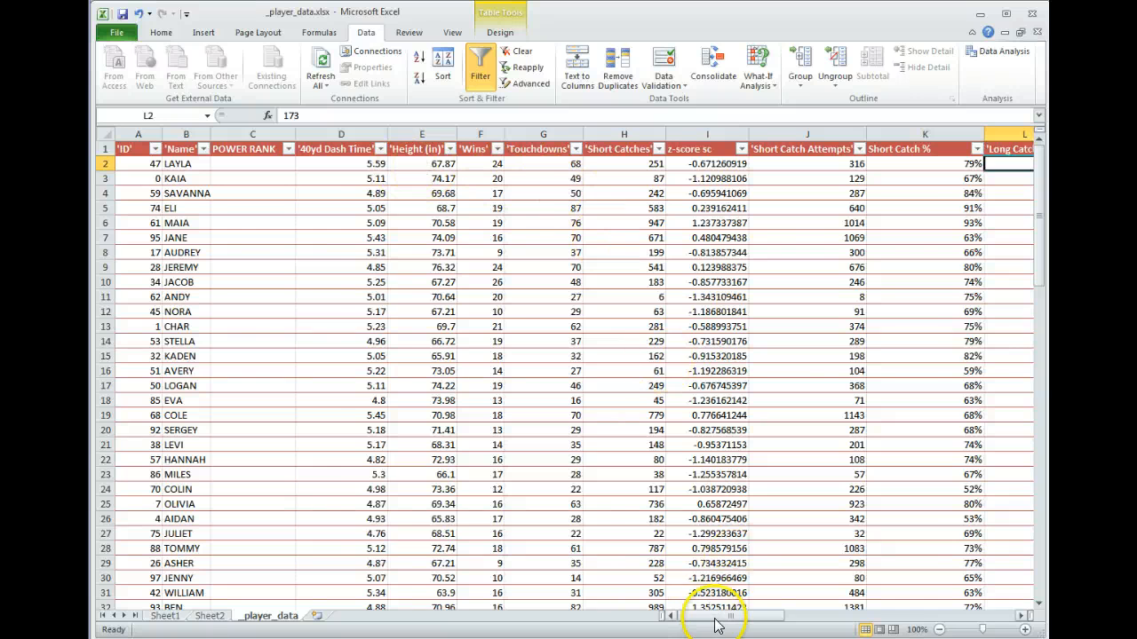
Fill POWER RANK with =[@[z-score sc]]+[@[zscore lc]] and sort it largest to smallest
scroll(right, 3)
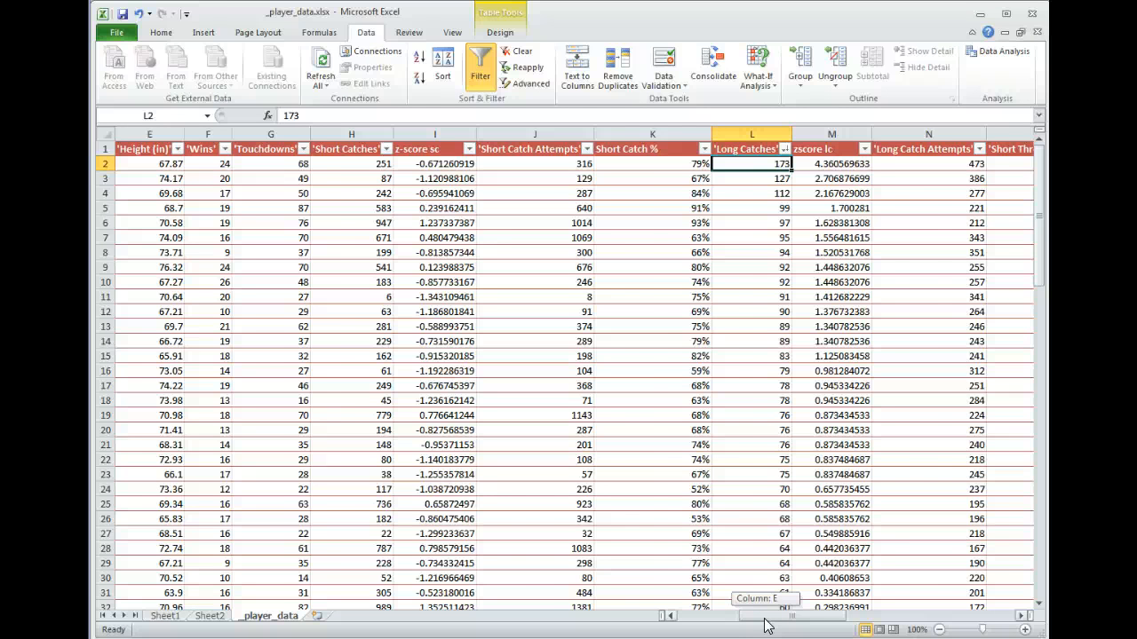
scroll(left, 3)
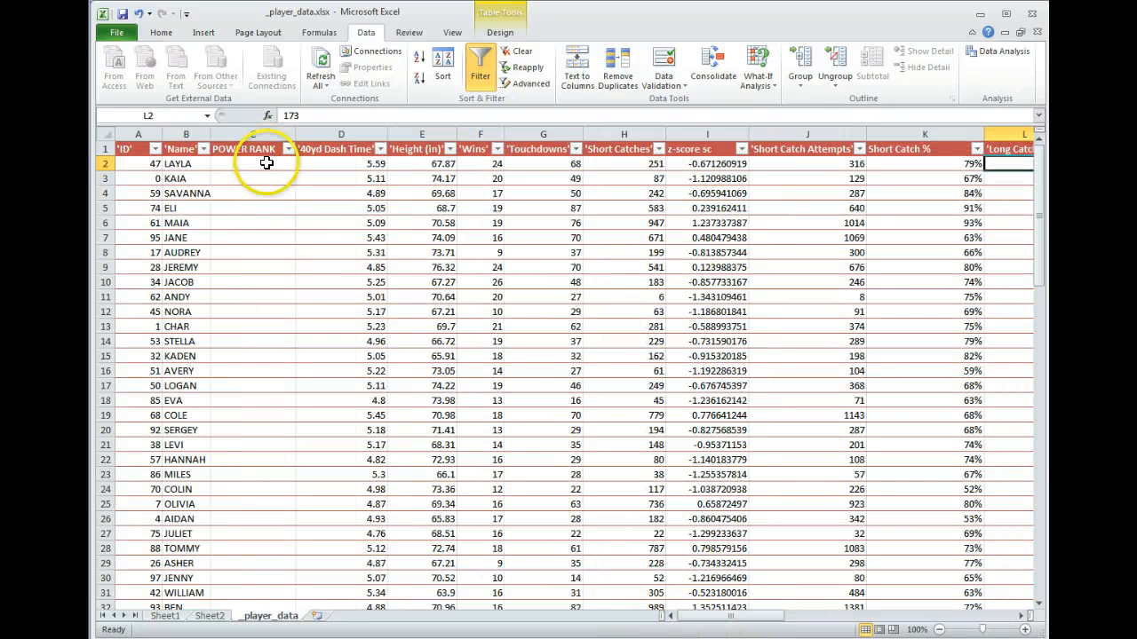
text(=[@[z-score sc]]+[@[zscore lc)
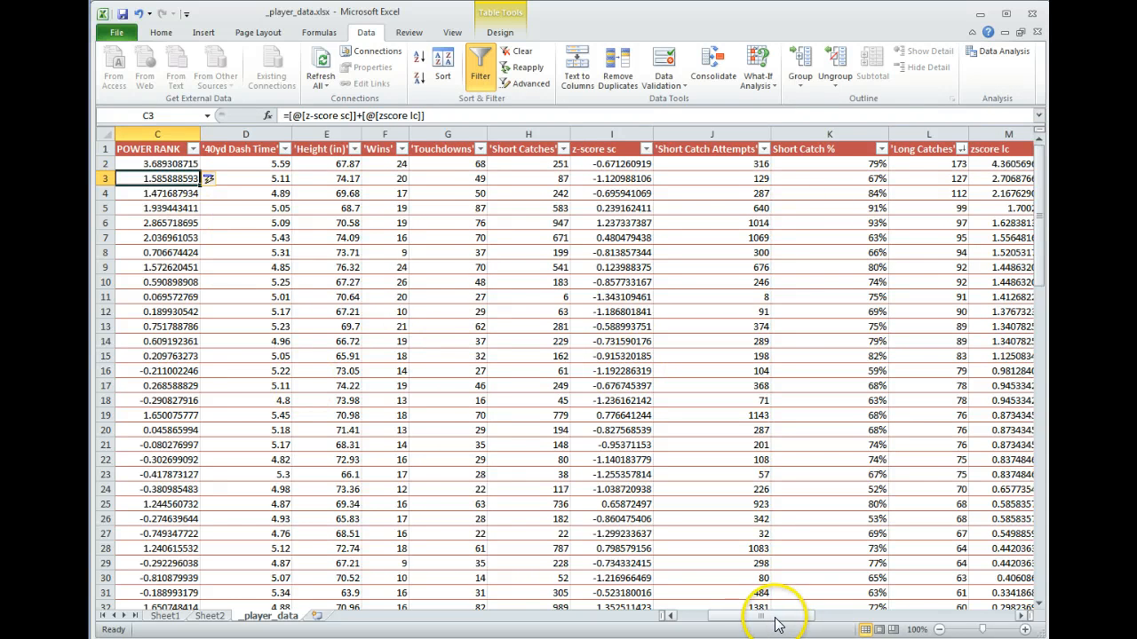
click(291, 148)
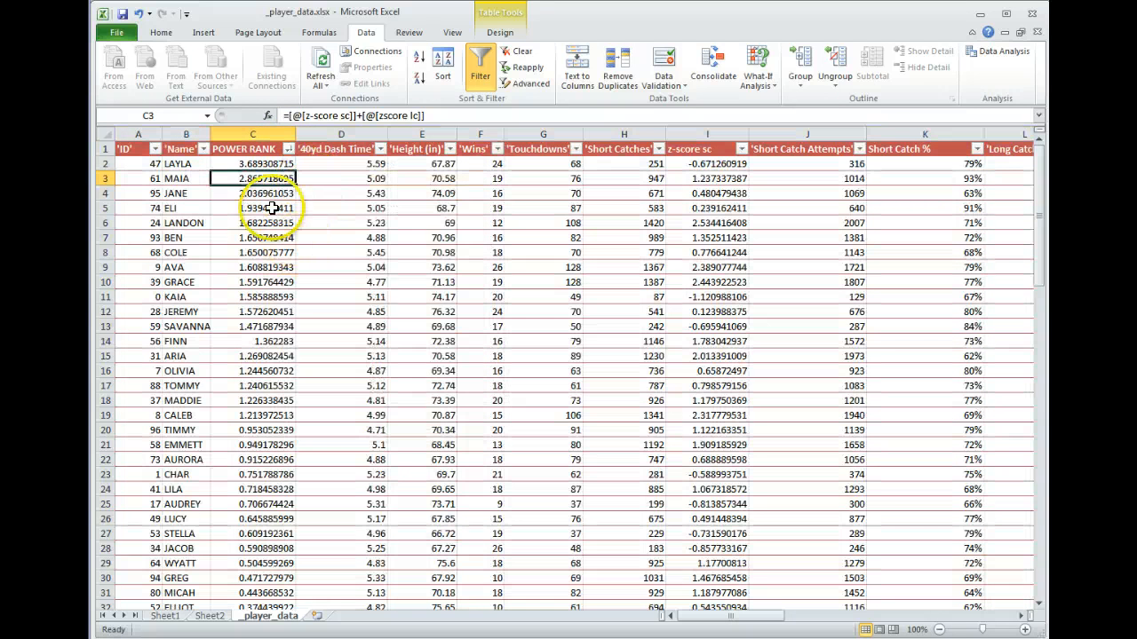
click(252, 193)
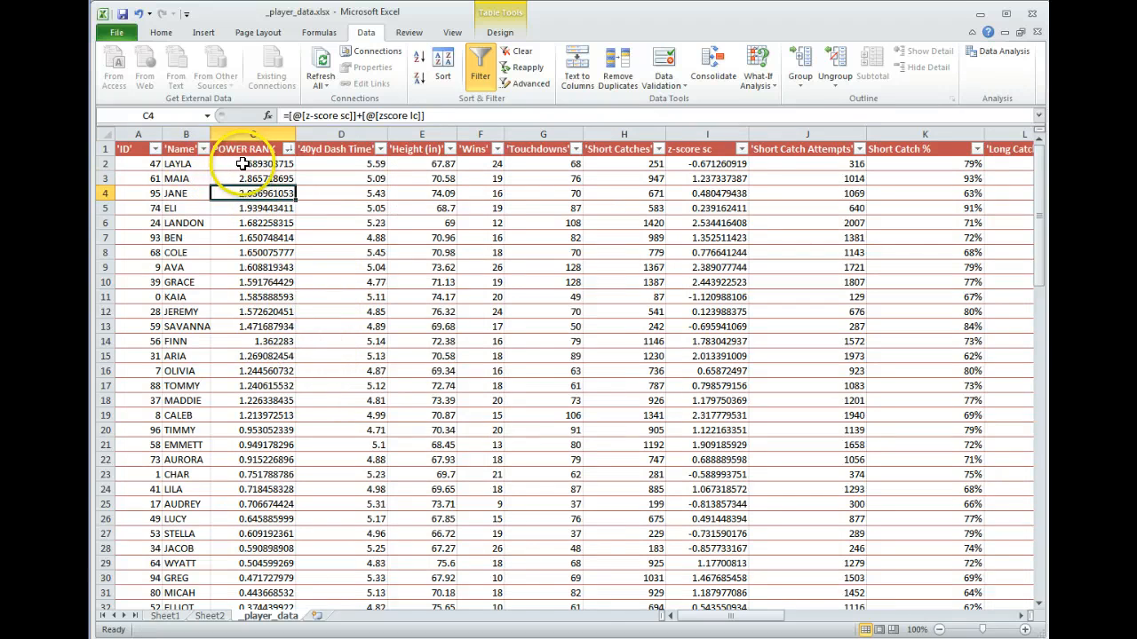
click(254, 164)
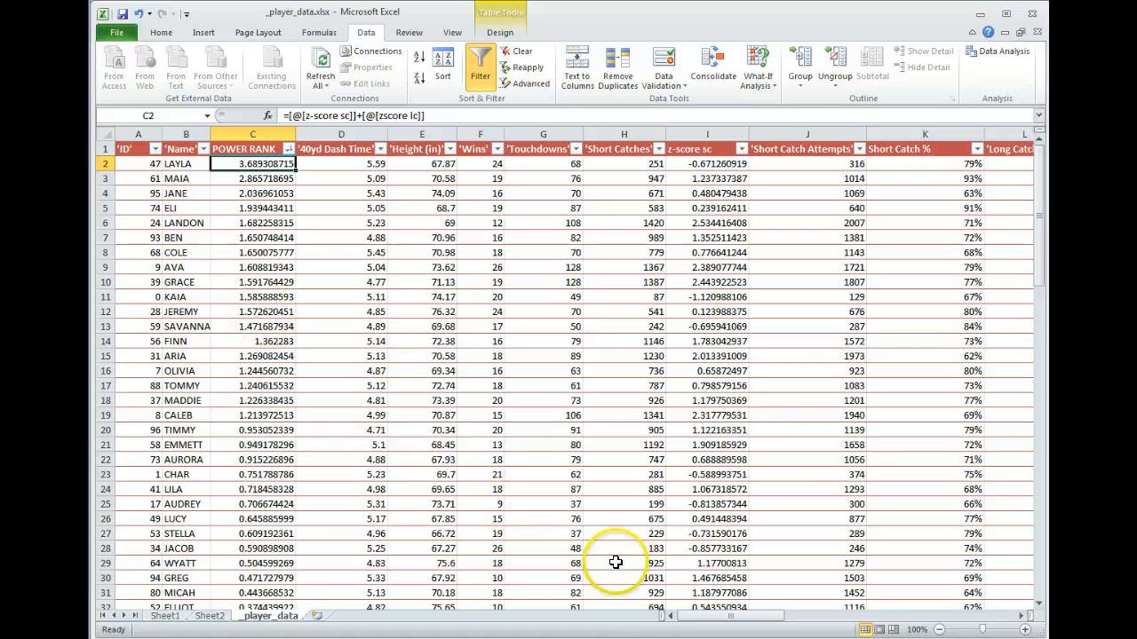
Sort column S, Def:Short Catches Against, smallest to largest so it starts at 33
scroll(right, 3)
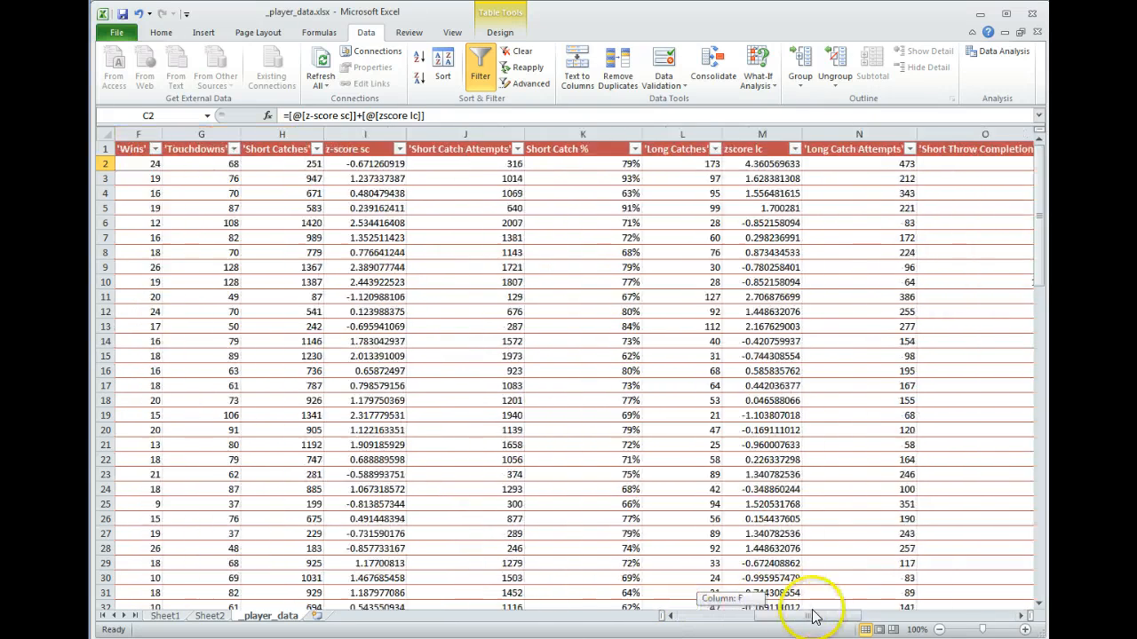
scroll(right, 3)
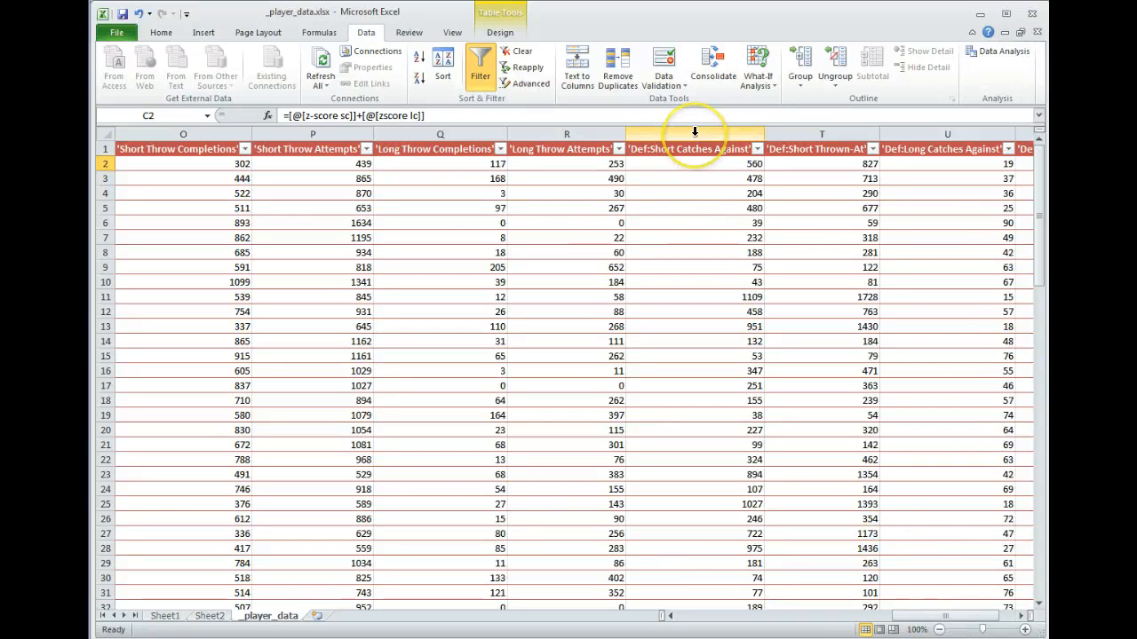
mouse_move(694, 133)
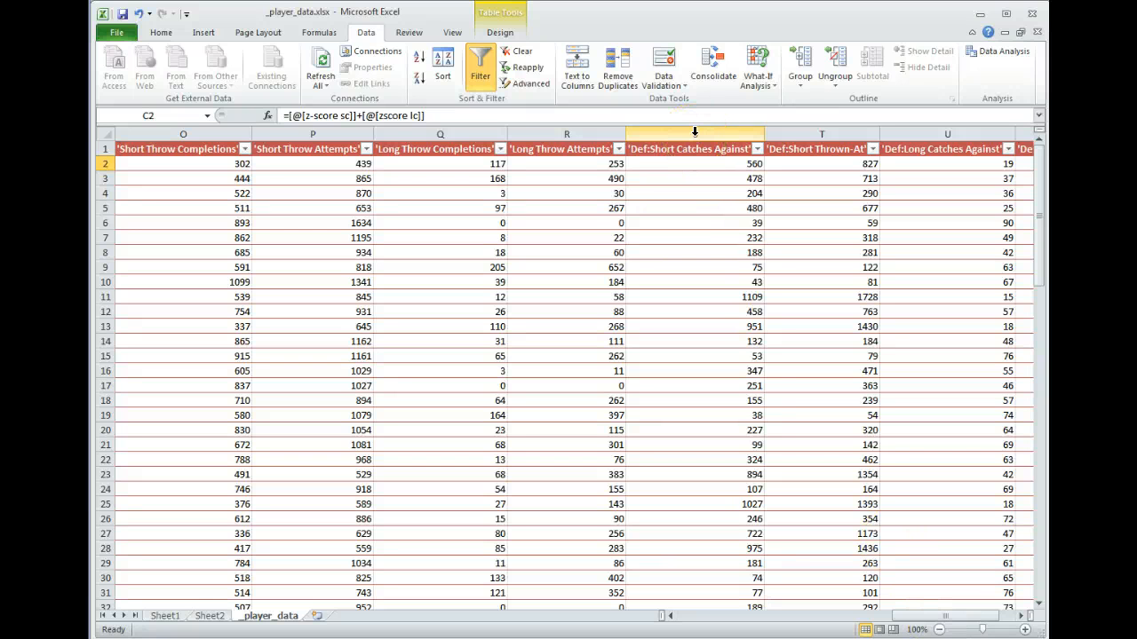
click(693, 148)
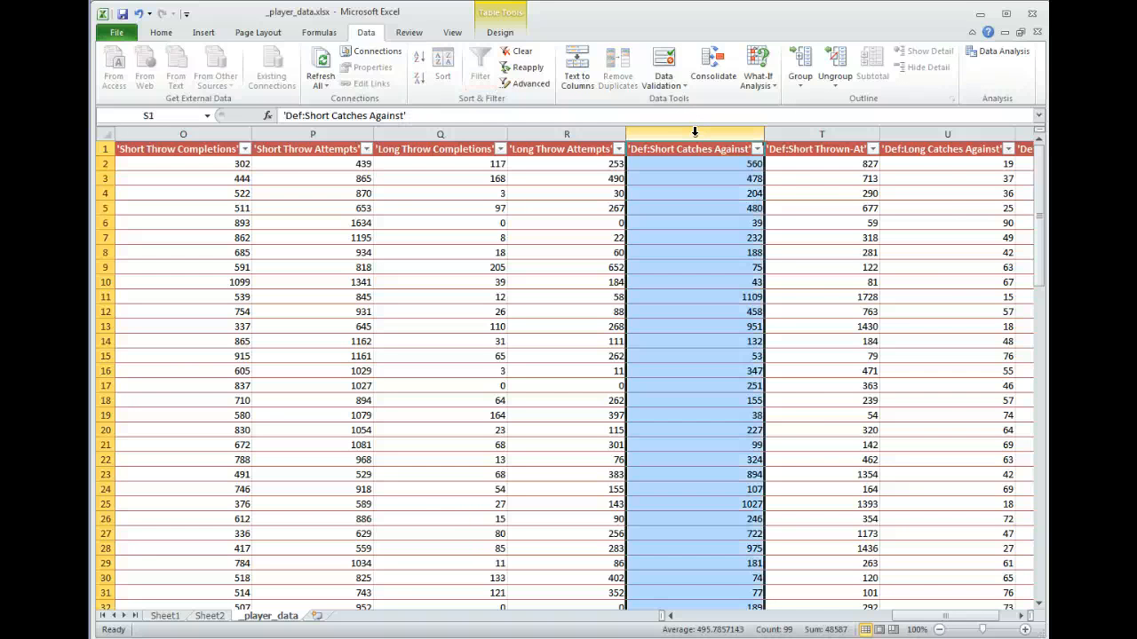
click(756, 148)
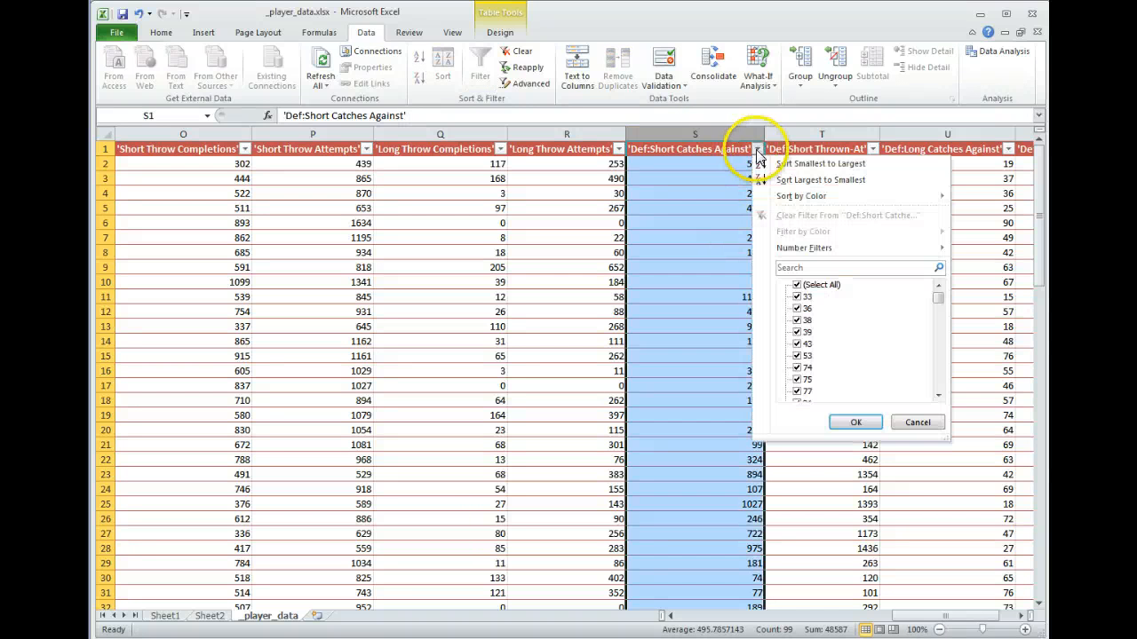
click(855, 422)
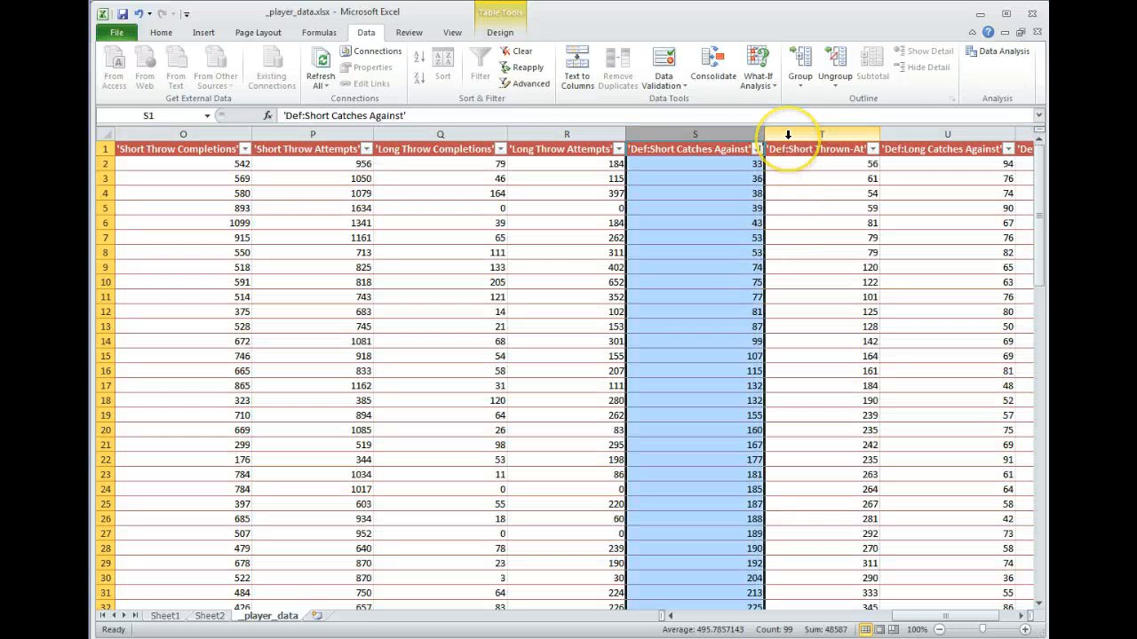
Insert a new table column named 'def sc zscore'
right_click(822, 148)
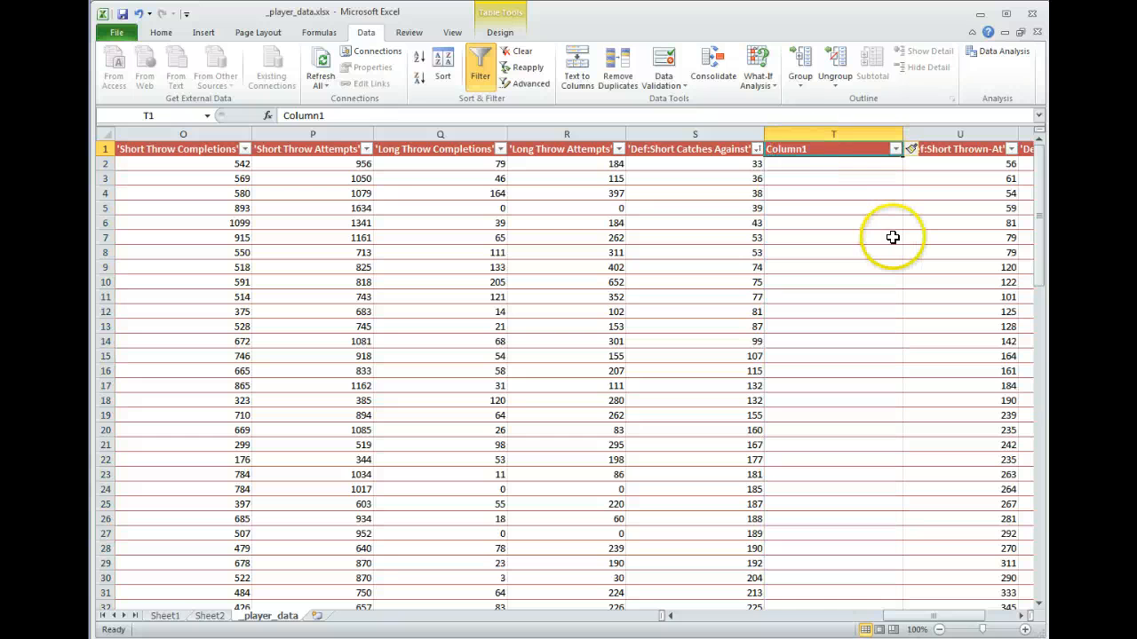
text(def sc)
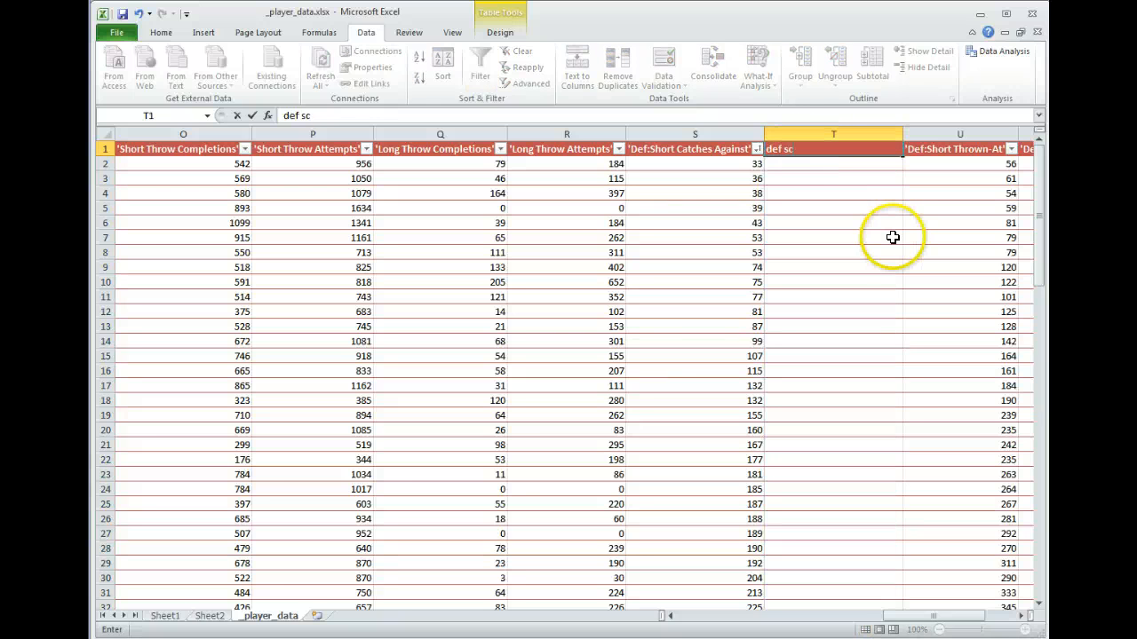
text(zscore)
click(833, 164)
text(=)
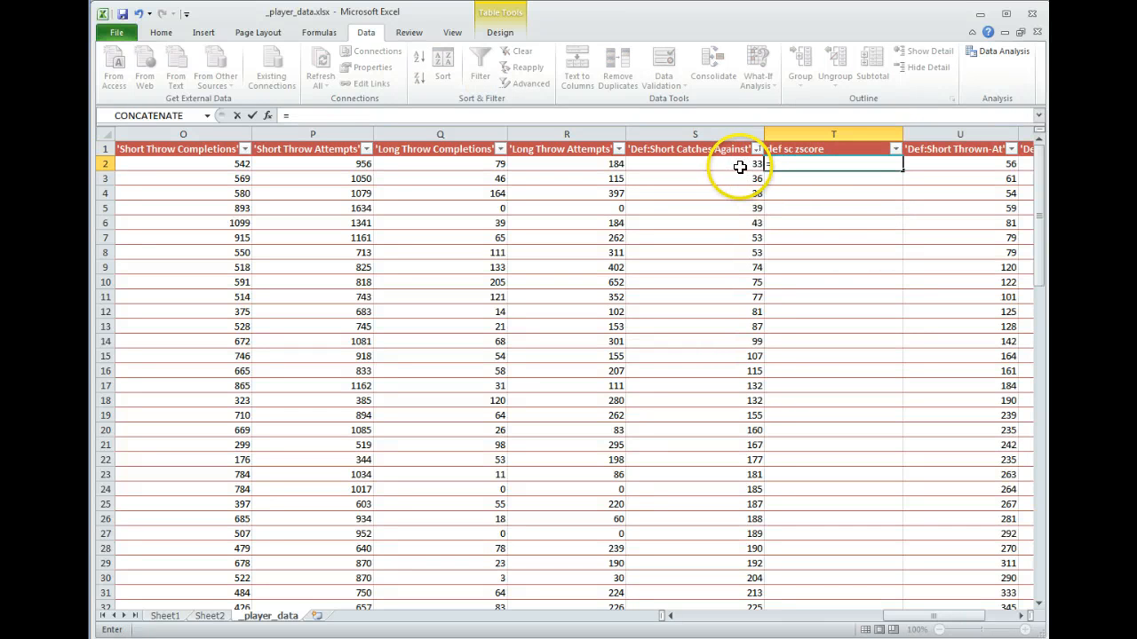
Fill it with the Def:Short Catches Against z-score formula using AVERAGE and STDEV.P of column S
click(695, 163)
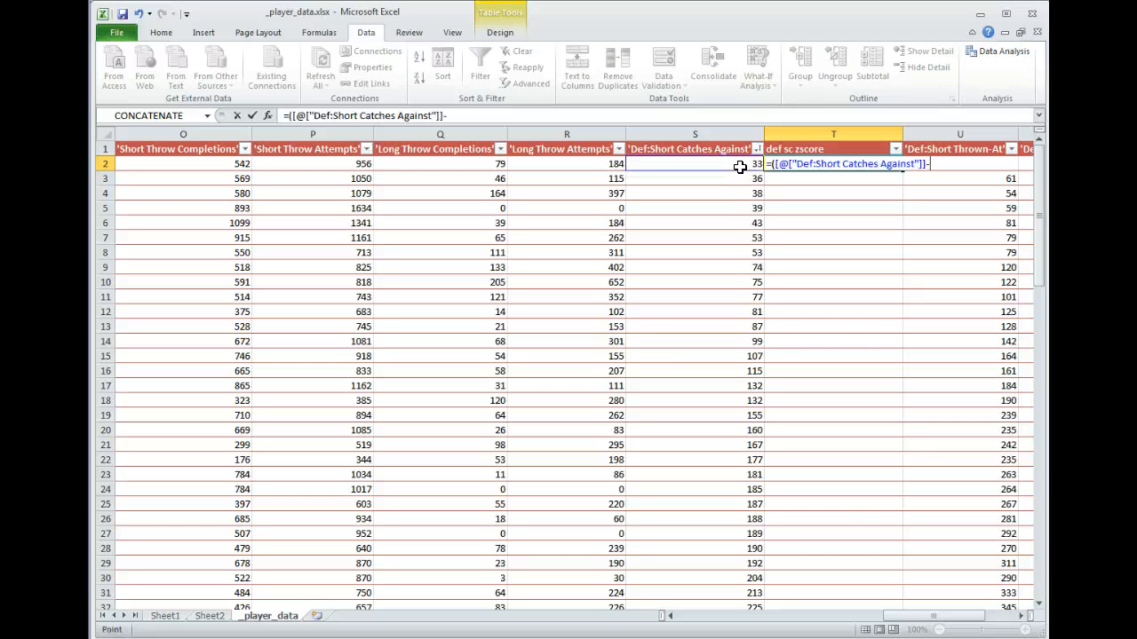
text(-aver)
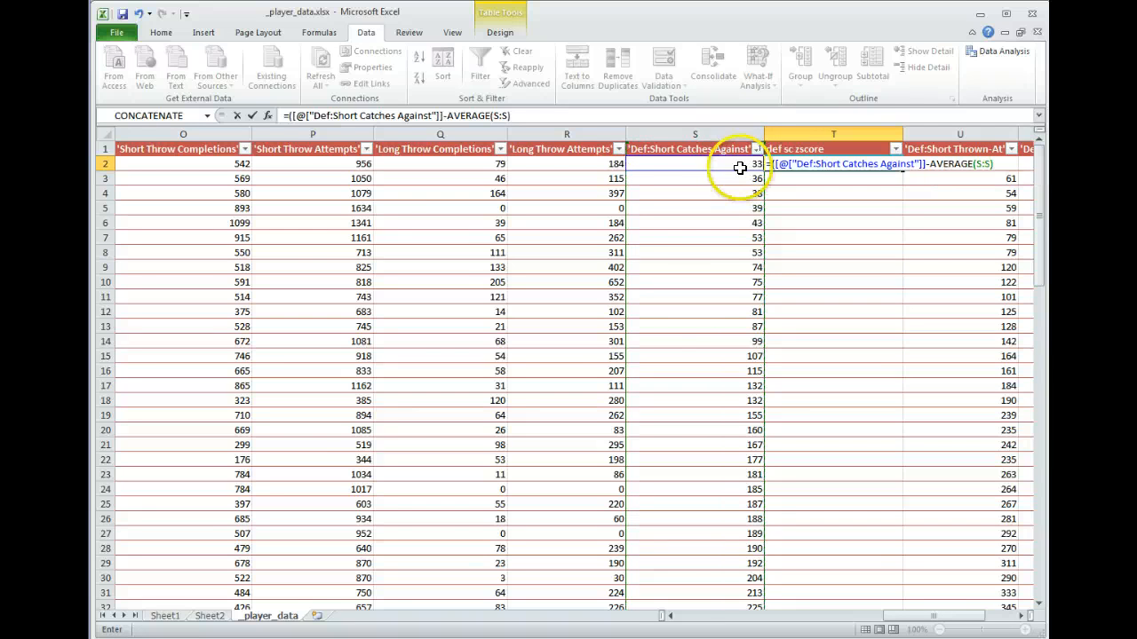
text(/)
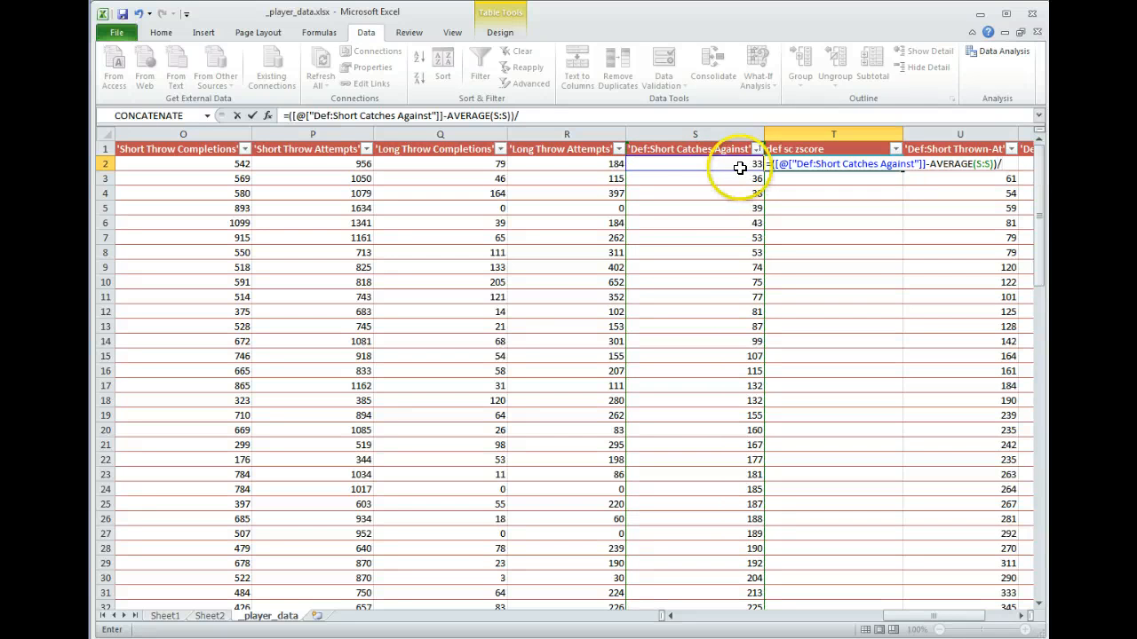
text(sa\)
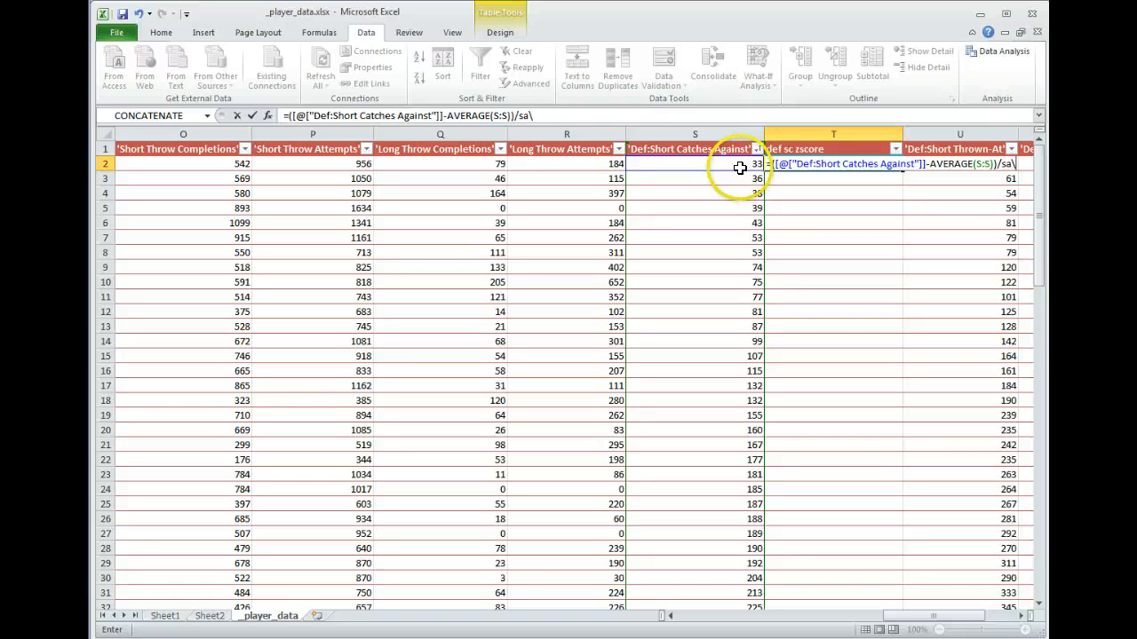
text(st)
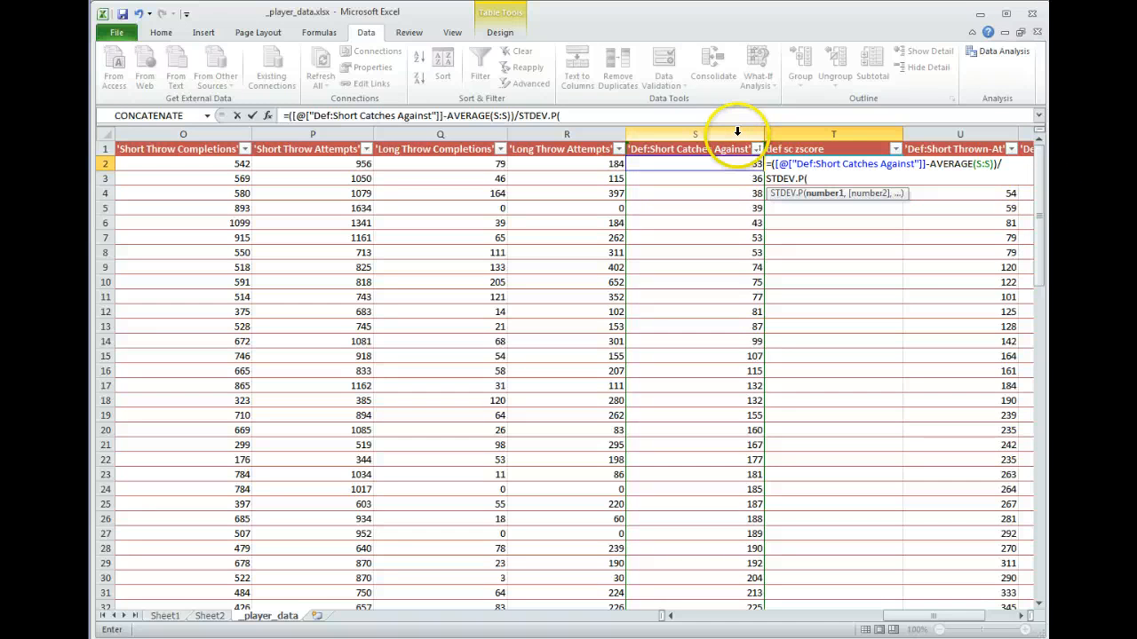
key(Return)
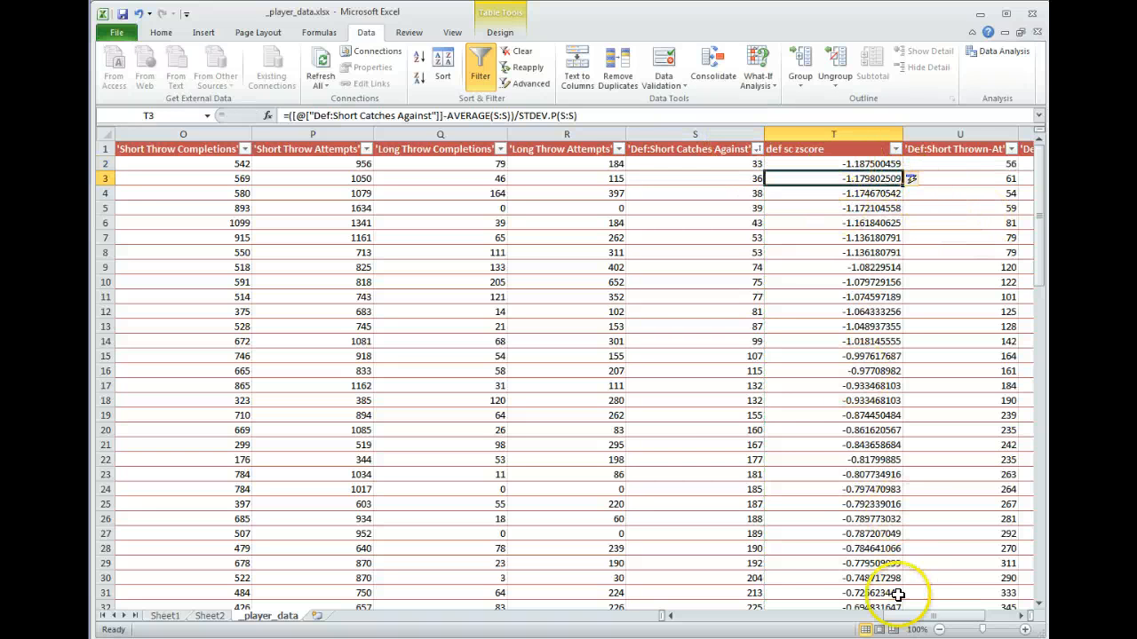
mouse_move(848, 213)
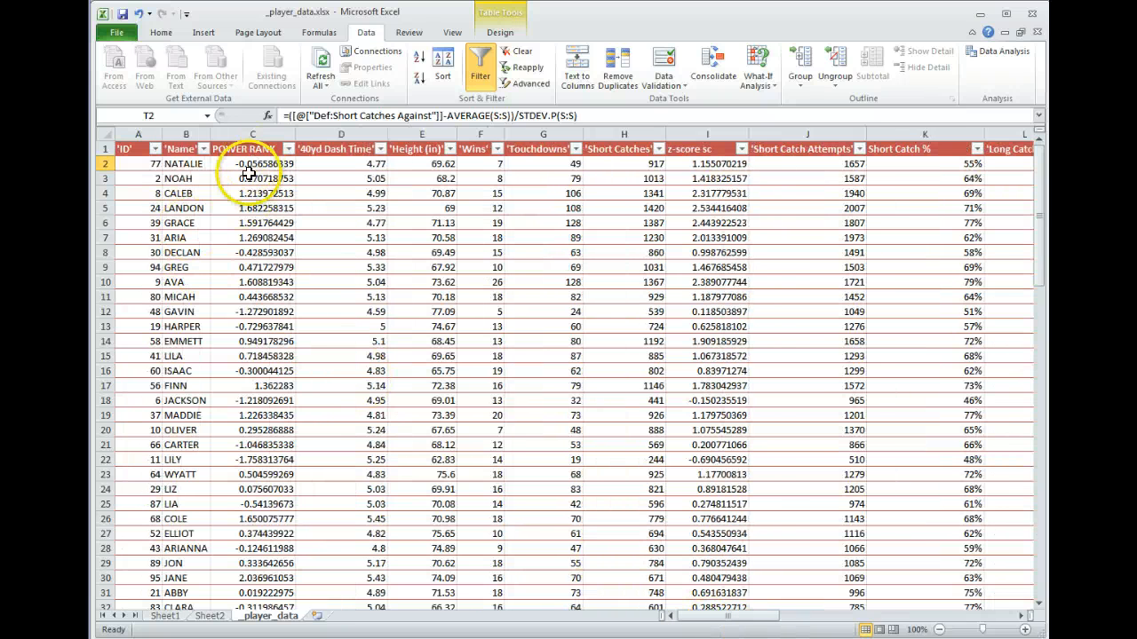
Extend the POWER RANK formula in C2 to subtract def sc zscore
click(253, 164)
text(=[@[z-score sc]]+[@[zscore lc)
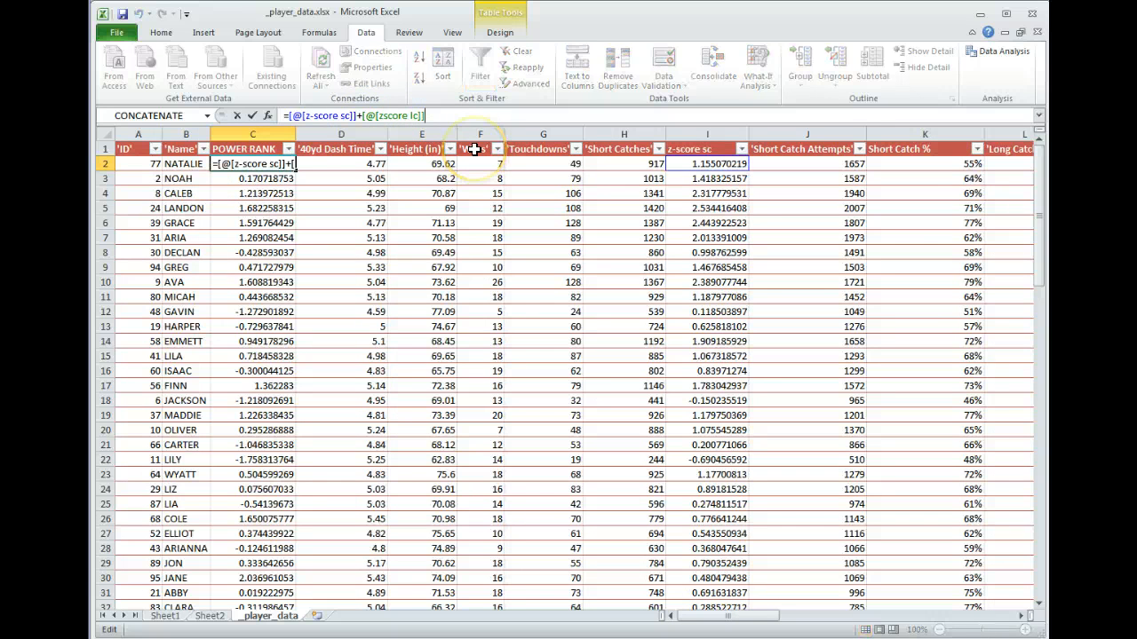
text(-)
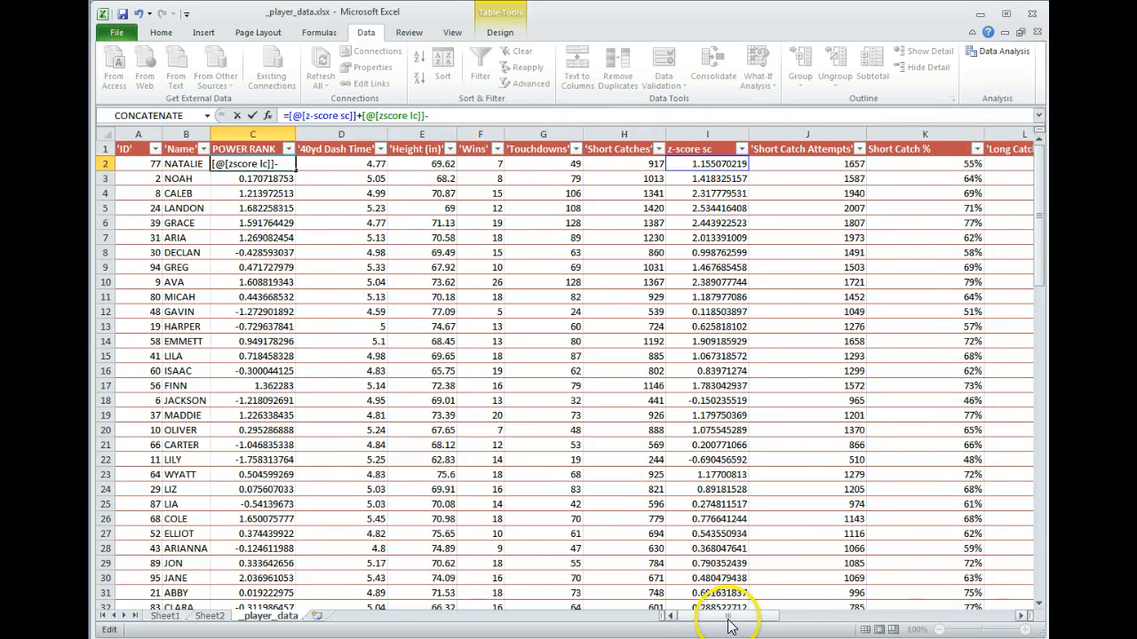
scroll(right, 3)
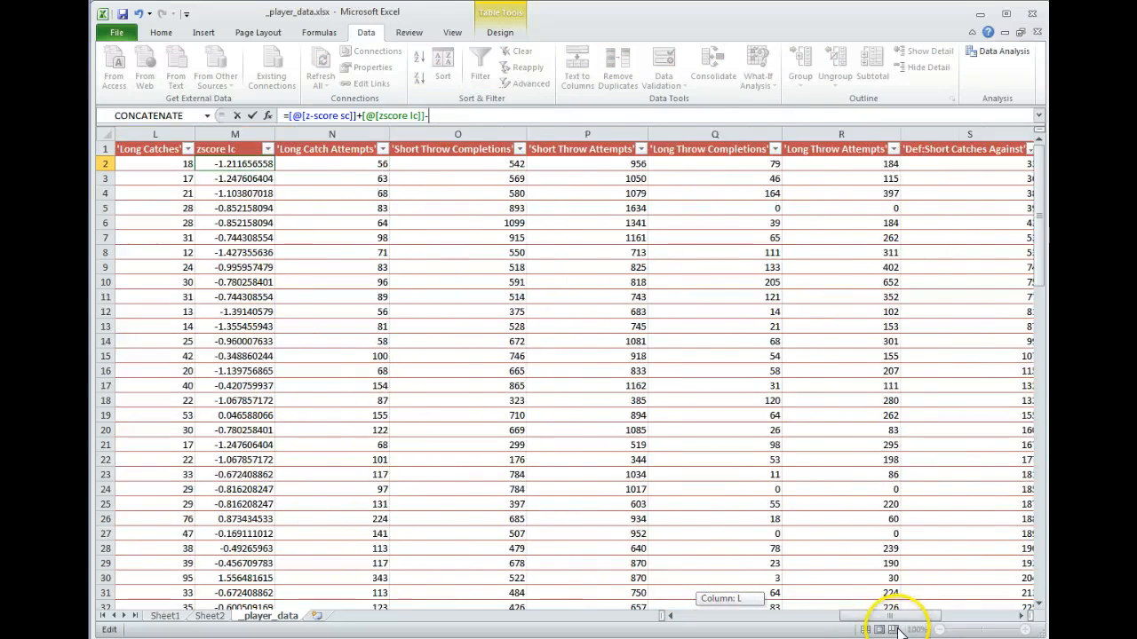
scroll(right, 3)
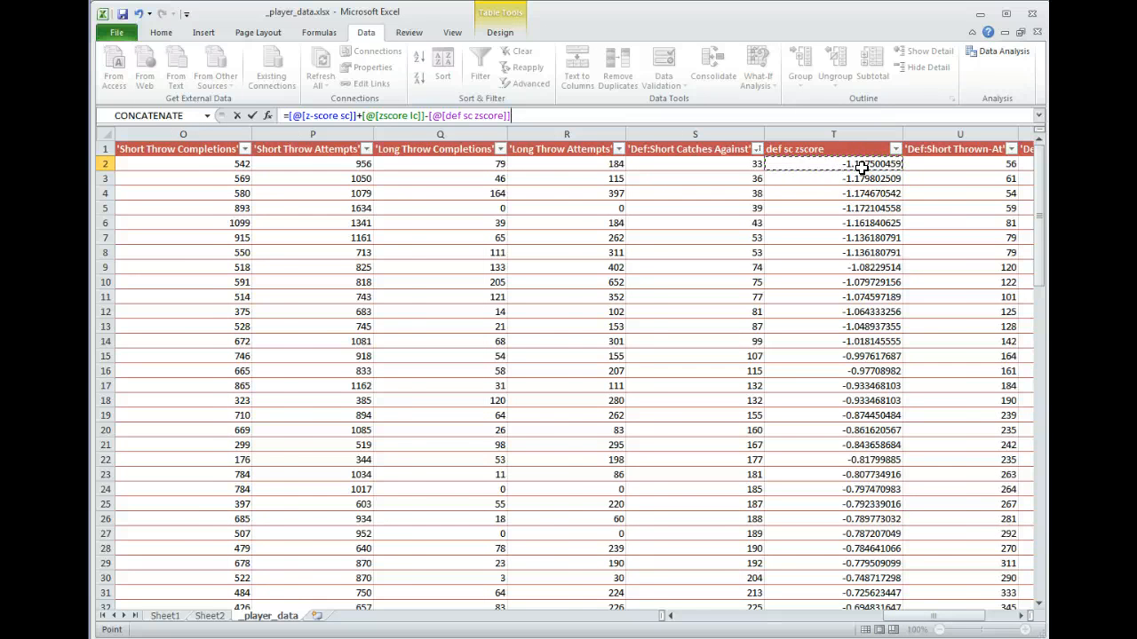
scroll(left, 3)
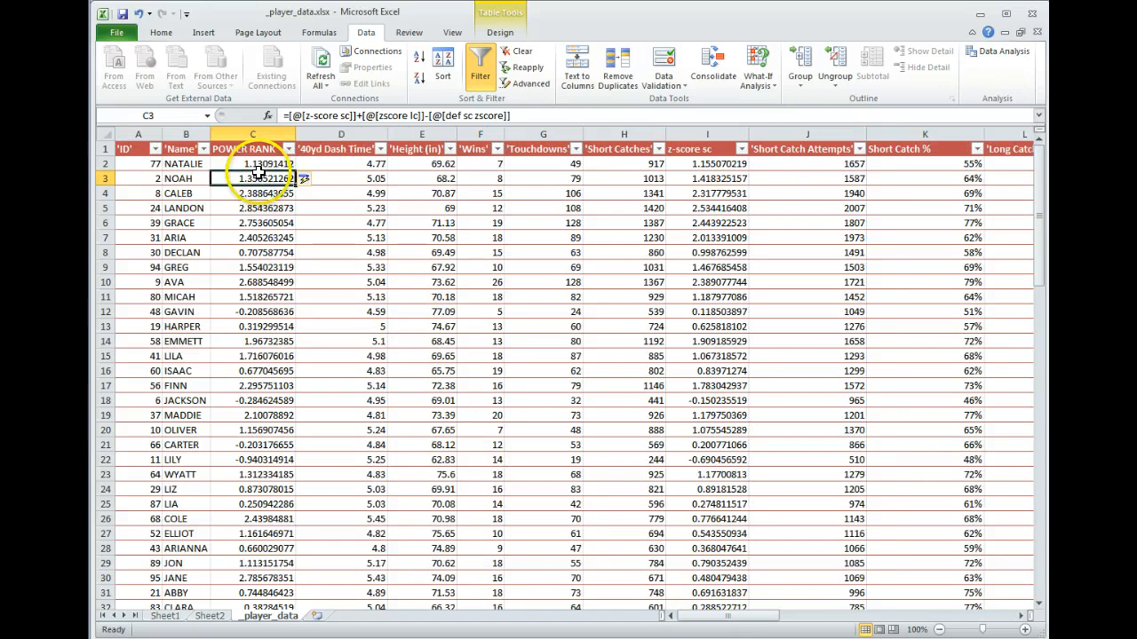
Sort POWER RANK largest to smallest and check the top values, LAYLA about 3.525
click(290, 149)
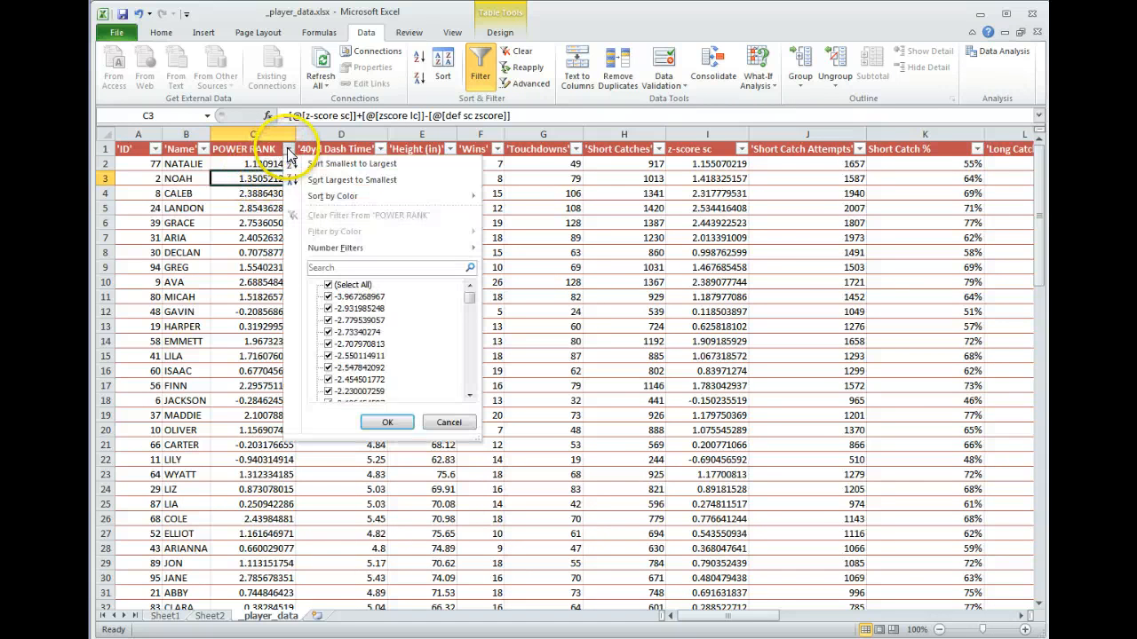
click(351, 179)
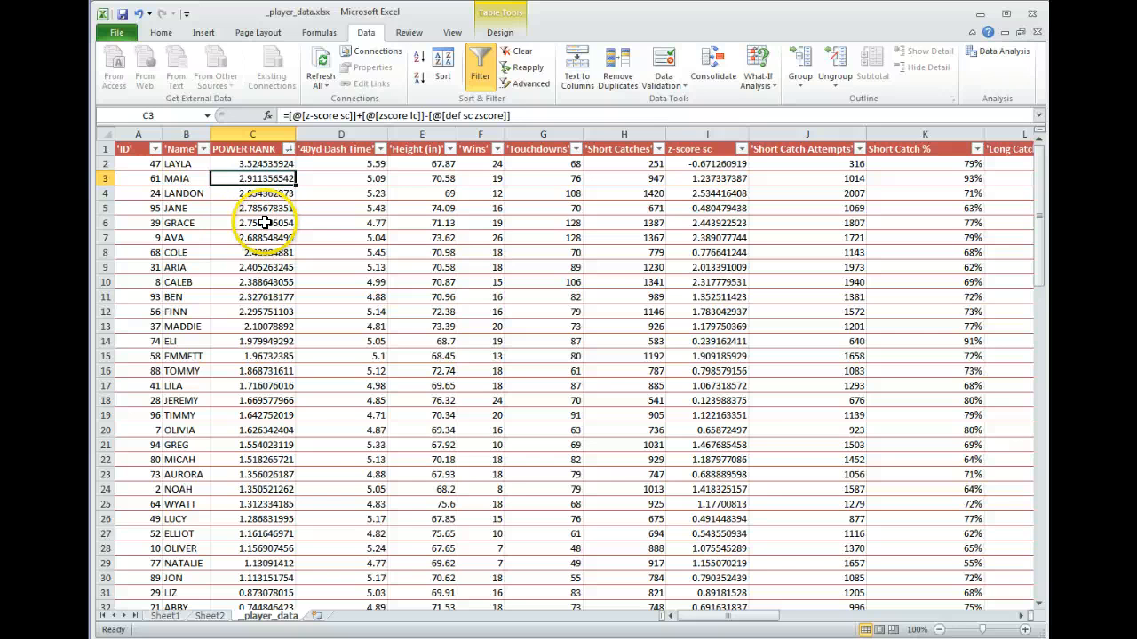
click(253, 222)
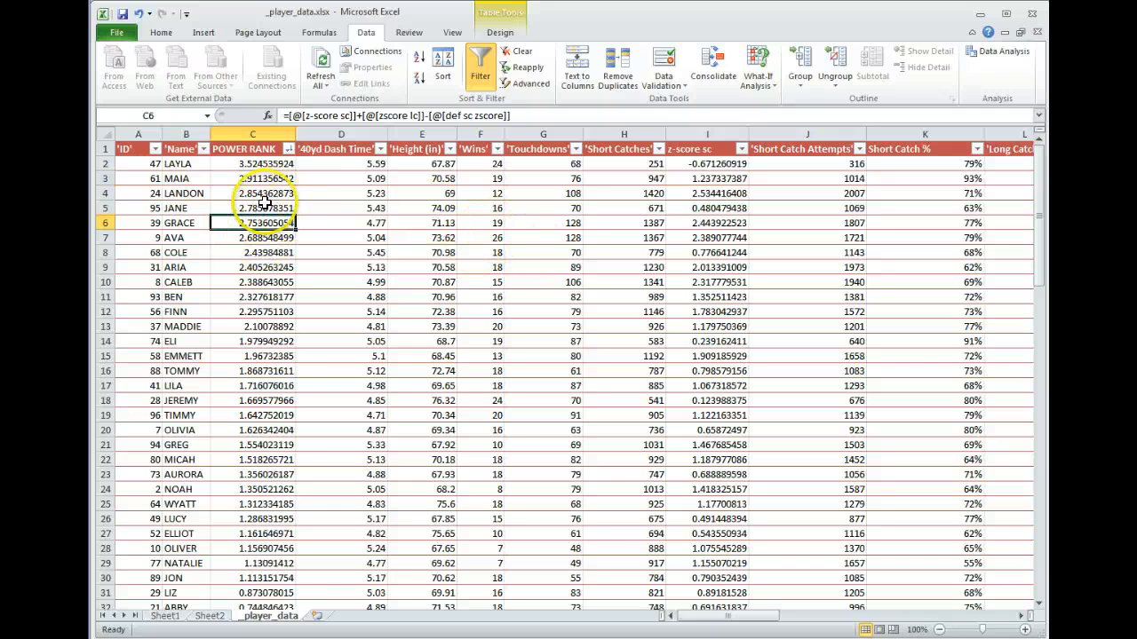
click(252, 163)
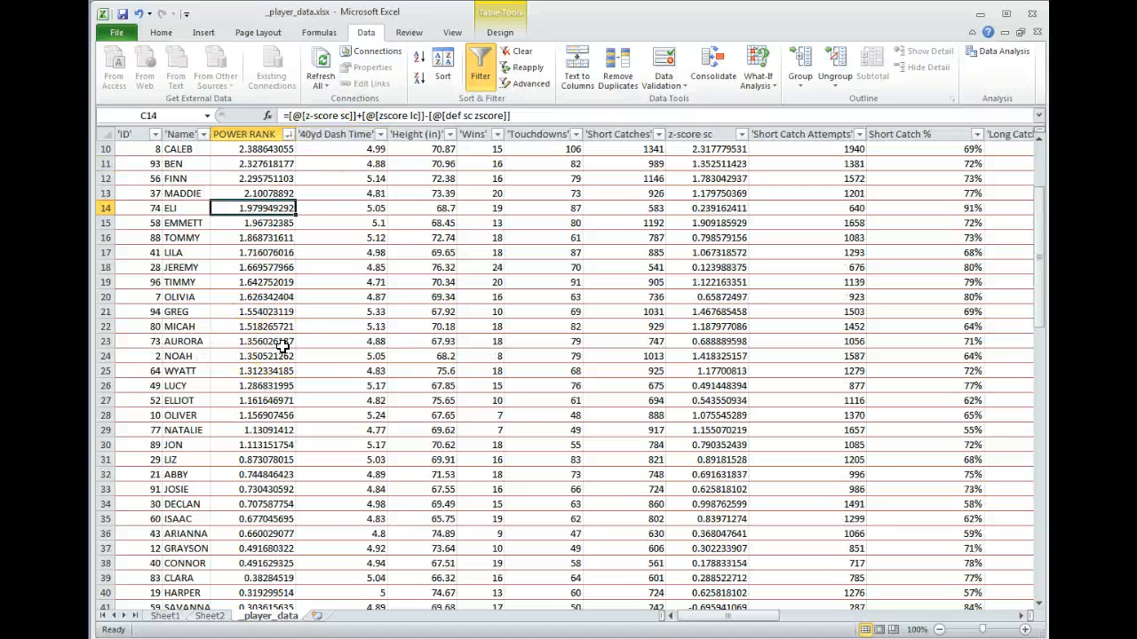
scroll(down, 3)
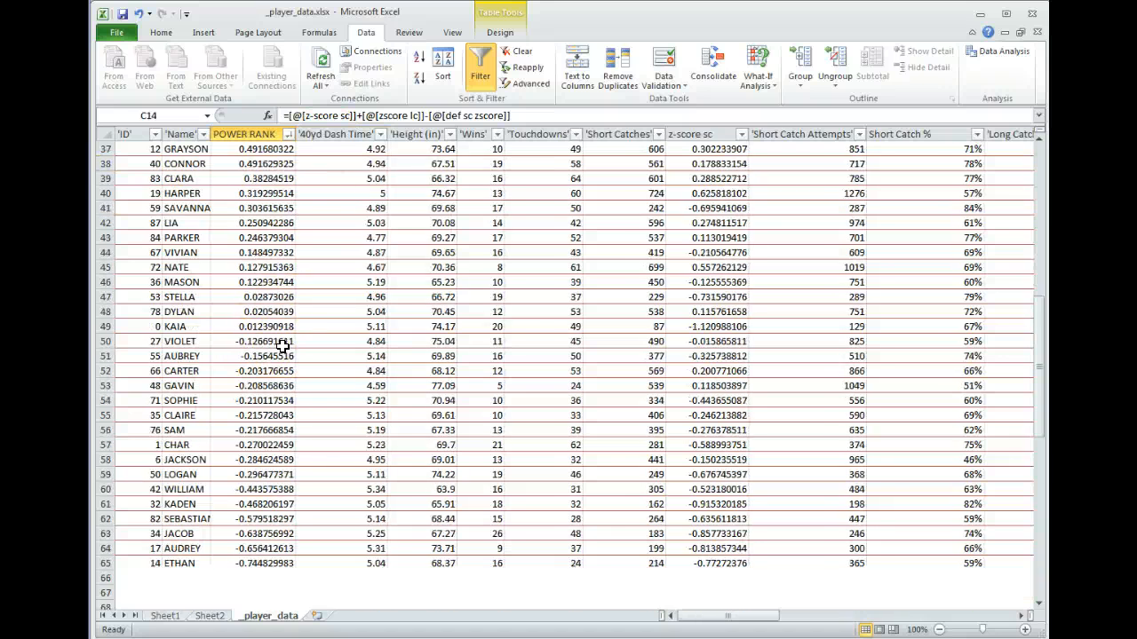
scroll(down, 3)
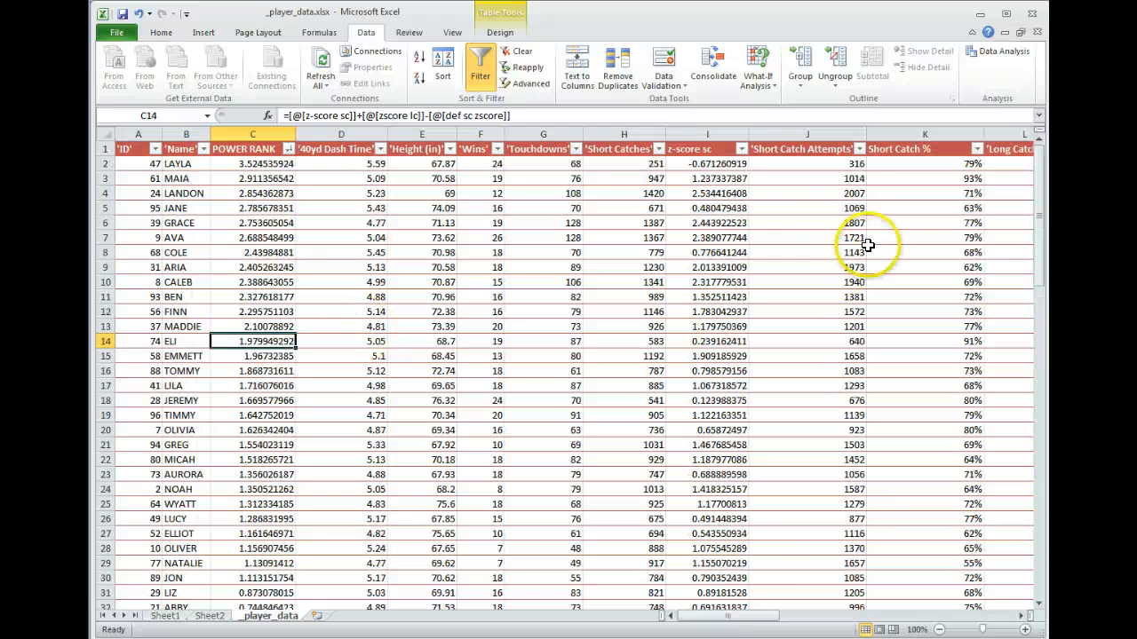
mouse_move(777, 554)
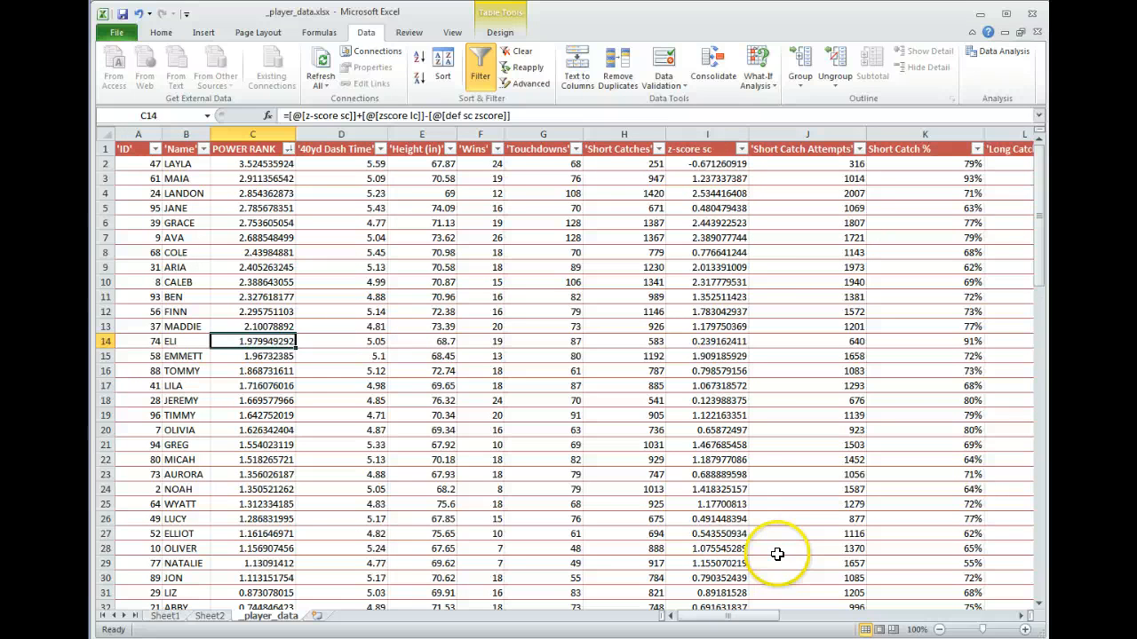
mouse_move(777, 554)
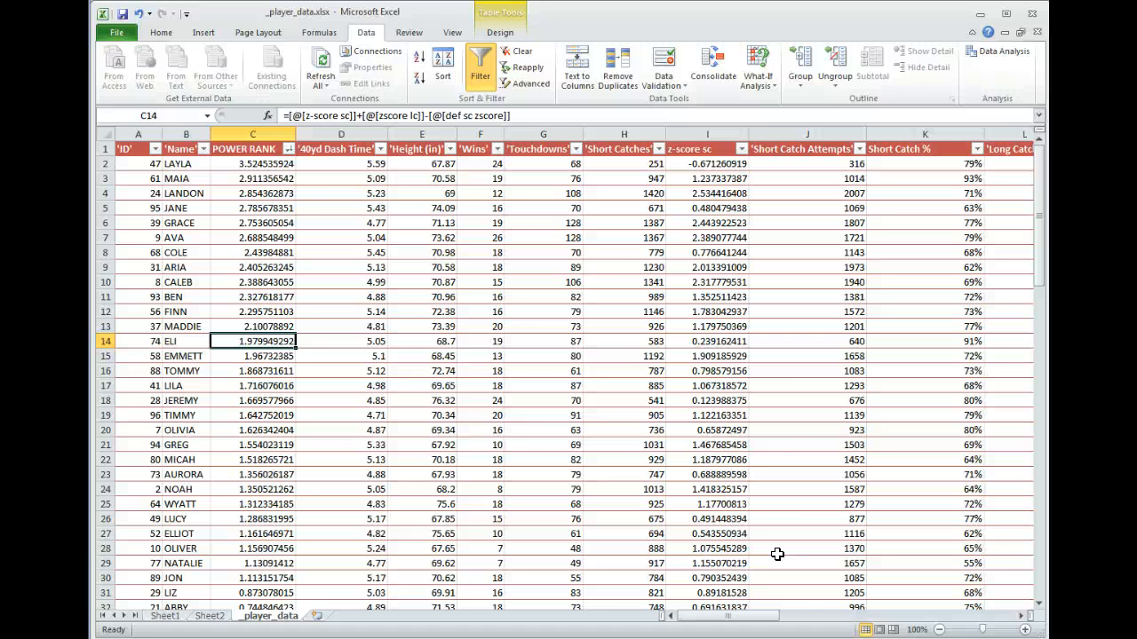
mouse_move(442, 310)
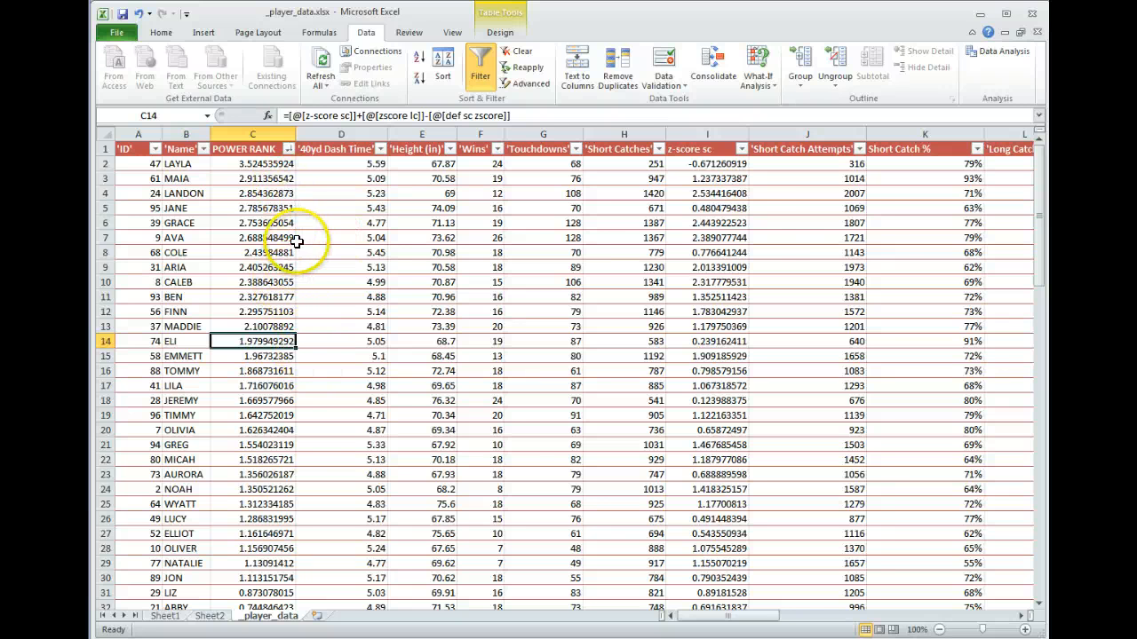
mouse_move(683, 308)
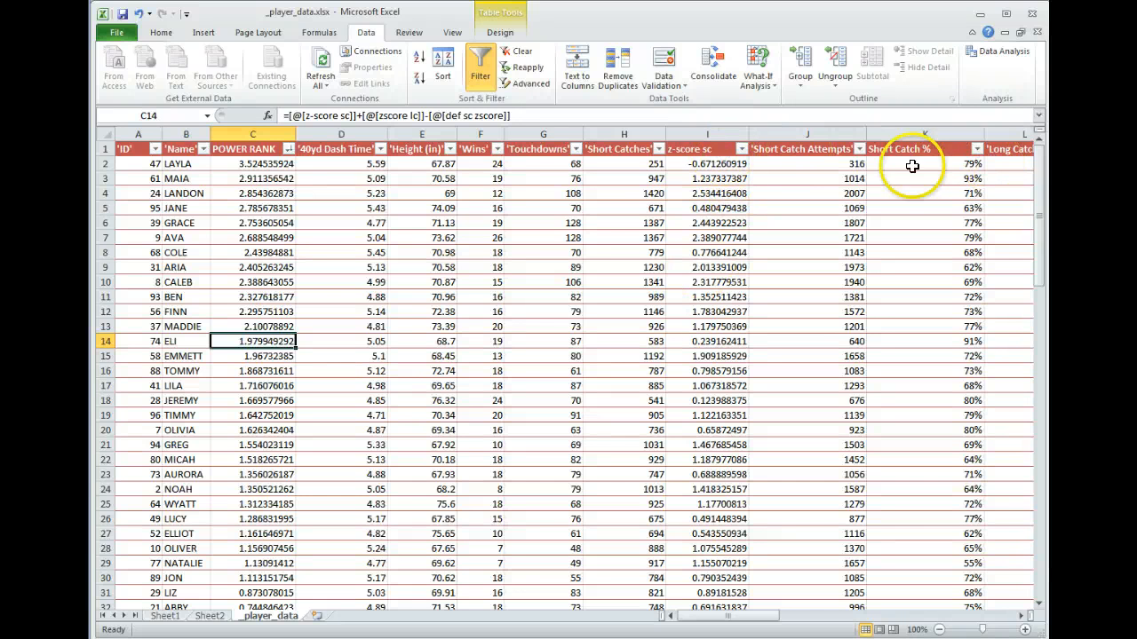
click(253, 164)
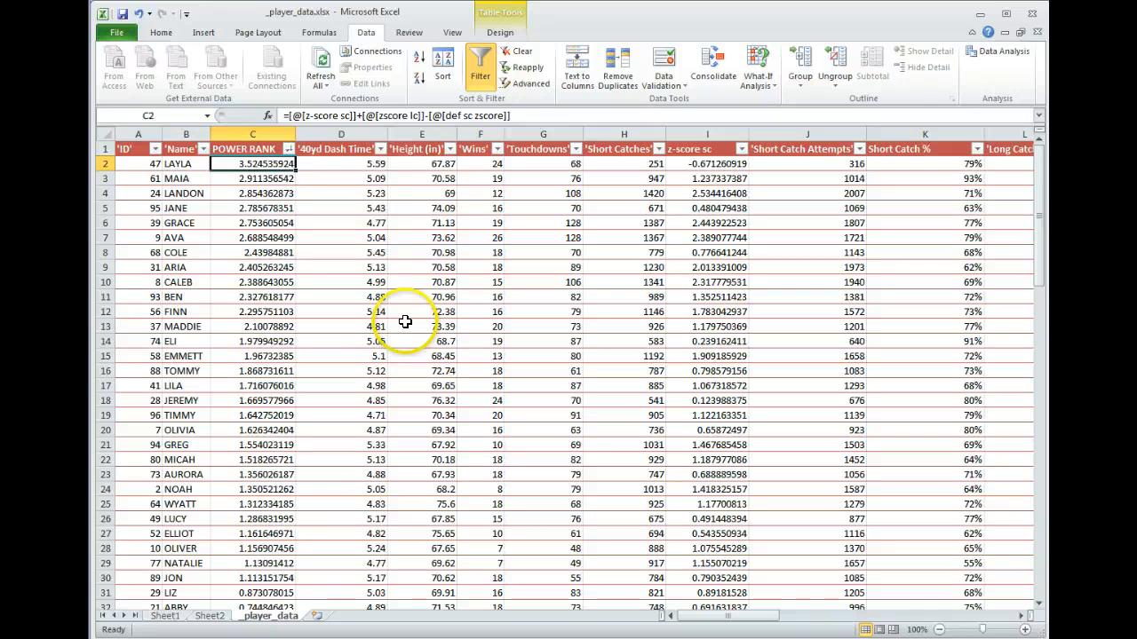
mouse_move(202, 175)
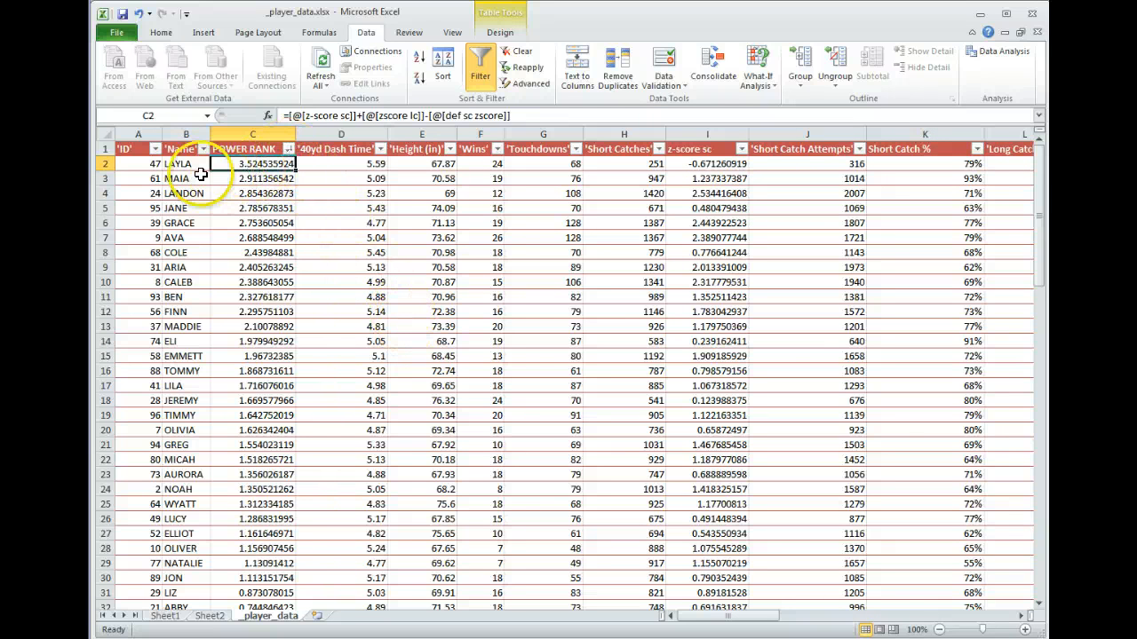
mouse_move(233, 450)
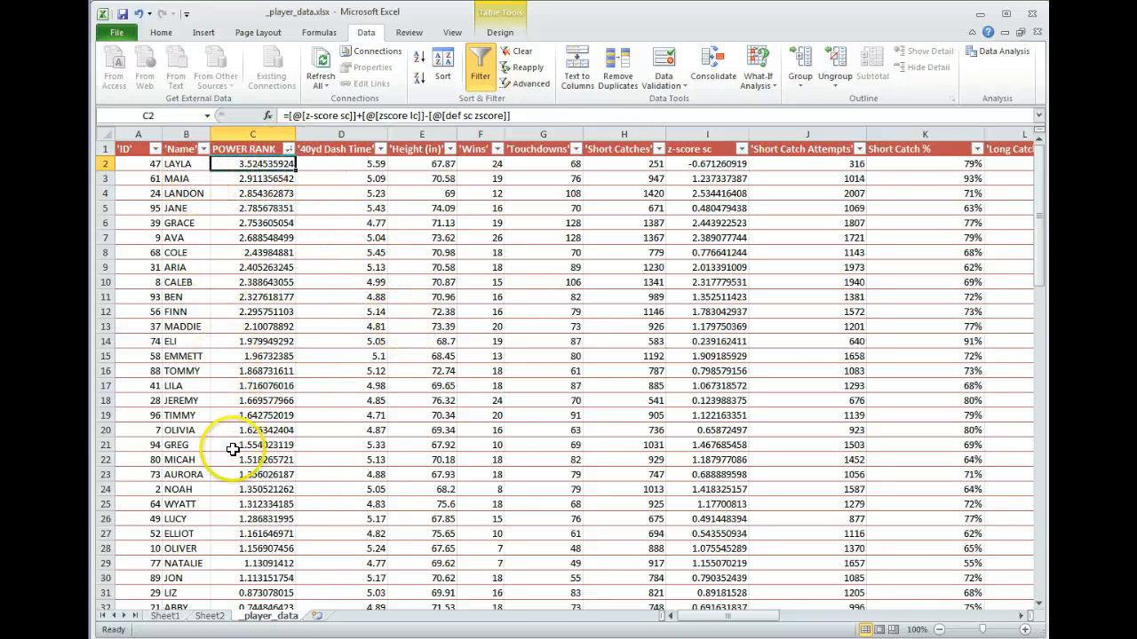